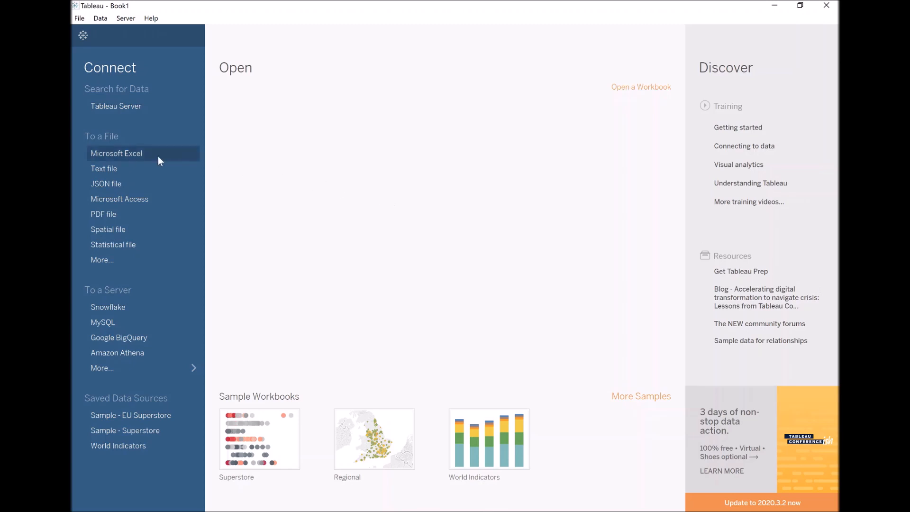
Connect to the Superstore Excel workbook and add the Orders table to the data model
left_click(116, 153)
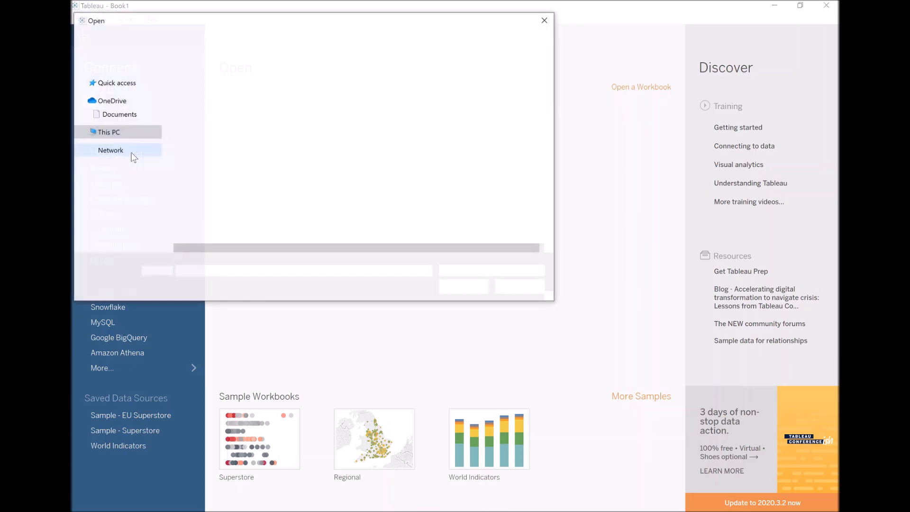
left_click(543, 20)
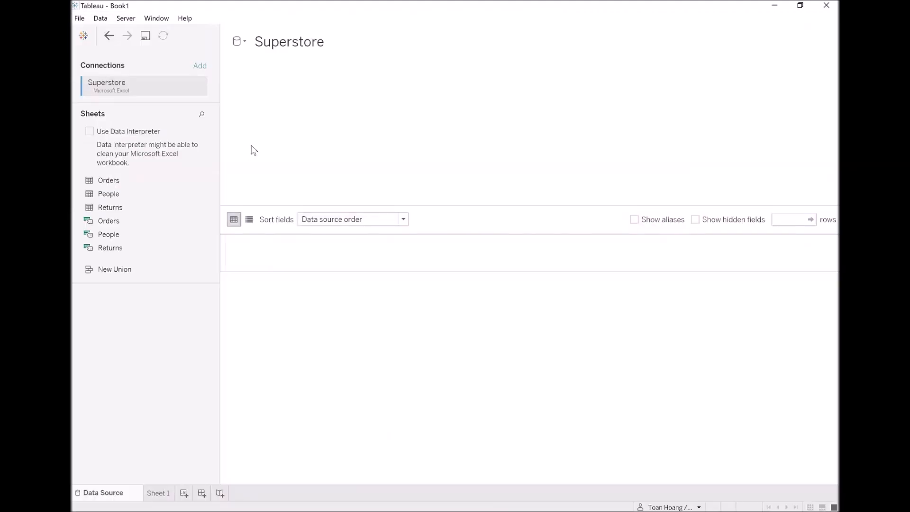
left_click_drag(108, 180, 397, 129)
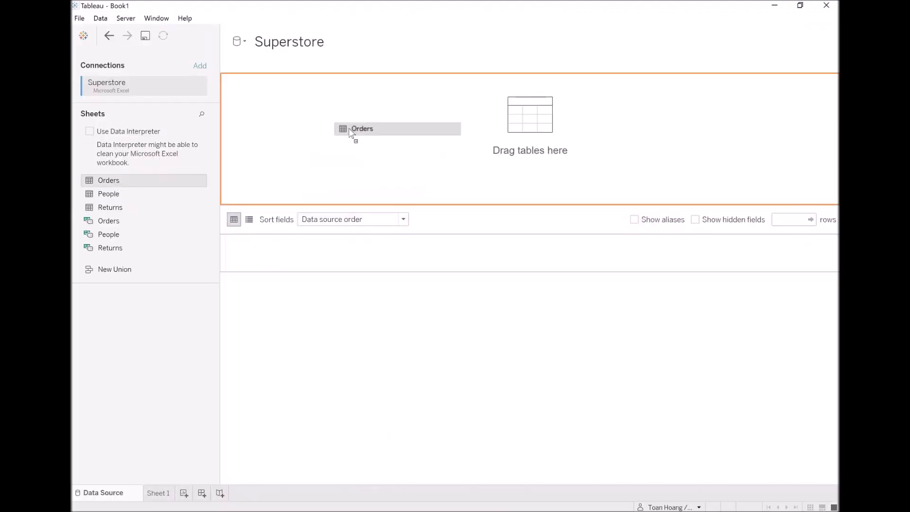
left_click_drag(362, 129, 291, 98)
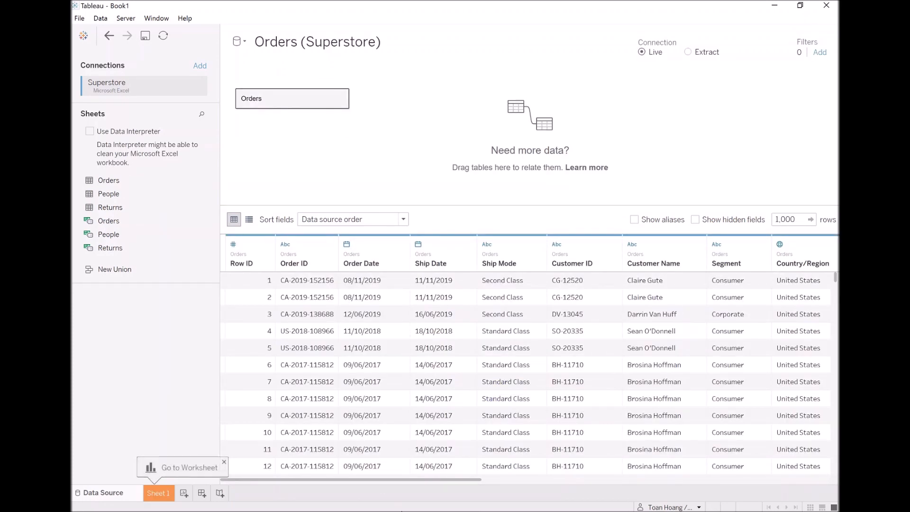
On Sheet 1, create calculated field Path as IIF([Ship Mode]="First Class",1,271)
left_click(158, 493)
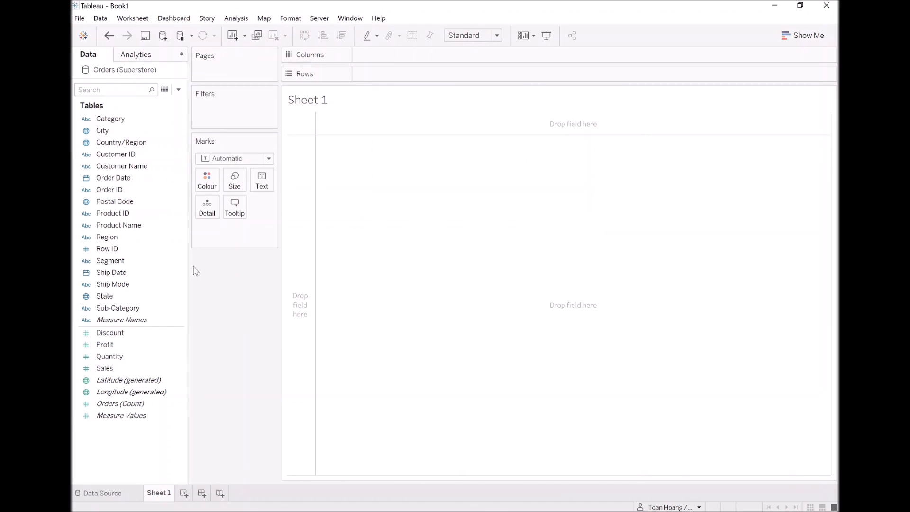
left_click(111, 272)
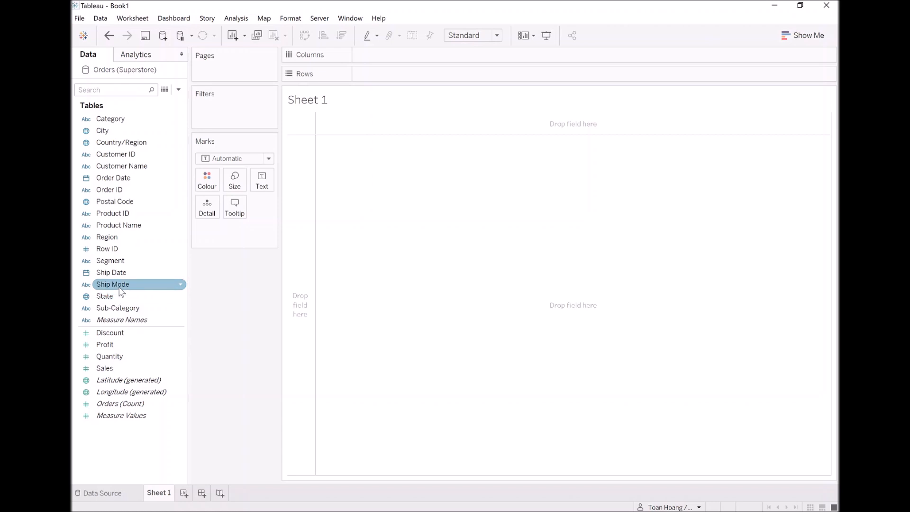
right_click(112, 283)
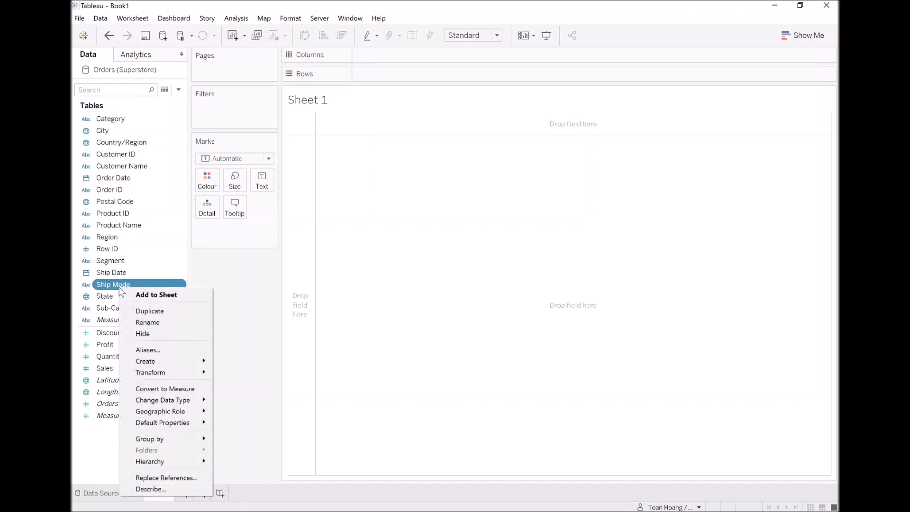
left_click(145, 361)
type("Pat")
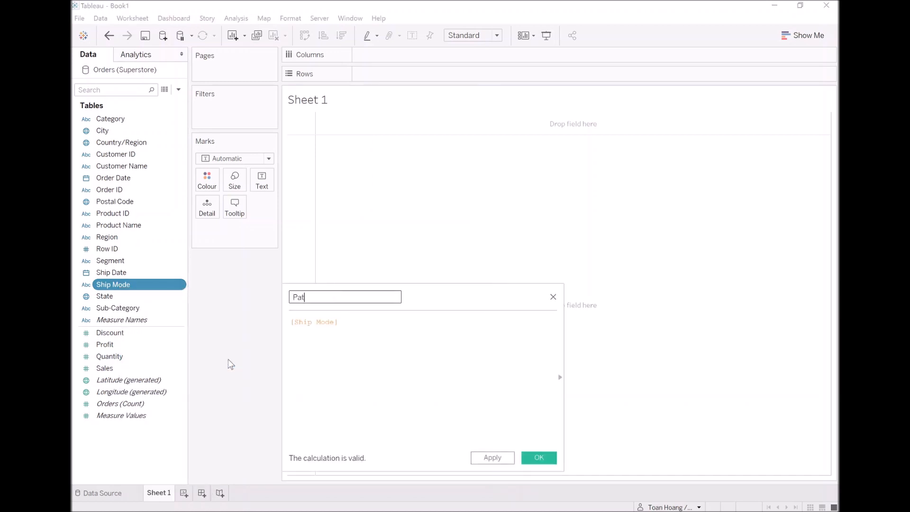
type("IIF(")
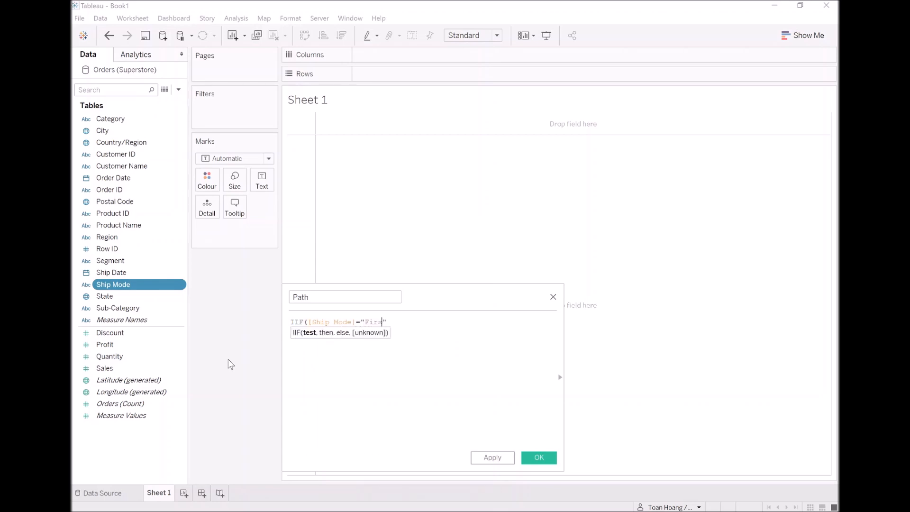
type("t Class\",")
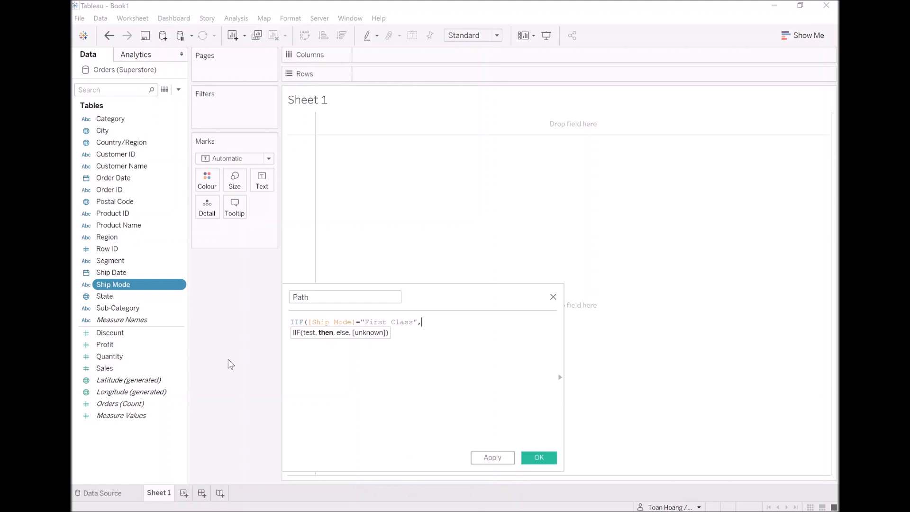
type("1,")
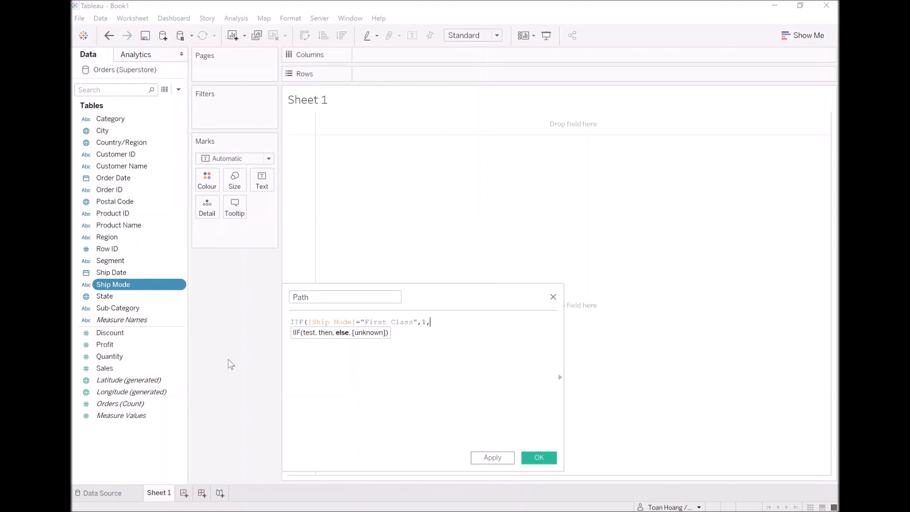
type("271")
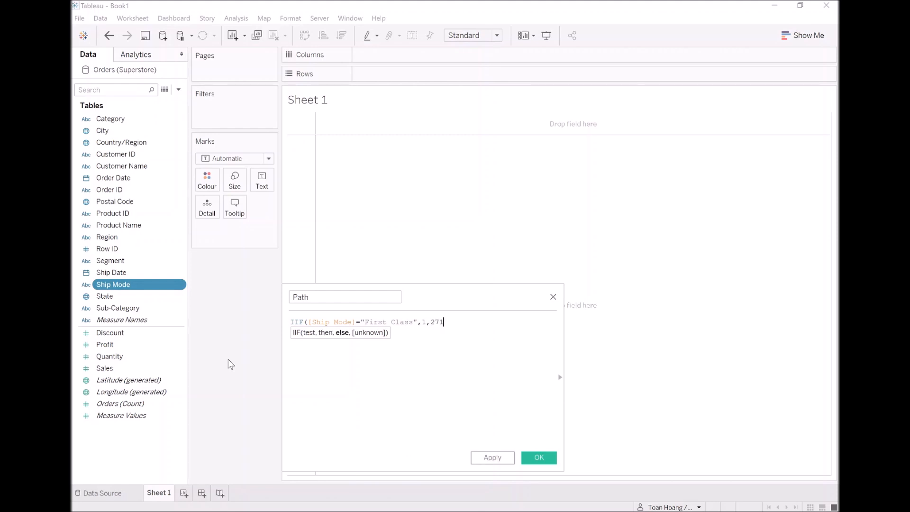
type(")")
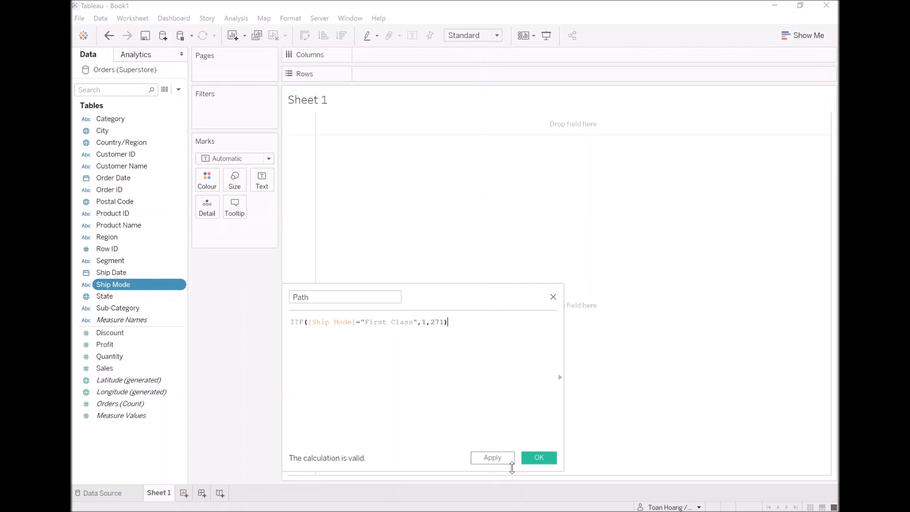
left_click(537, 457)
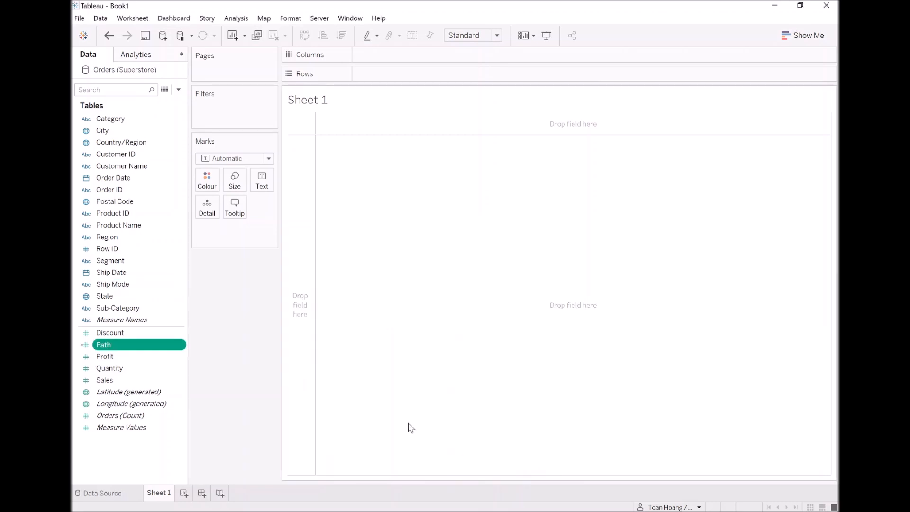
mouse_move(131, 348)
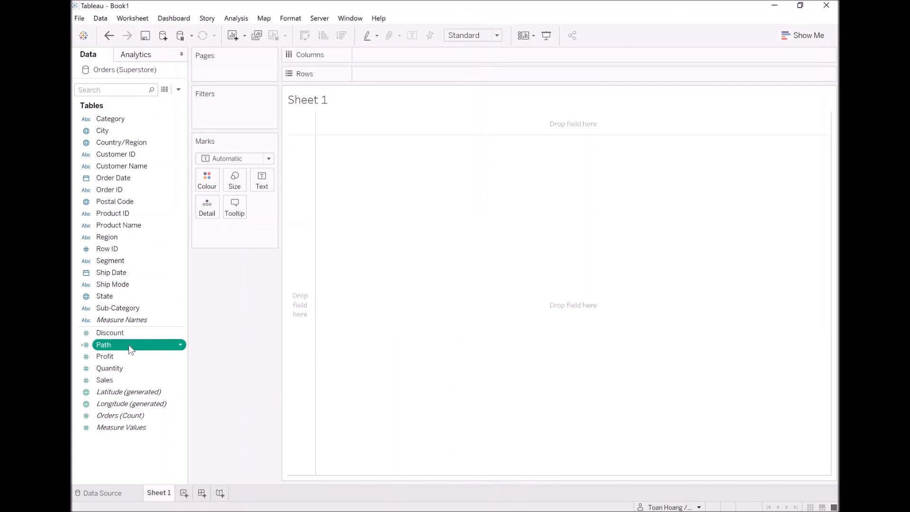
Bin the Path field with a bin size of 1 to create Path (bin)
right_click(103, 345)
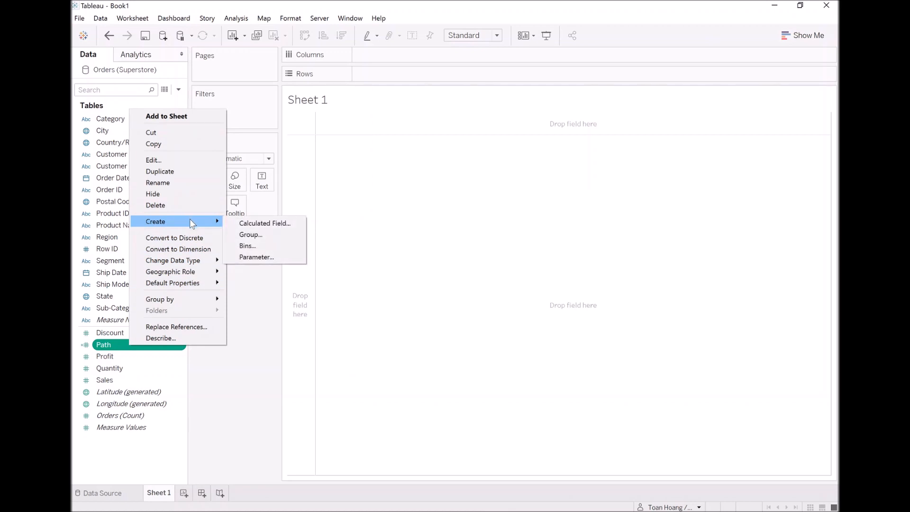
mouse_move(246, 245)
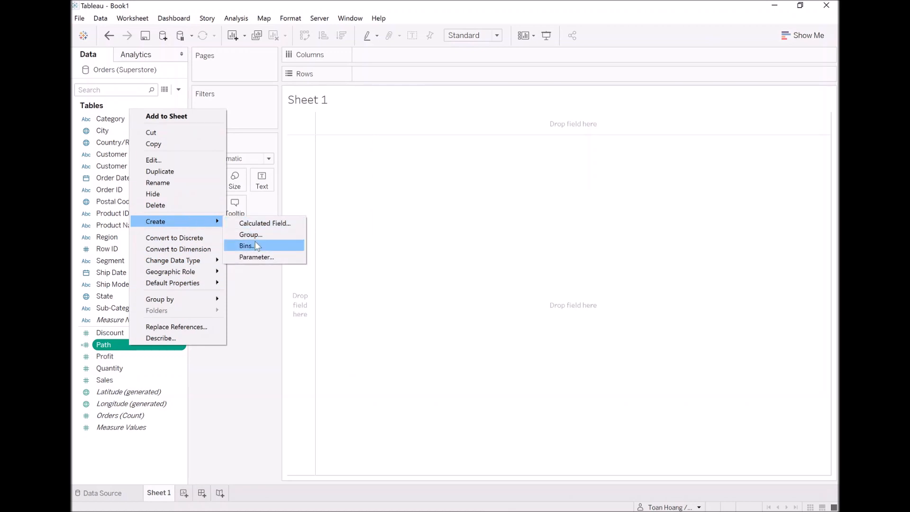
left_click(245, 246)
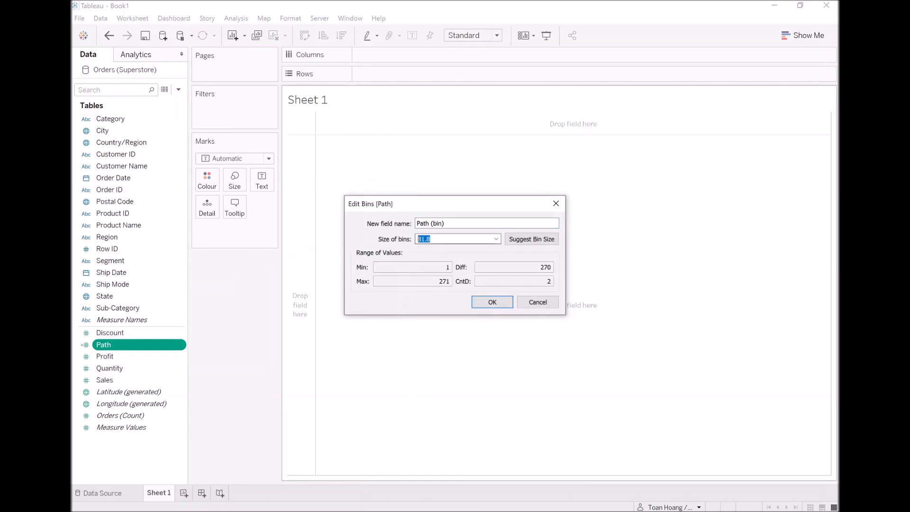
type("1")
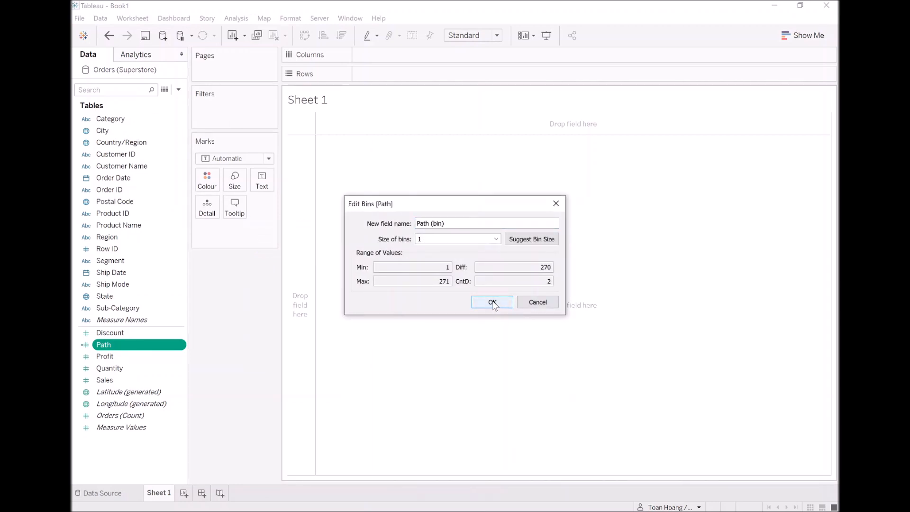
left_click(492, 302)
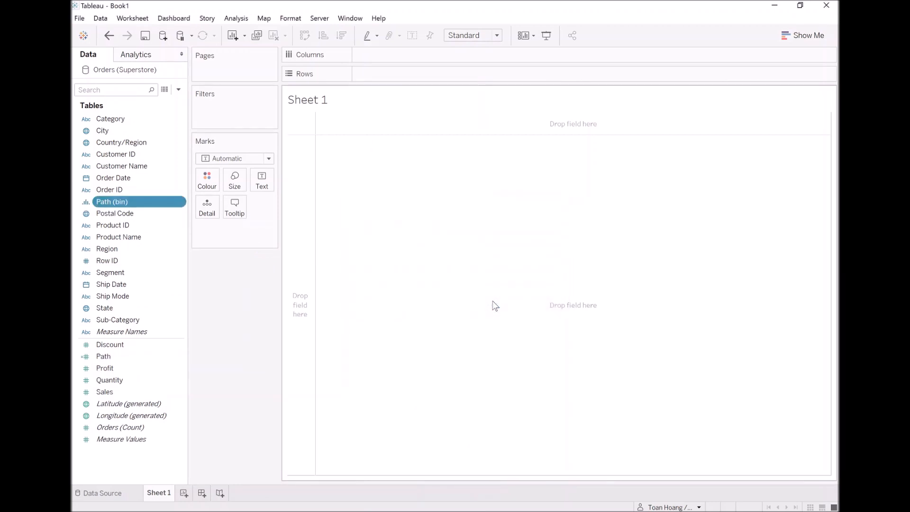
mouse_move(235, 492)
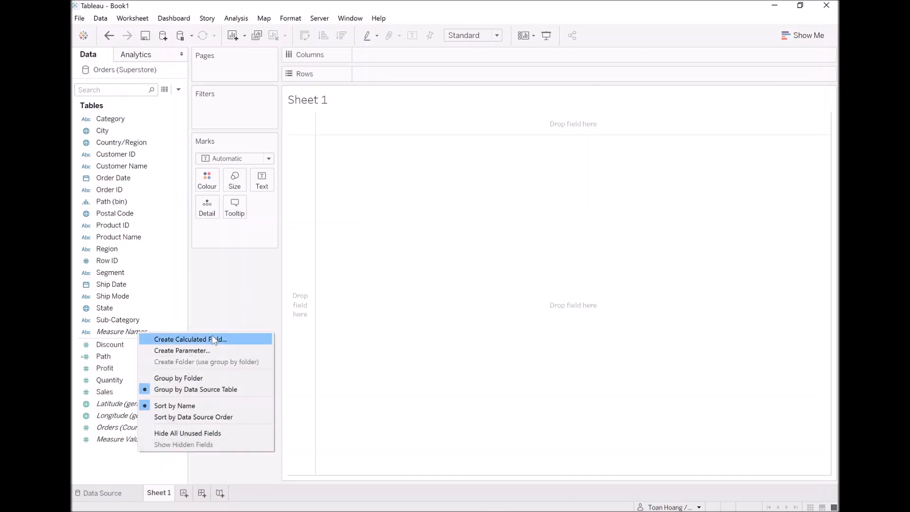
Create an Index calculated field with the formula INDEX()-1
left_click(190, 338)
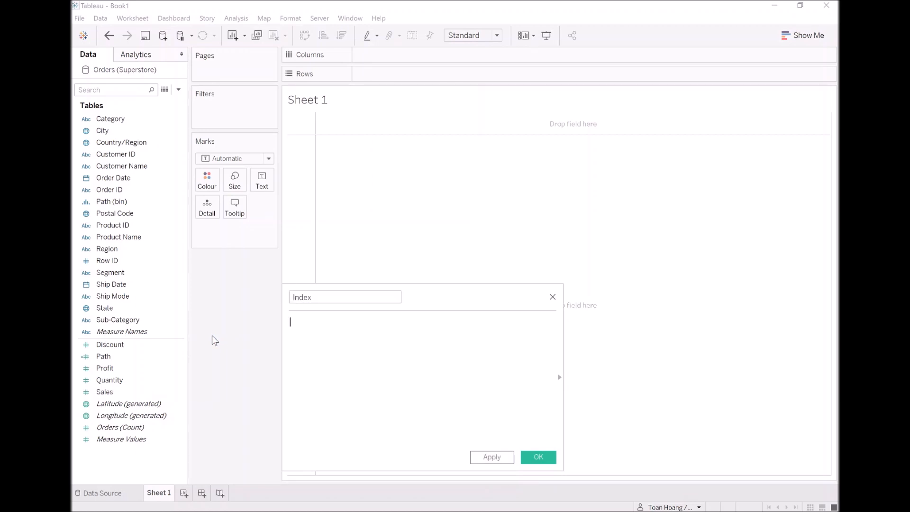
type("Index")
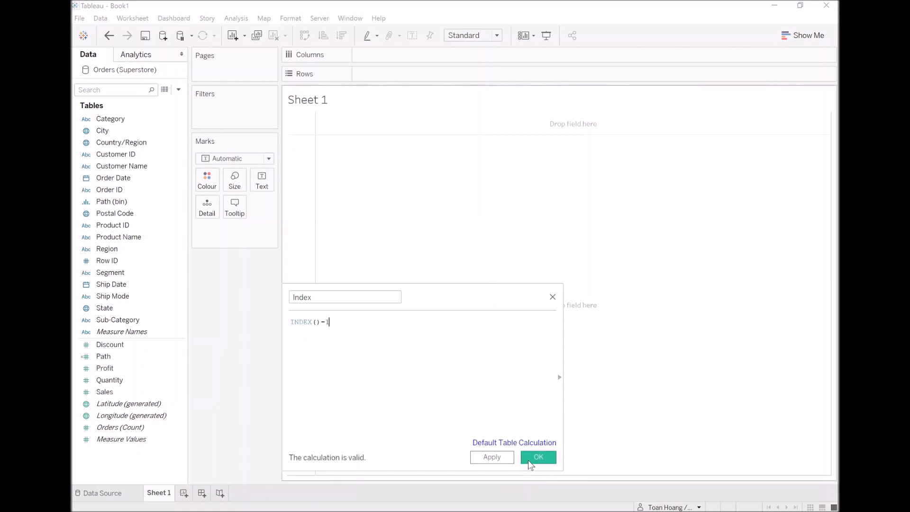
left_click(537, 456)
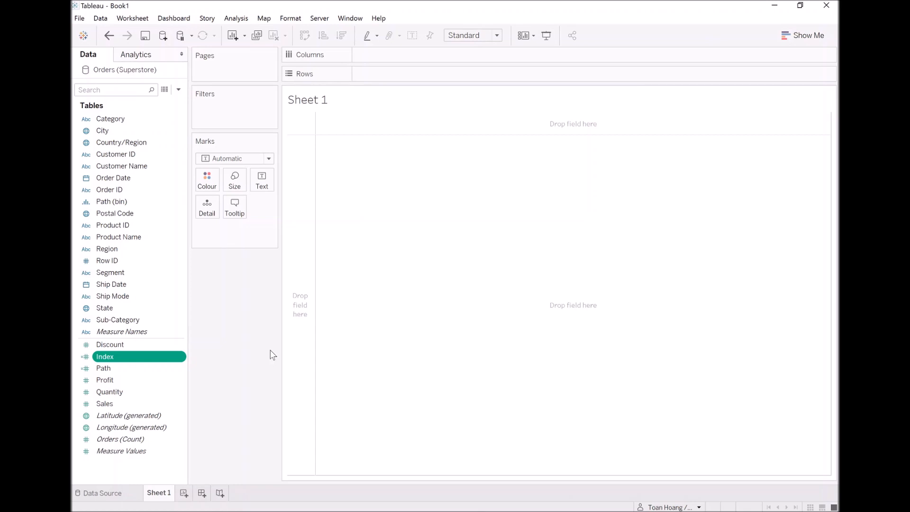
mouse_move(204, 380)
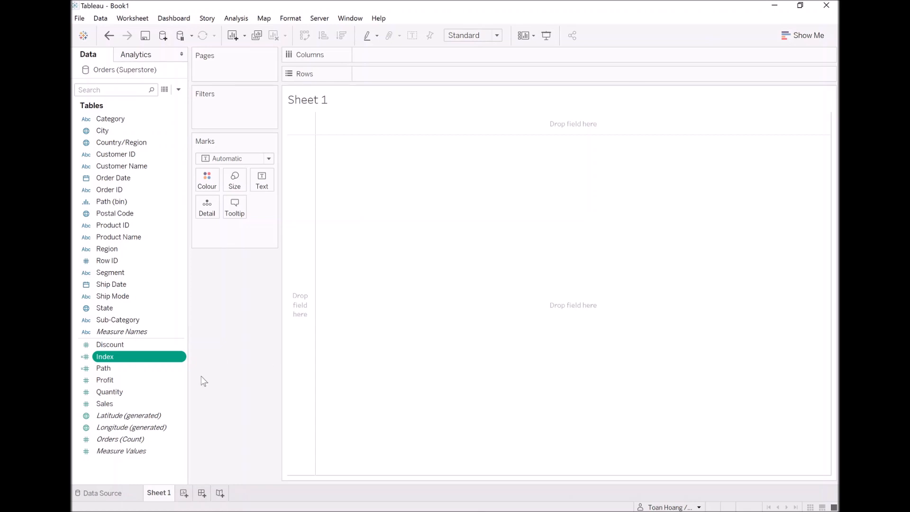
Create calculated fields X = SIN(RADIANS([Index])) and Y = COS(RADIANS([Index]))
right_click(104, 356)
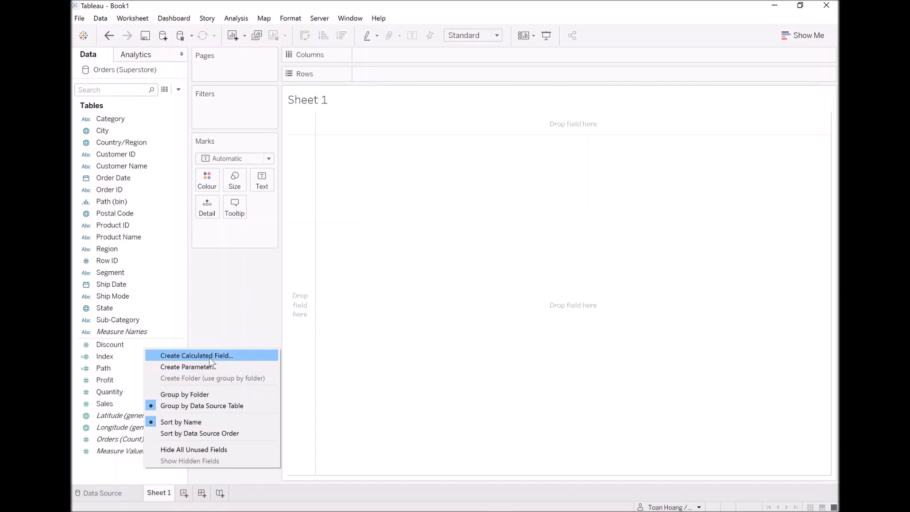
left_click(196, 355)
type("SIN(RADIANS(Ind))")
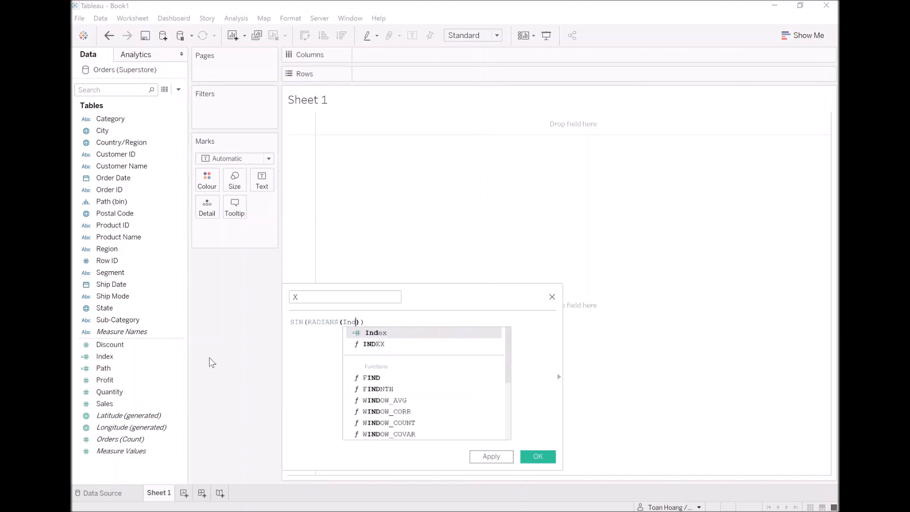
left_click(375, 332)
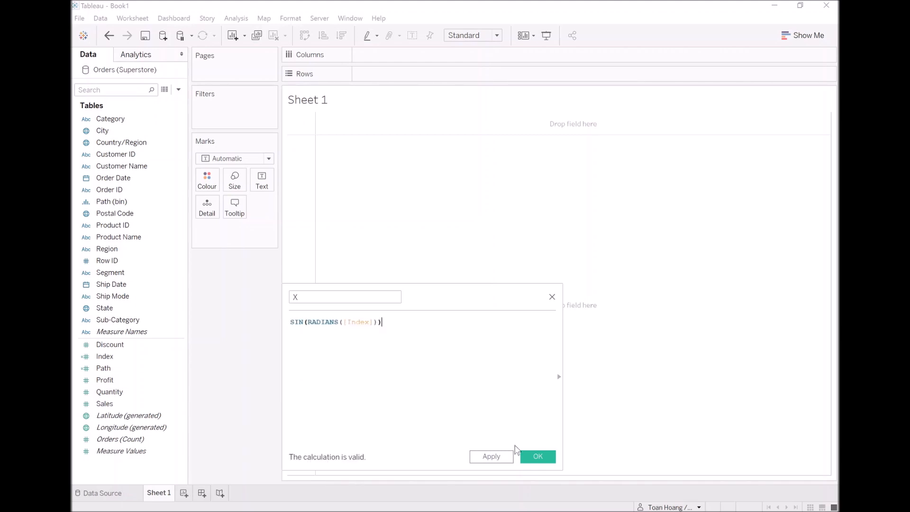
left_click(537, 456)
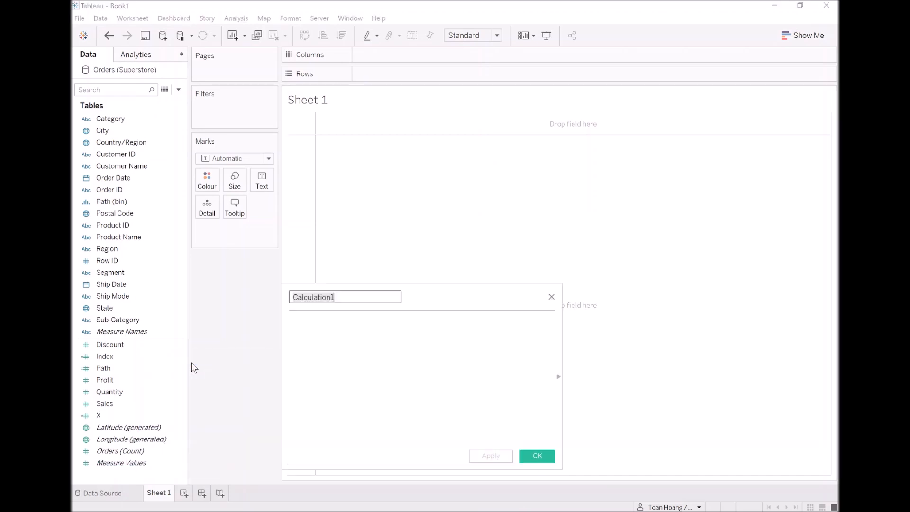
type("COS(RADIANS([Index")
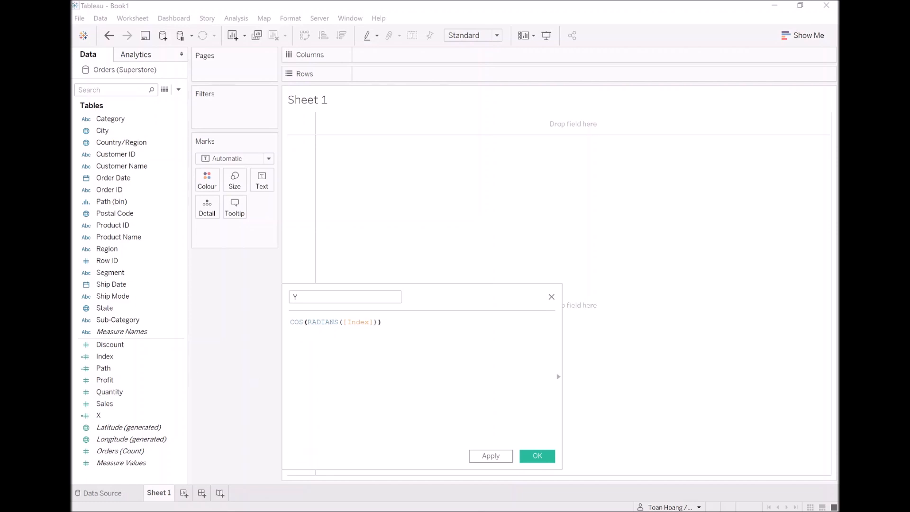
left_click(535, 455)
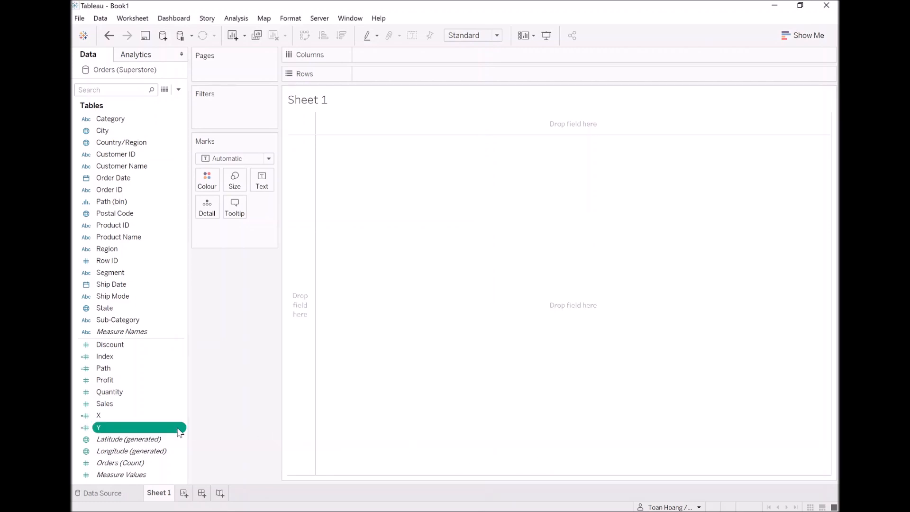
Put Y on Rows against X and enable Show Missing Values for Path (bin)
left_click(99, 415)
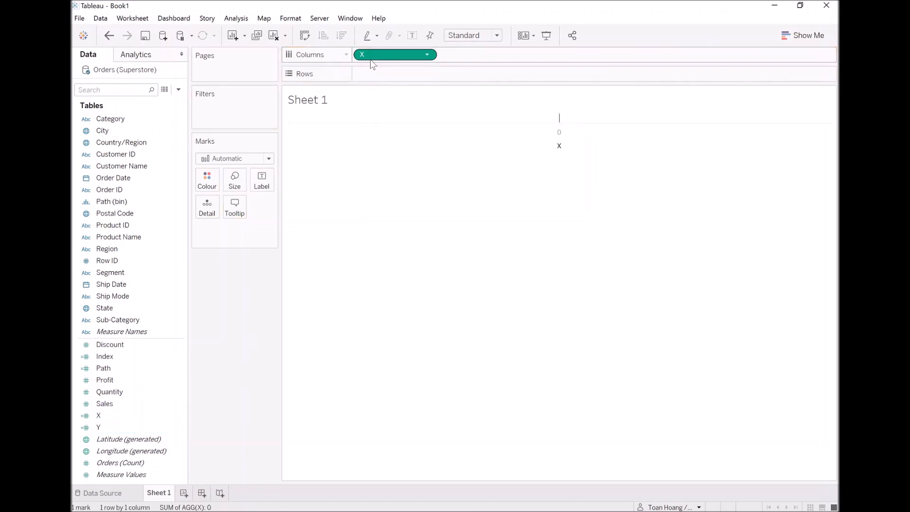
left_click(124, 432)
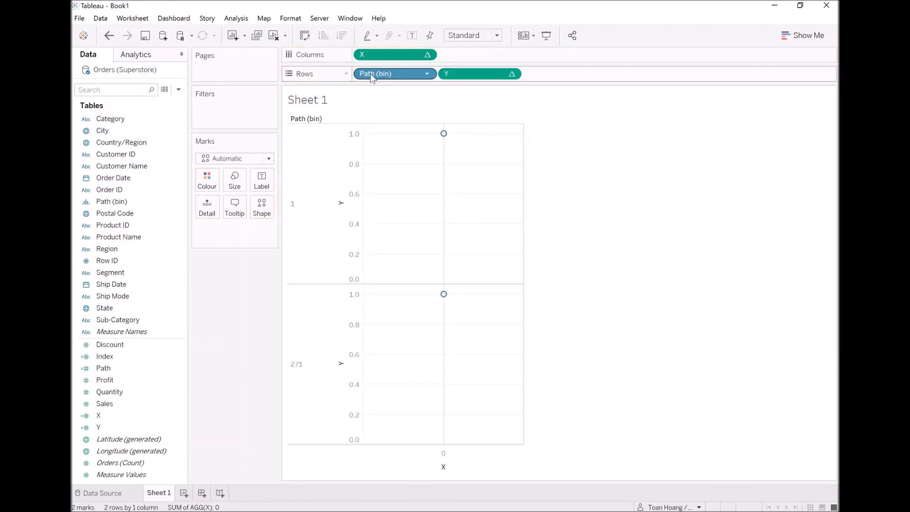
left_click(427, 73)
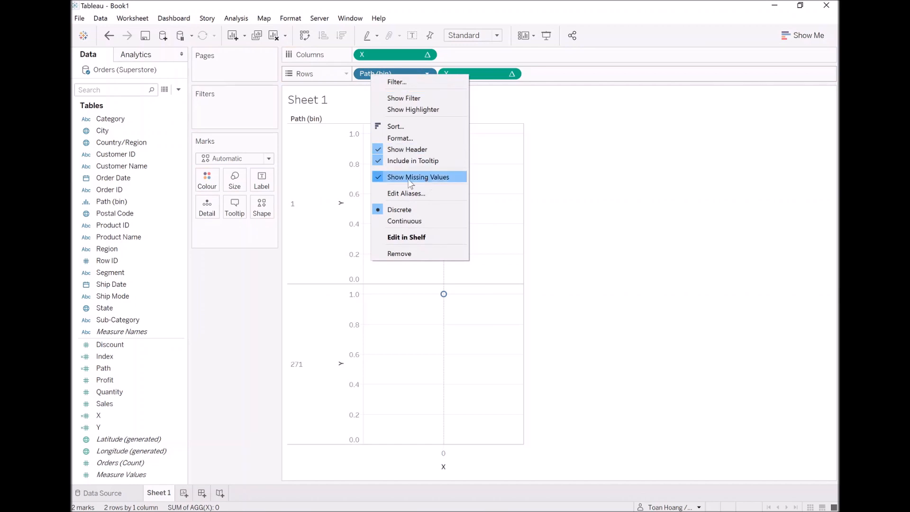
left_click(418, 177)
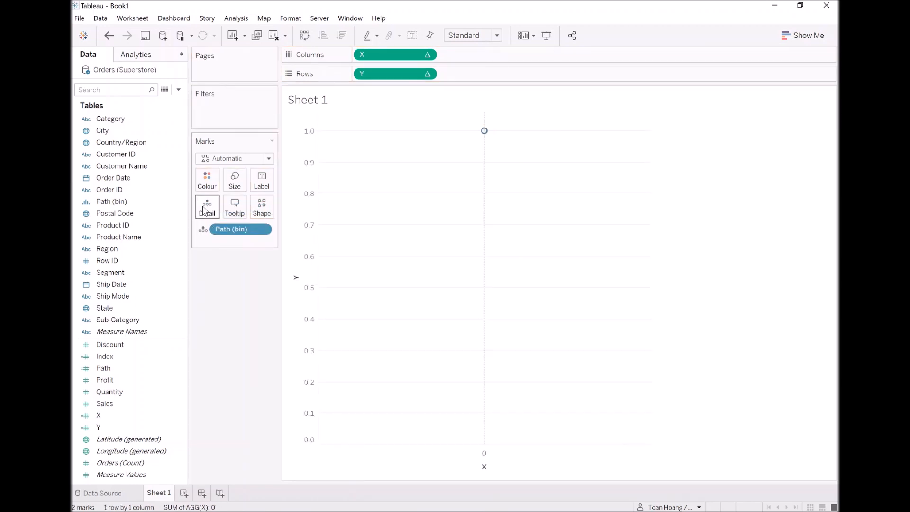
mouse_move(394, 54)
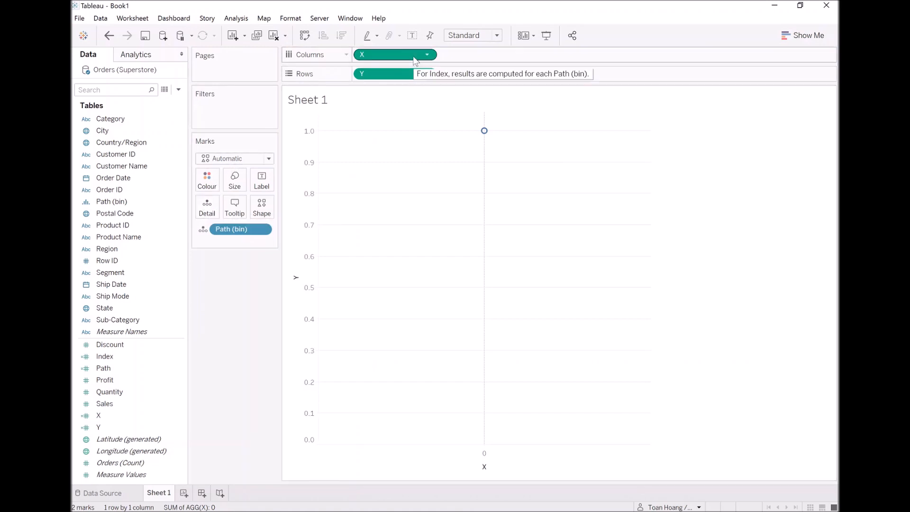
mouse_move(235, 159)
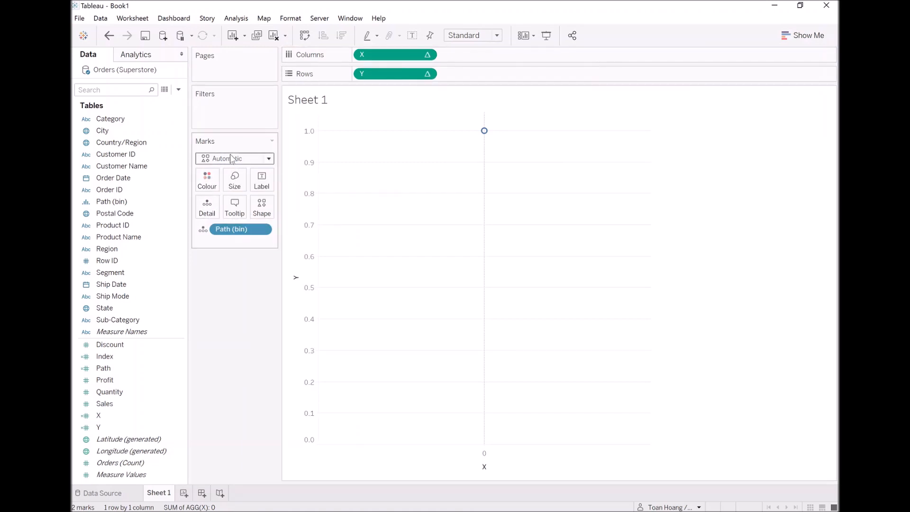
Switch marks to Circle and compute both X and Y using Path (bin)
left_click(234, 158)
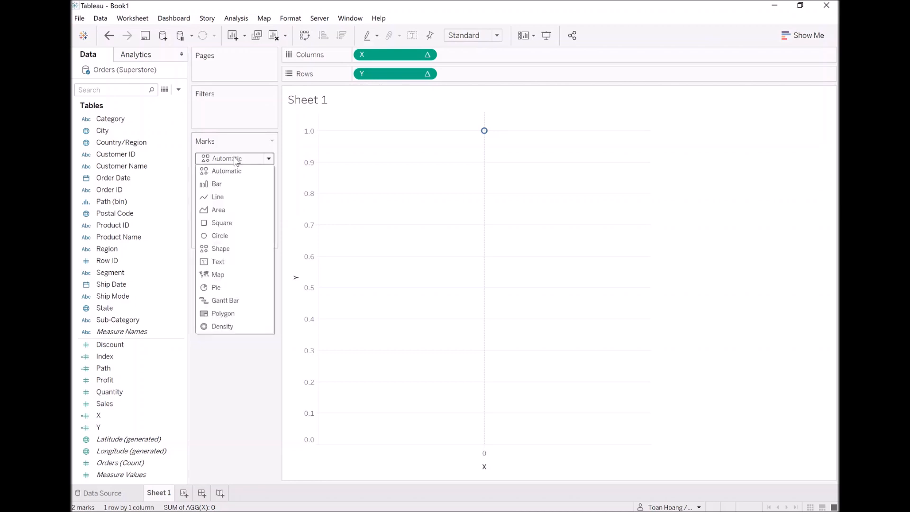
left_click(219, 235)
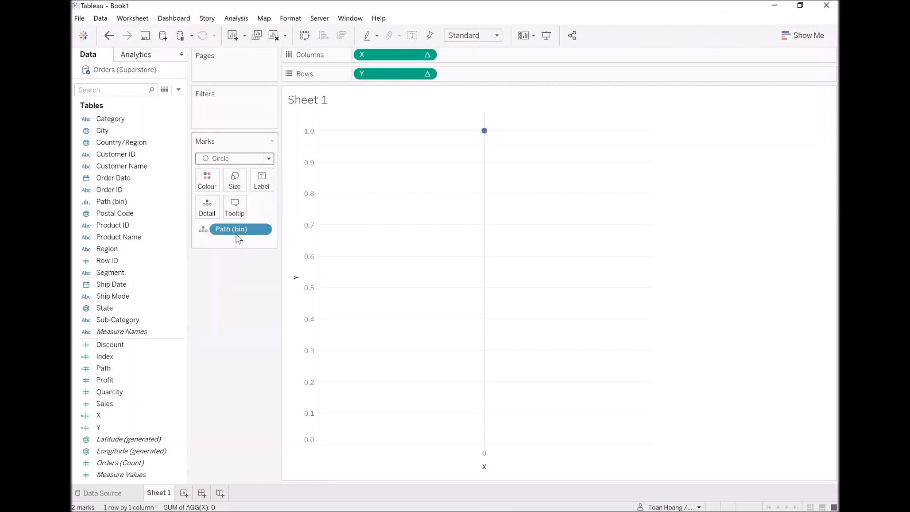
mouse_move(223, 183)
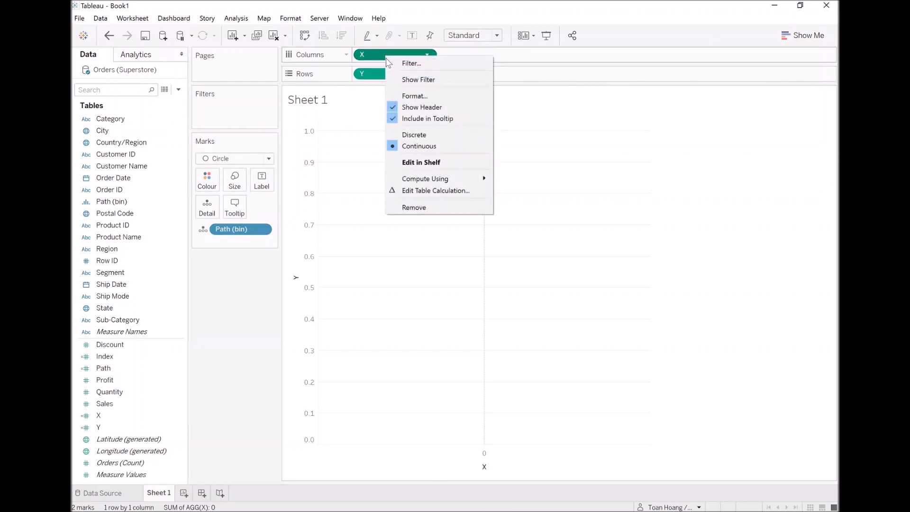
mouse_move(421, 162)
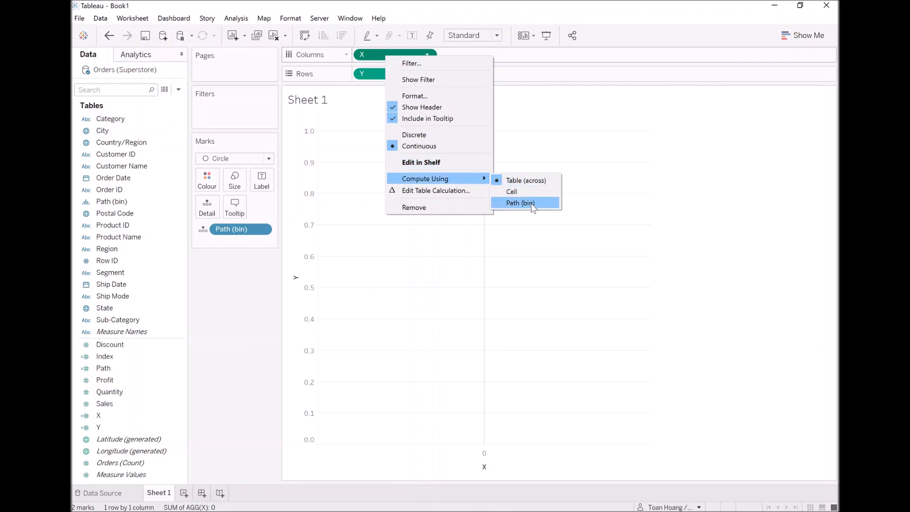
left_click(520, 202)
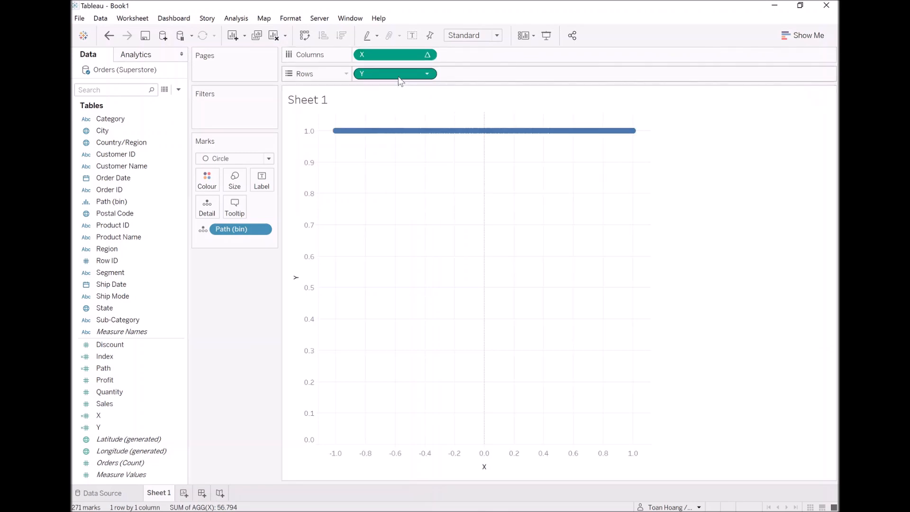
left_click(427, 74)
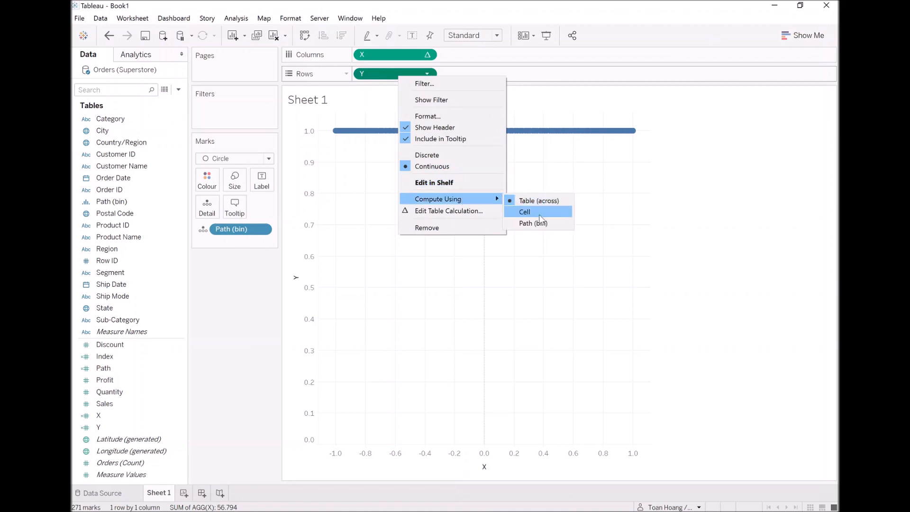
left_click(524, 211)
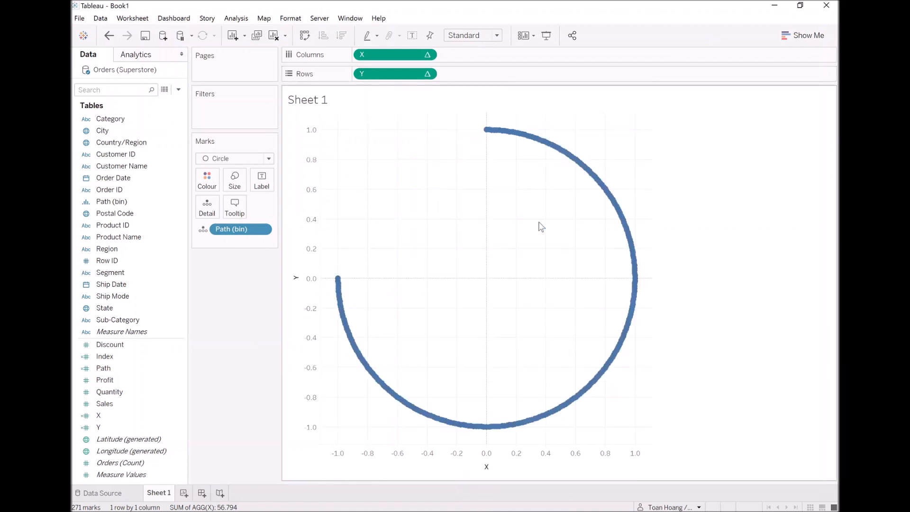
mouse_move(514, 132)
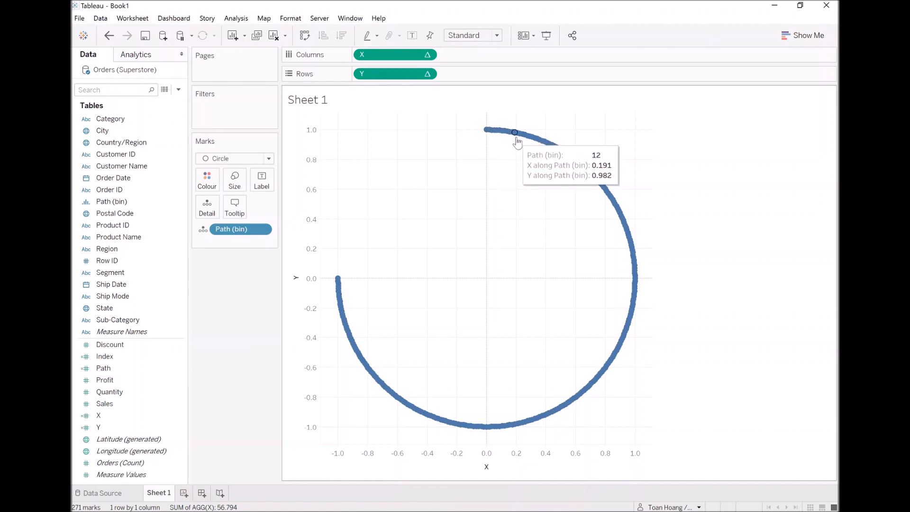
mouse_move(627, 297)
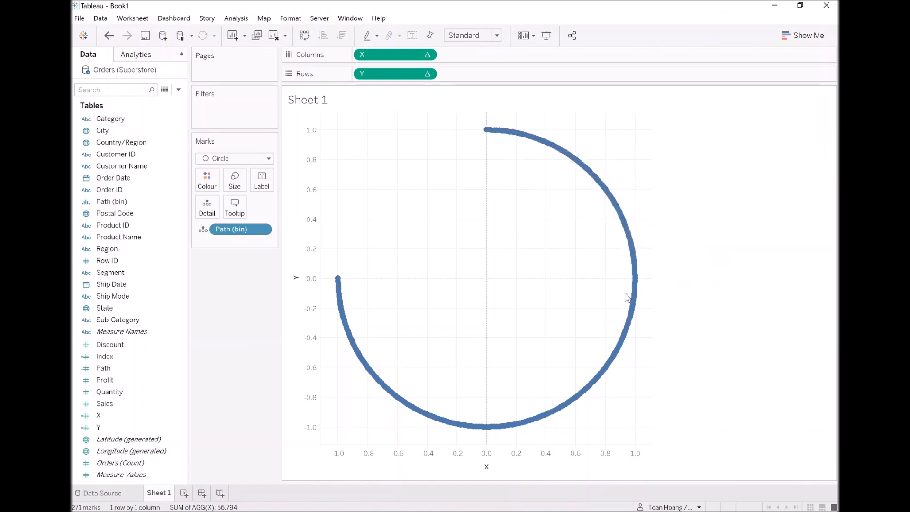
mouse_move(339, 293)
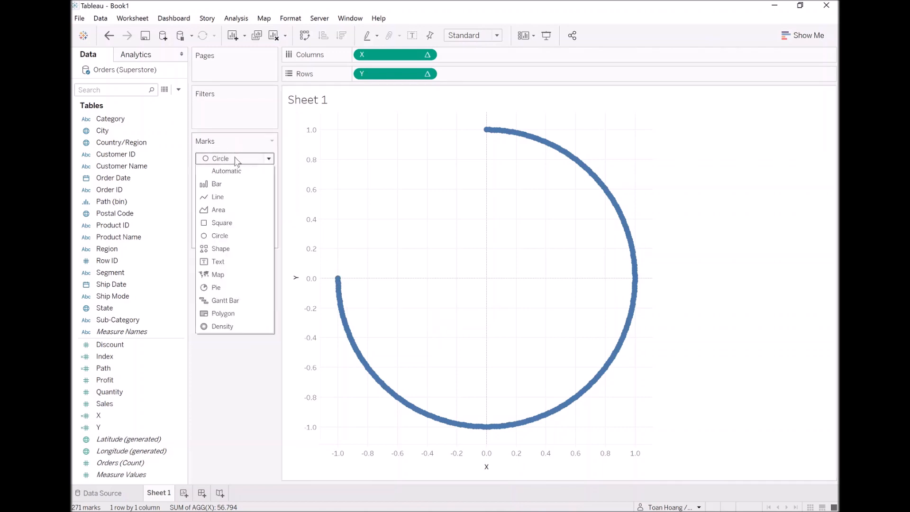
Change the mark type from Circle to Line
left_click(218, 197)
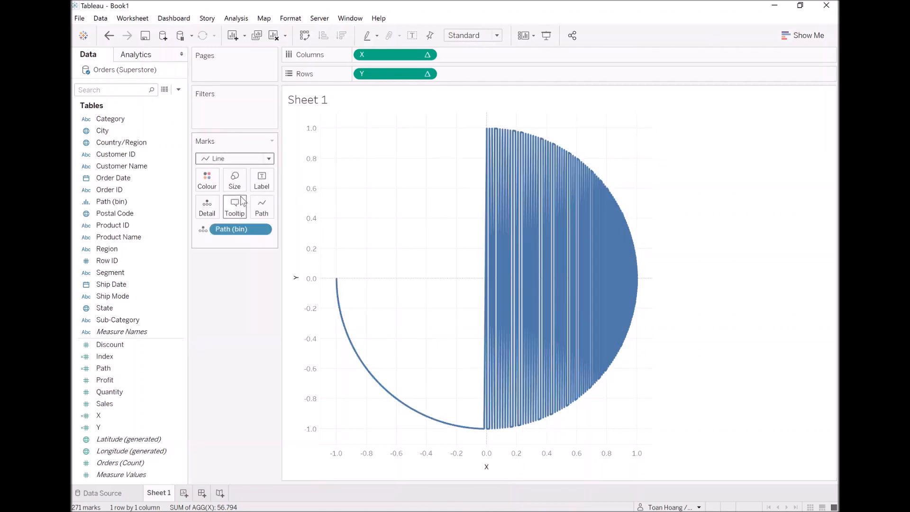
mouse_move(329, 293)
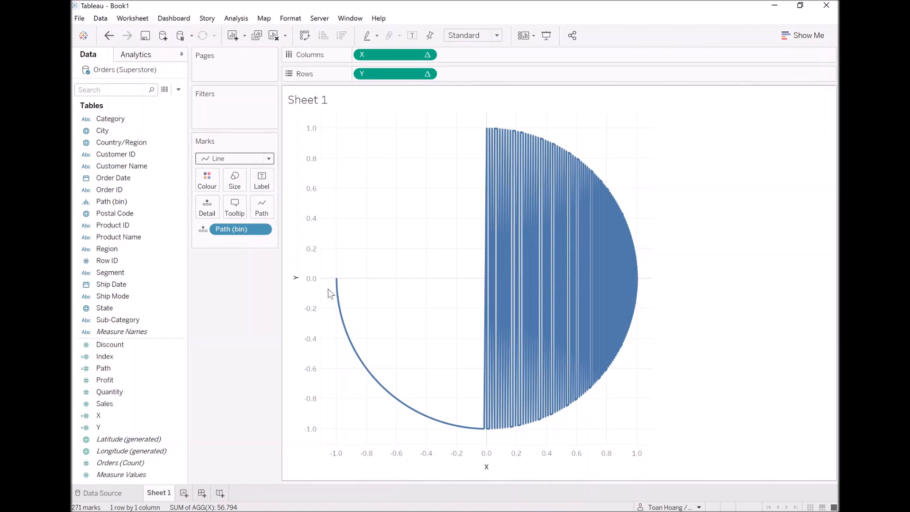
mouse_move(513, 259)
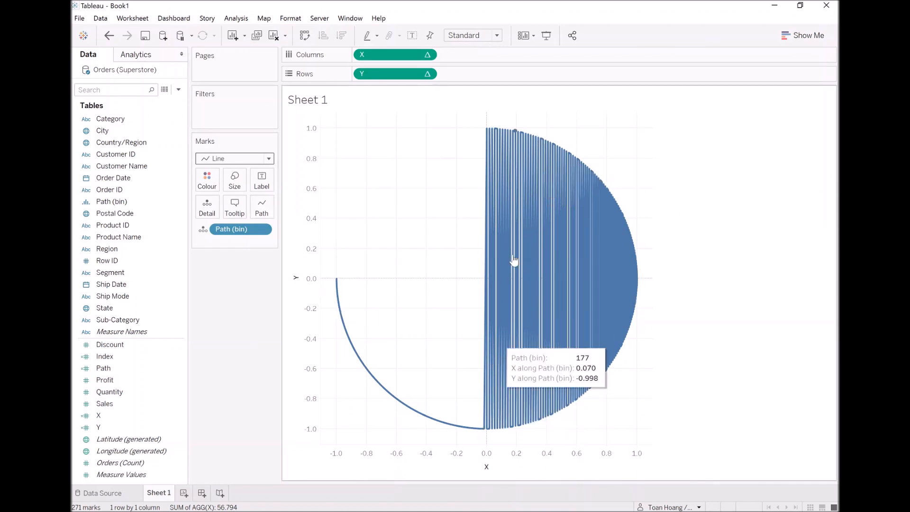
mouse_move(245, 295)
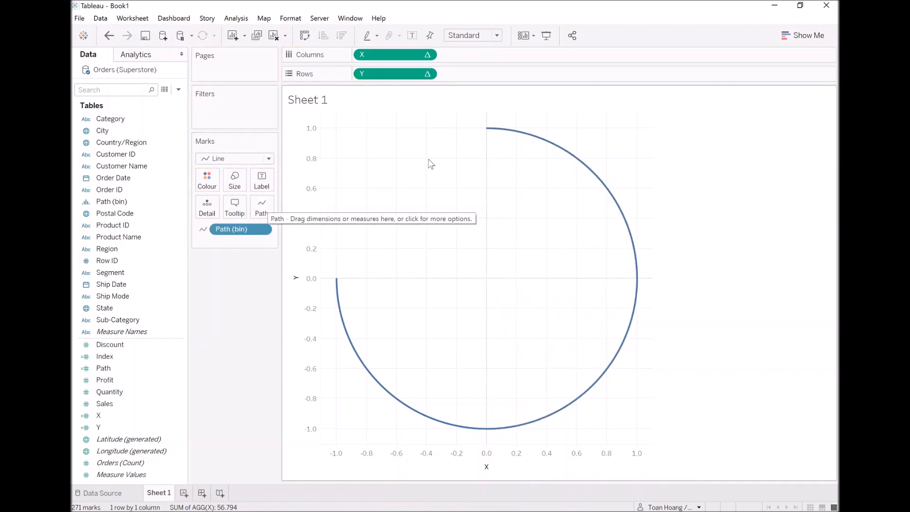
mouse_move(610, 397)
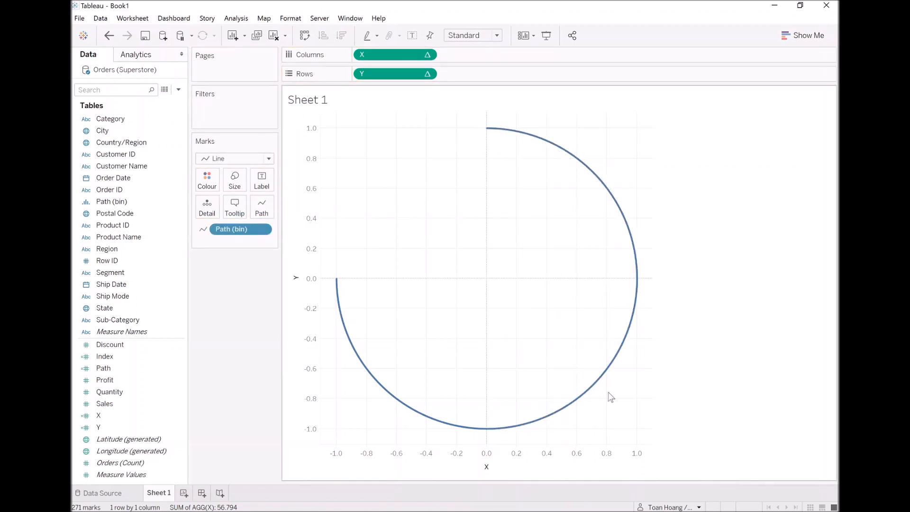
mouse_move(334, 281)
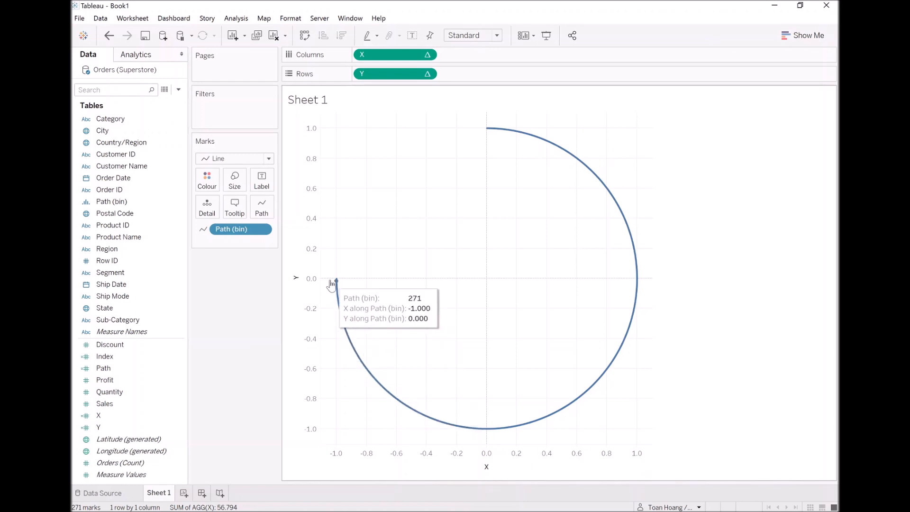
mouse_move(326, 305)
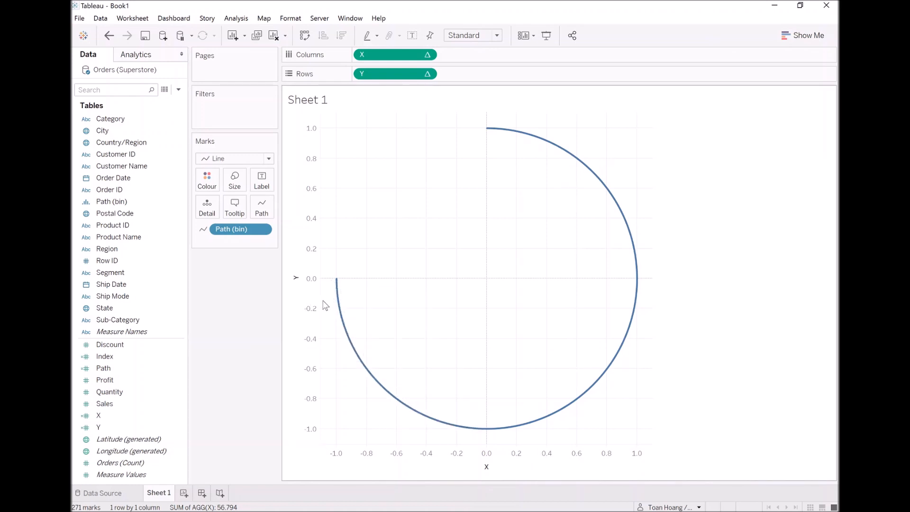
Colour the line by Region, then highlight and clear East in the legend
left_click(107, 249)
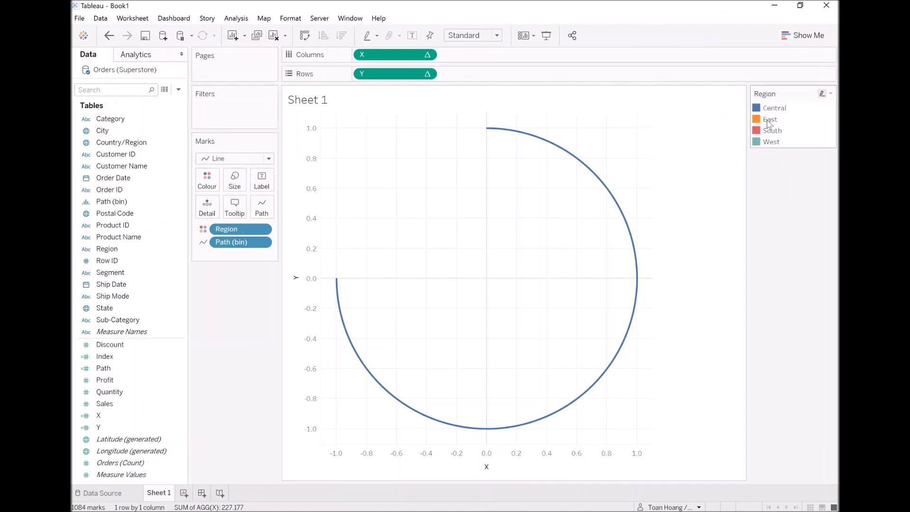
left_click(772, 130)
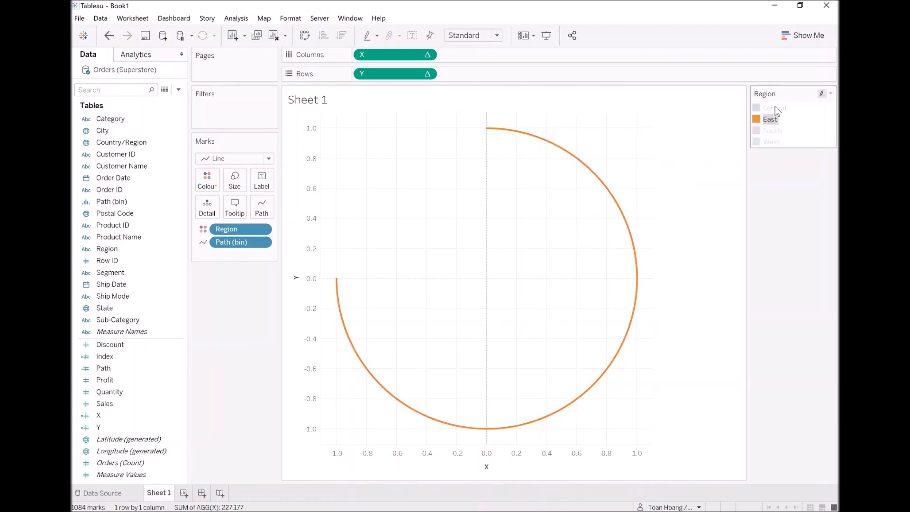
left_click(770, 119)
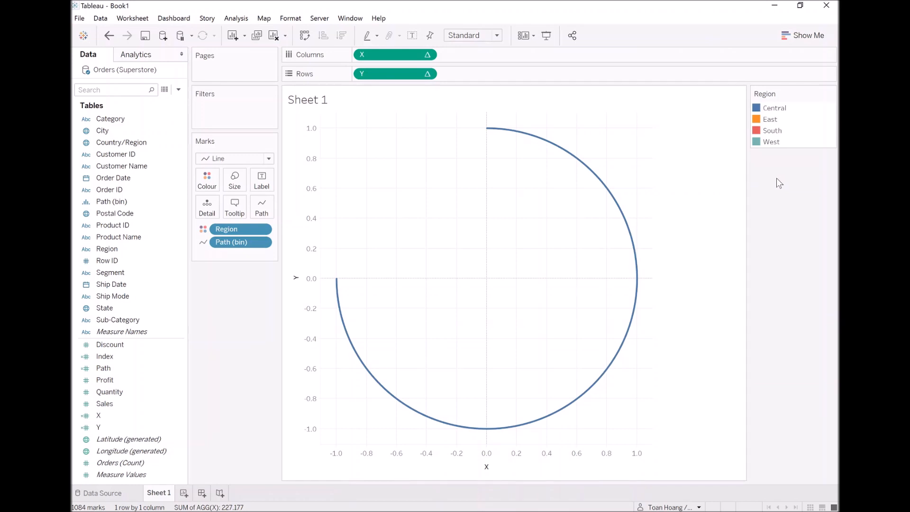
mouse_move(767, 186)
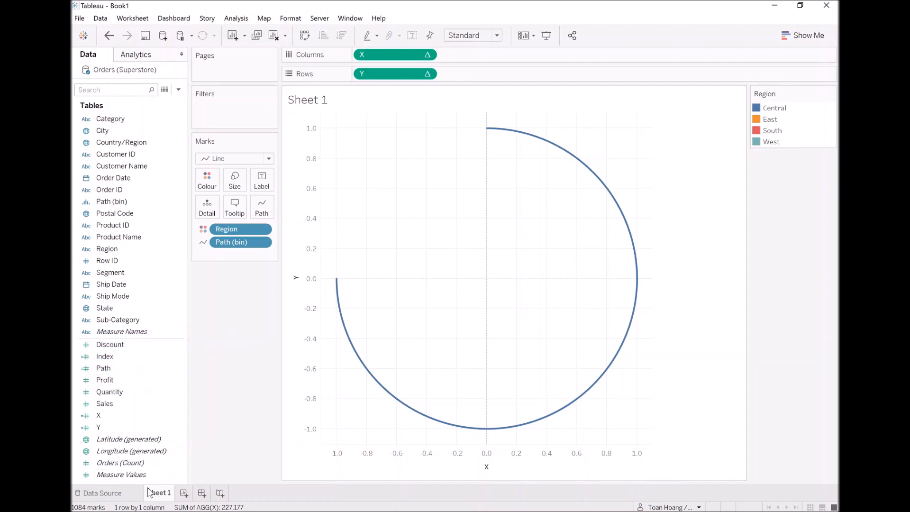
Create a TC_Order calculated field with the formula INDEX()
left_click(178, 89)
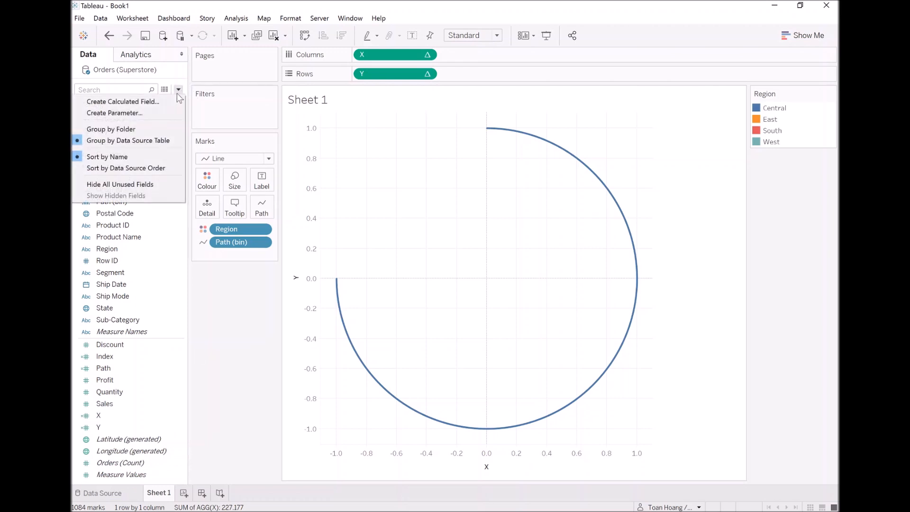
left_click(122, 101)
type("TC_O")
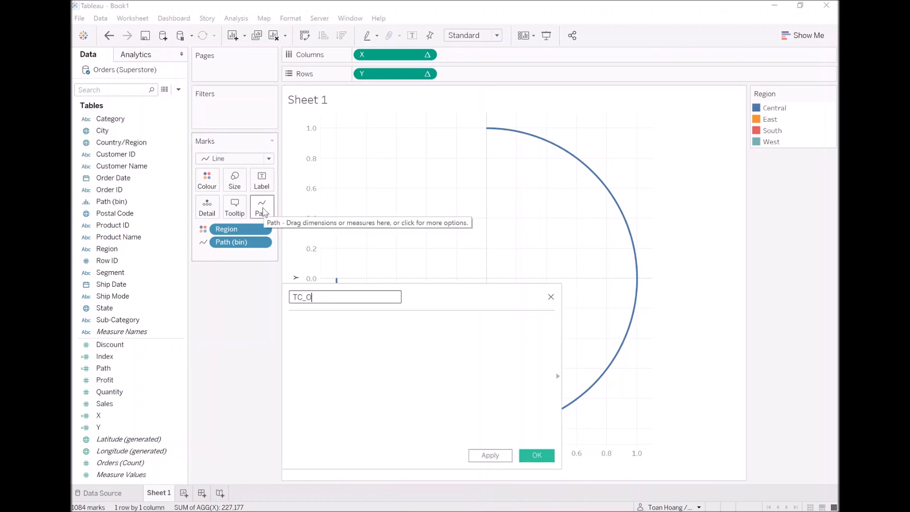
type("INDEX(")
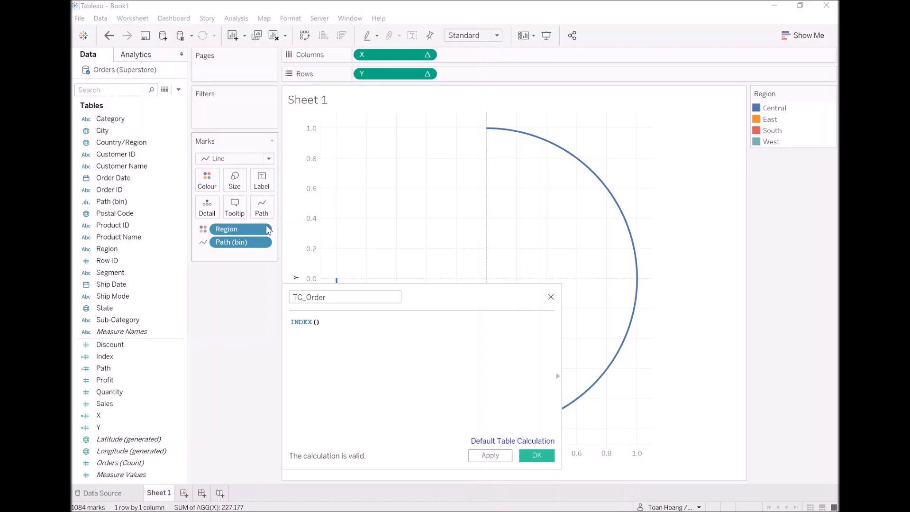
mouse_move(536, 454)
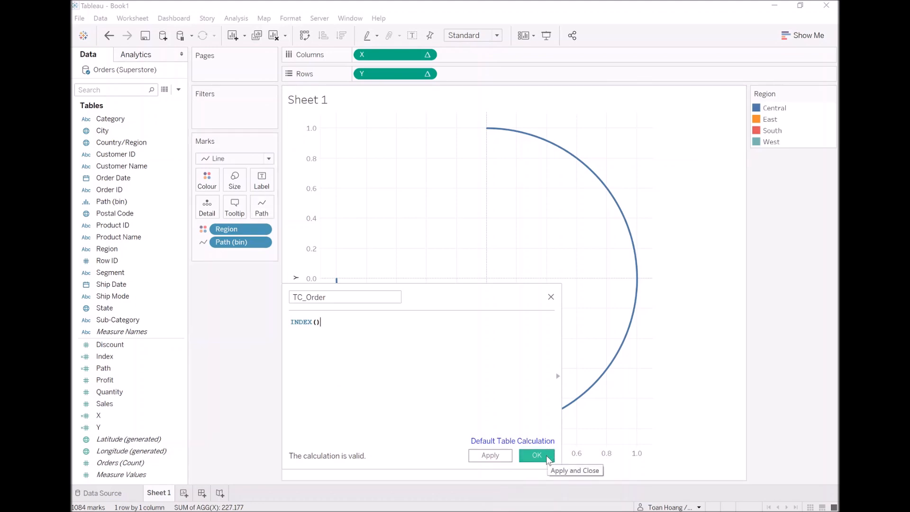
left_click(536, 456)
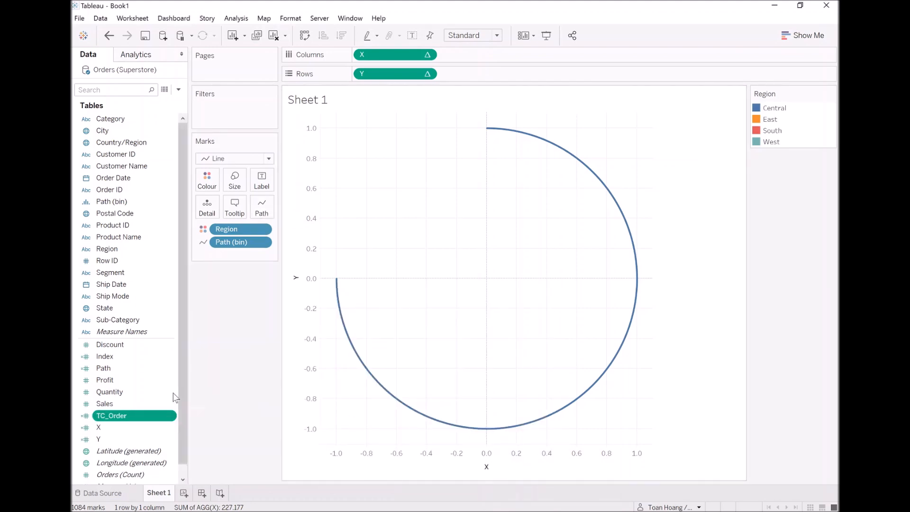
Append *[TC_Order] to the X calculation's SIN(RADIANS([Index])) formula
left_click(98, 427)
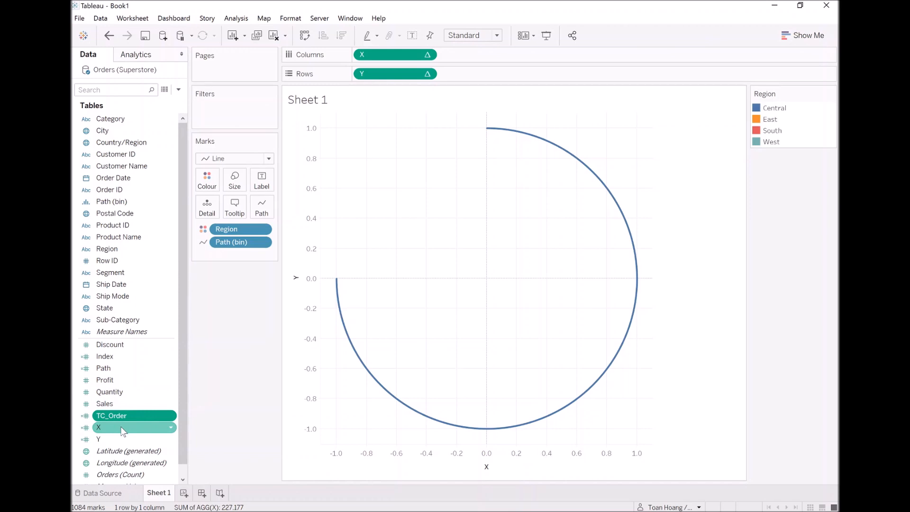
right_click(98, 426)
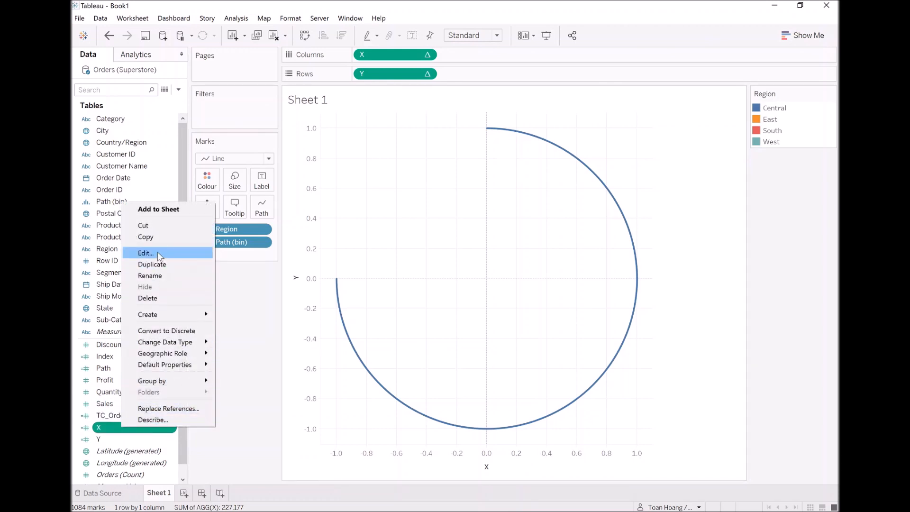
left_click(145, 252)
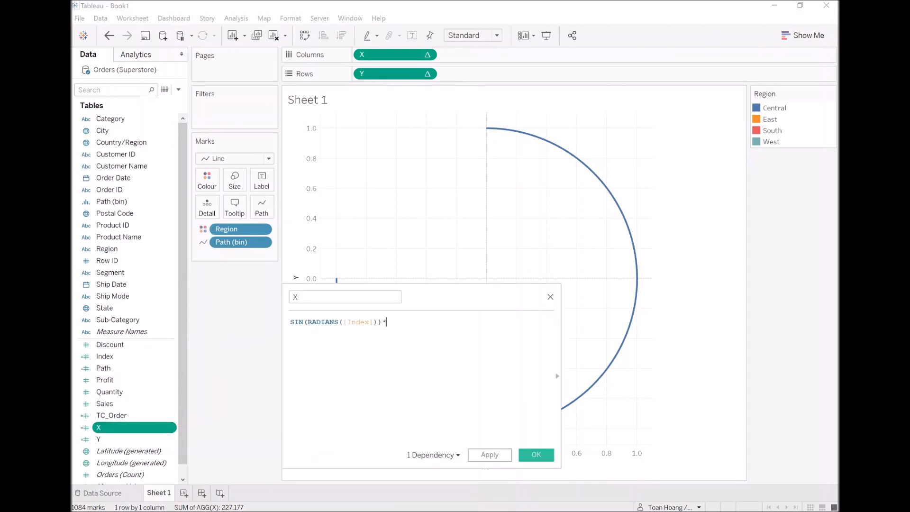
type("[TC_Order]")
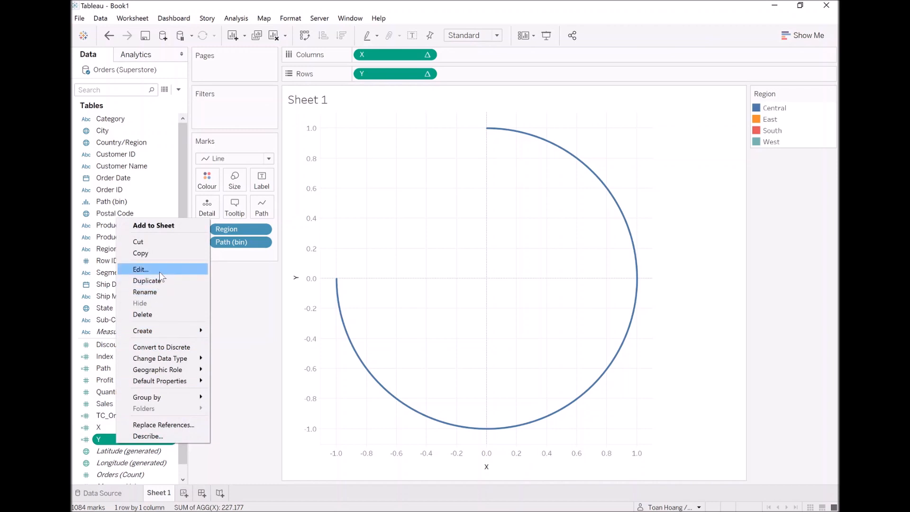
Change the Y formula to COS(RADIANS([Index]))*[TC_Order]
left_click(140, 269)
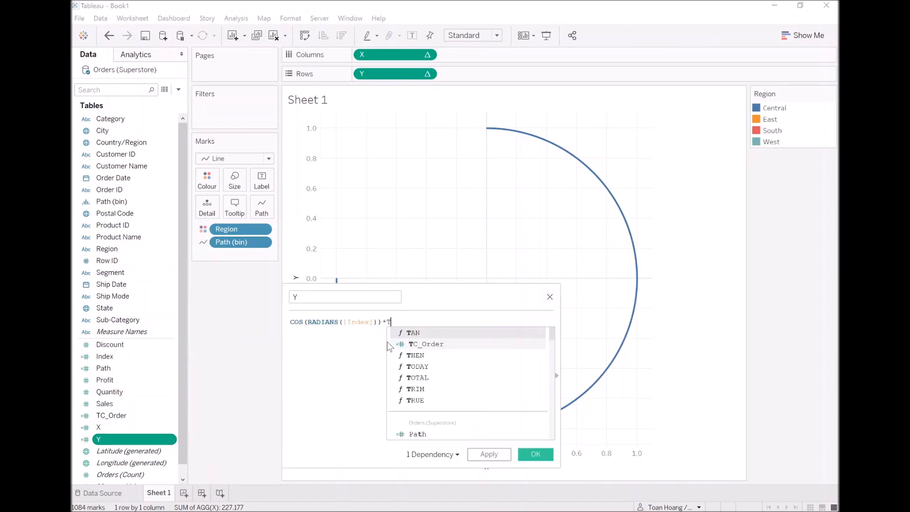
left_click(426, 343)
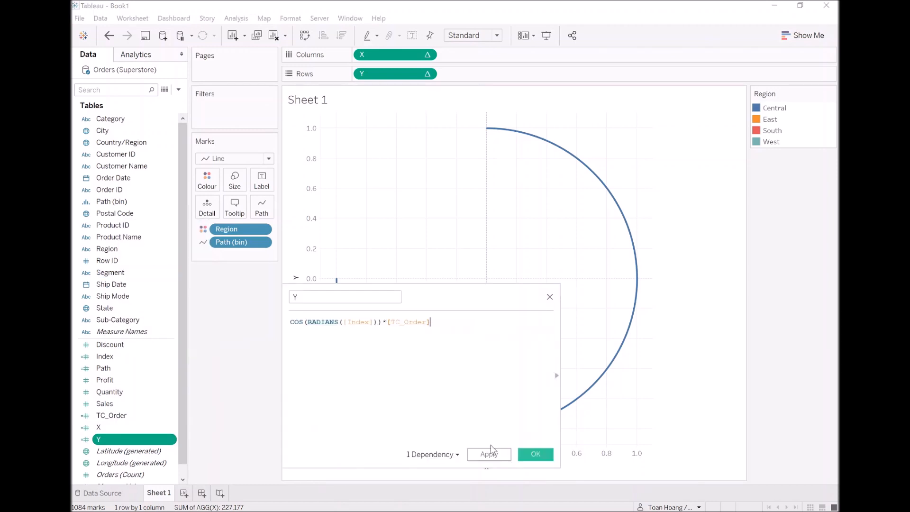
left_click(535, 454)
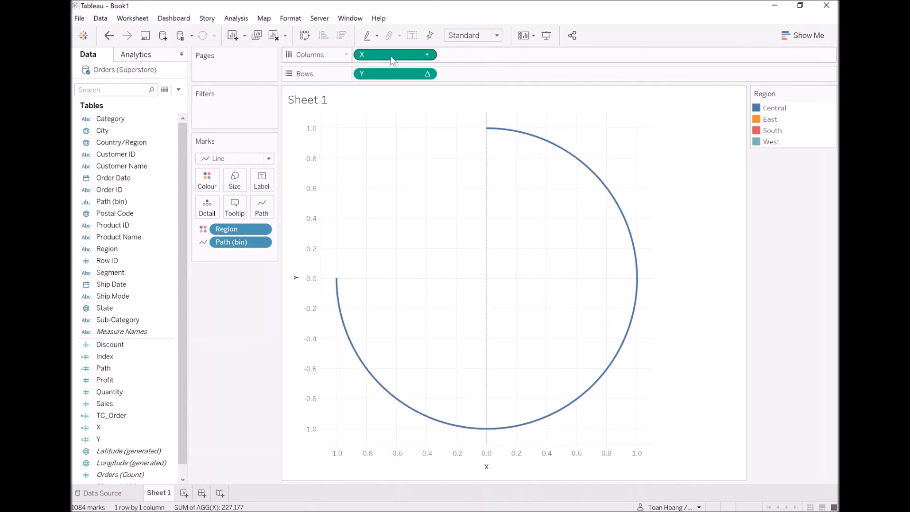
Pick new Compute Using options for the X and Y table calculations, turning the circle into a lopsided loop
left_click(427, 54)
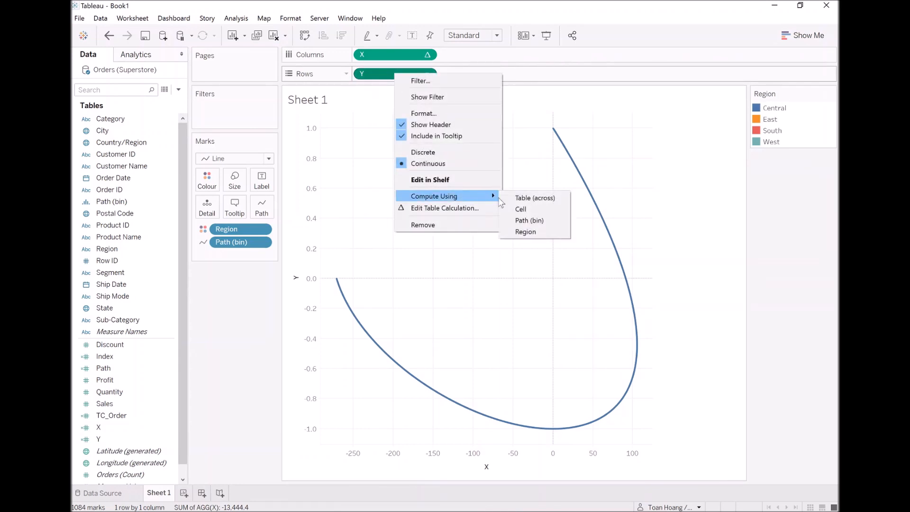
left_click(530, 220)
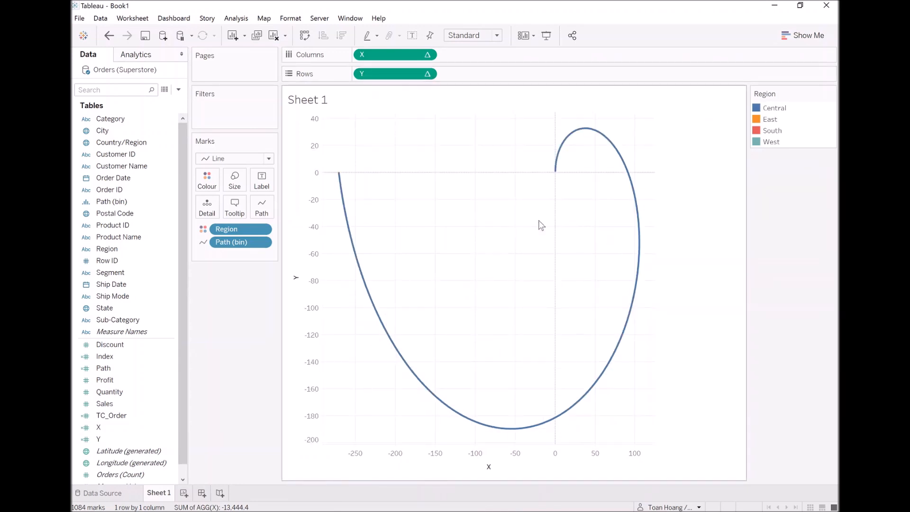
mouse_move(560, 205)
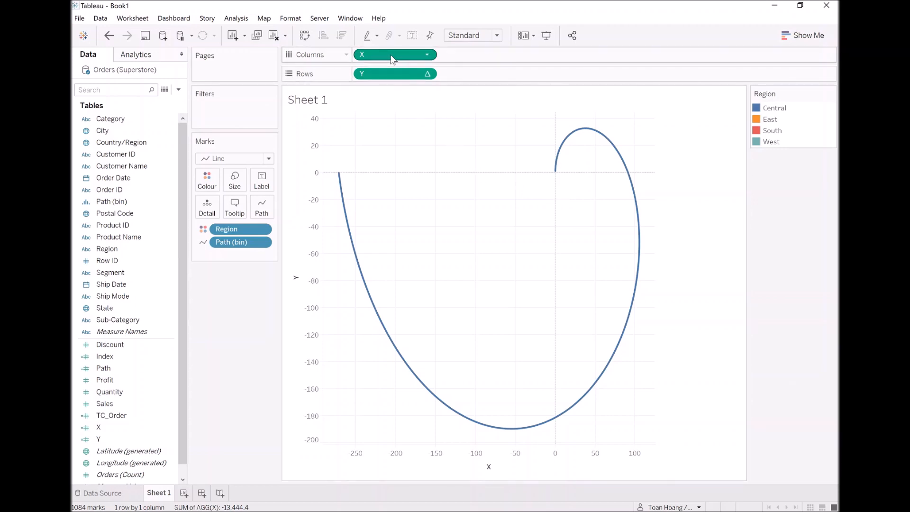
Set X's nested TC_Order calculation to compute along Region instead of Path (bin)
left_click(427, 54)
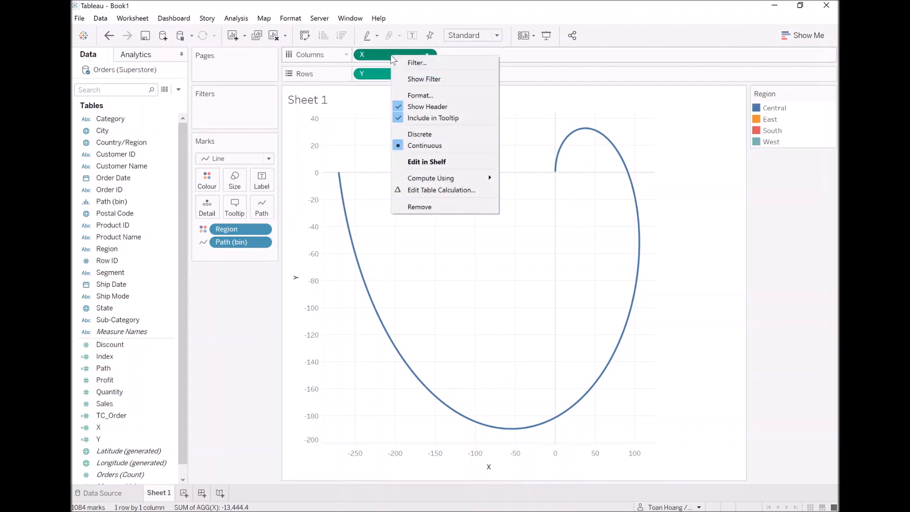
left_click(441, 189)
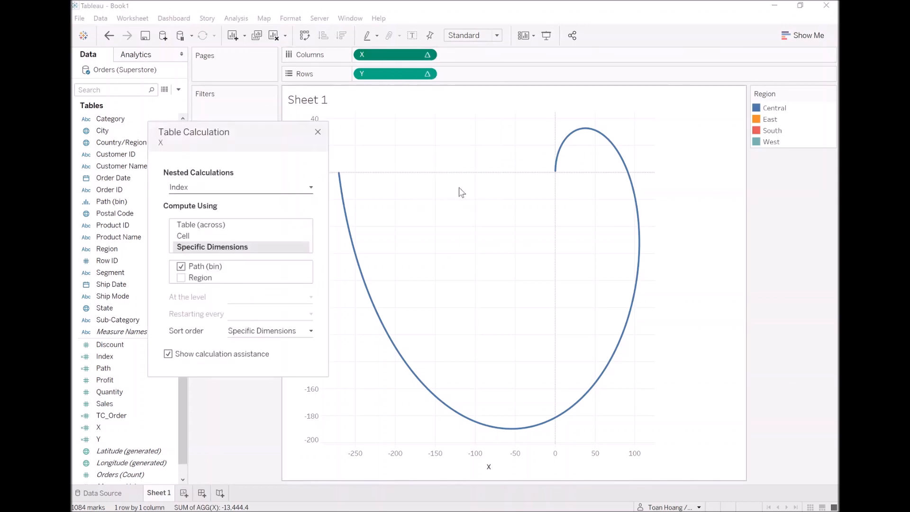
left_click(240, 186)
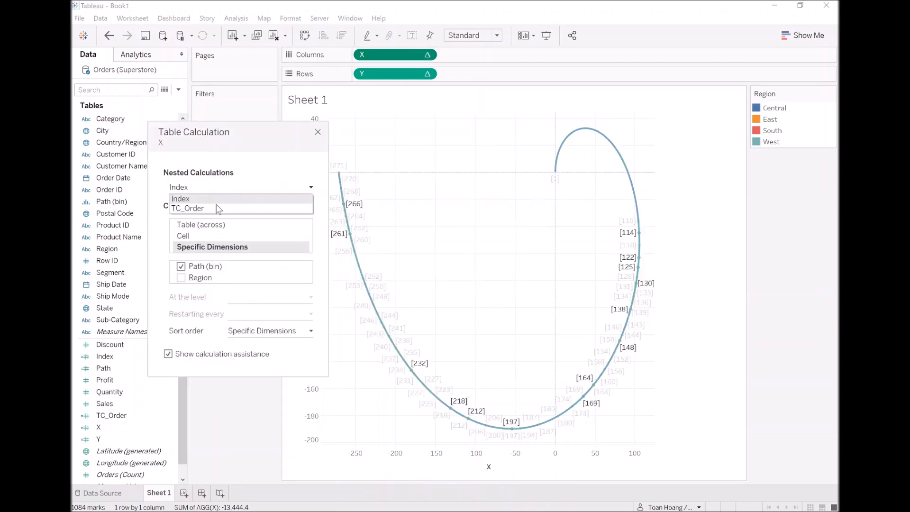
left_click(188, 209)
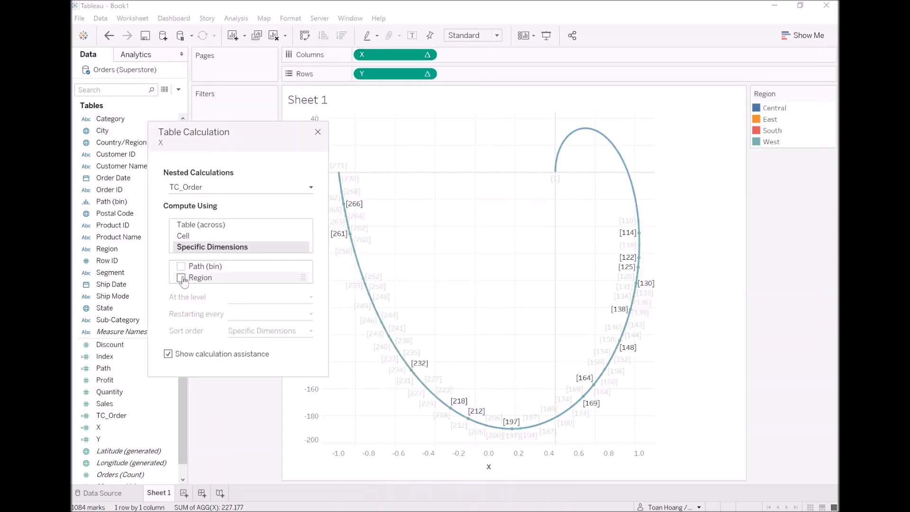
left_click(181, 277)
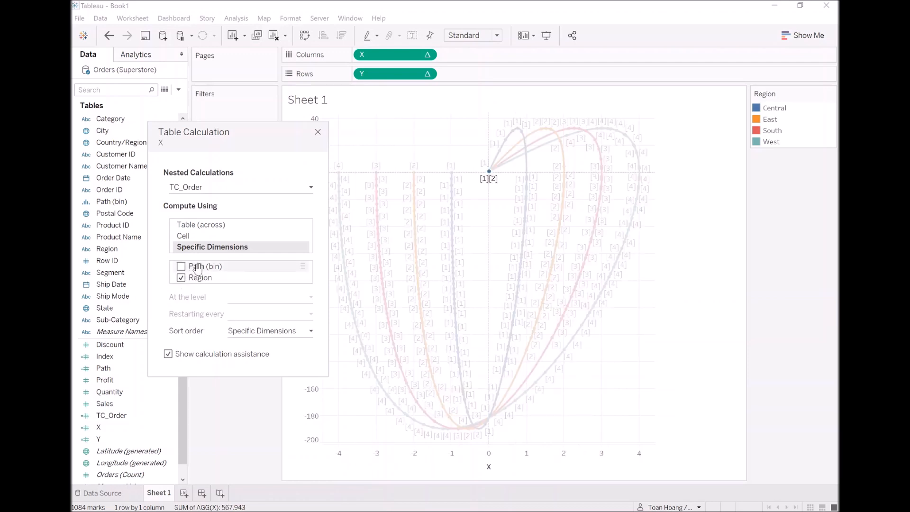
mouse_move(200, 267)
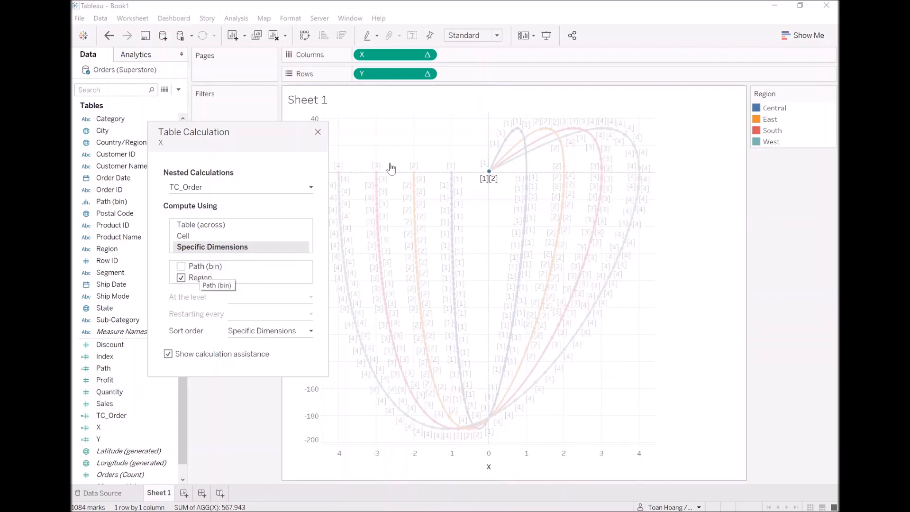
Set Y's nested TC_Order calculation to compute along Region, producing four concentric region arcs
right_click(395, 74)
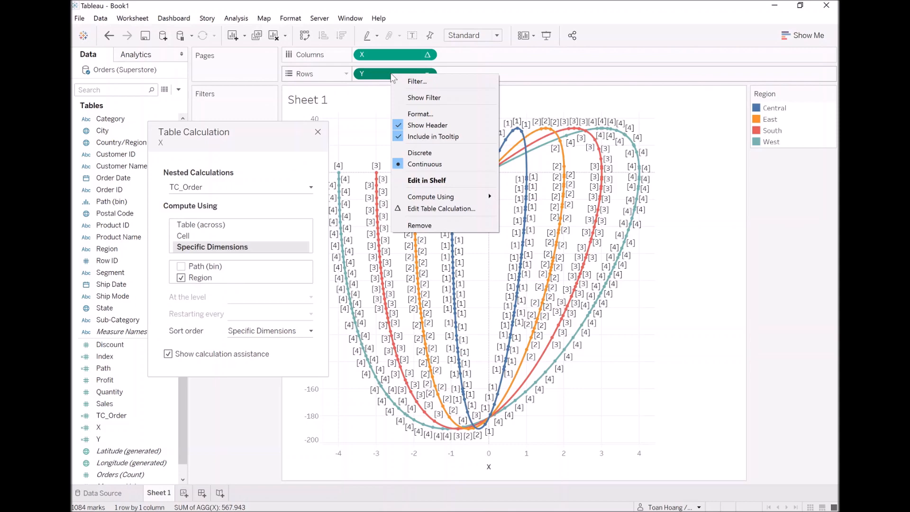
mouse_move(436, 220)
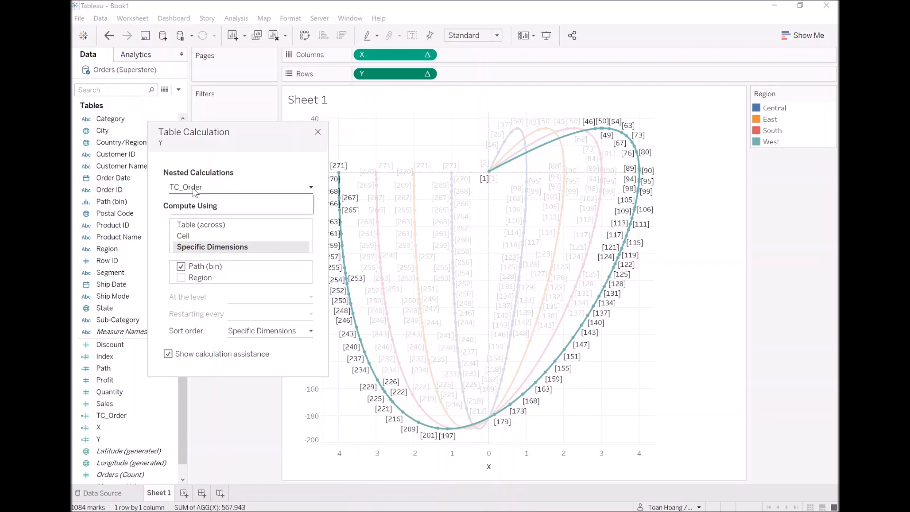
left_click(241, 187)
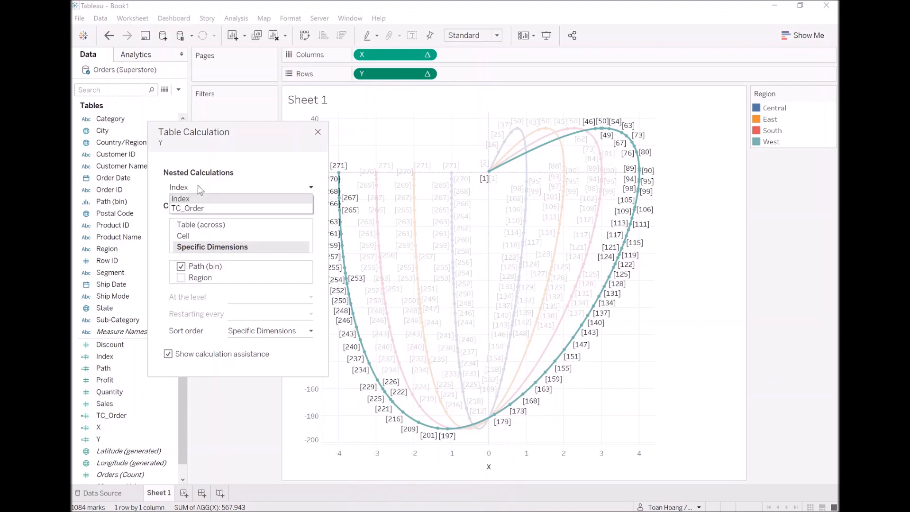
left_click(188, 207)
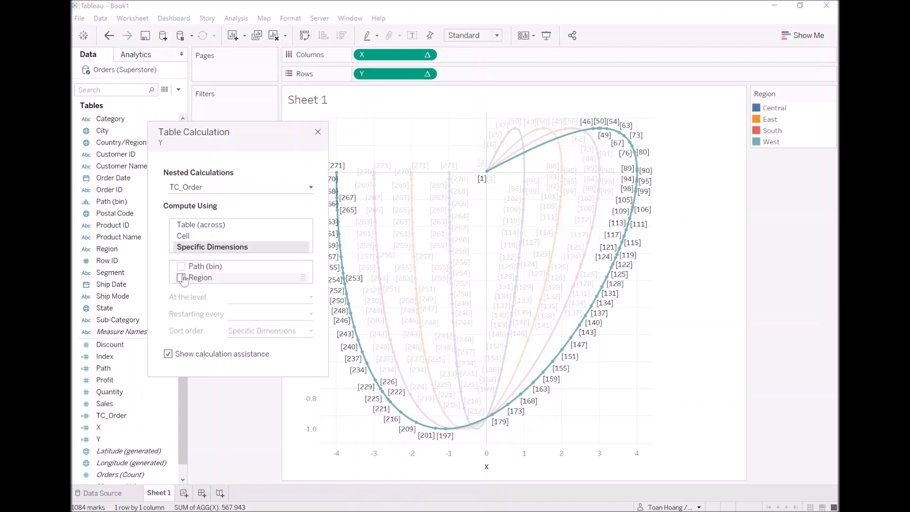
left_click(181, 278)
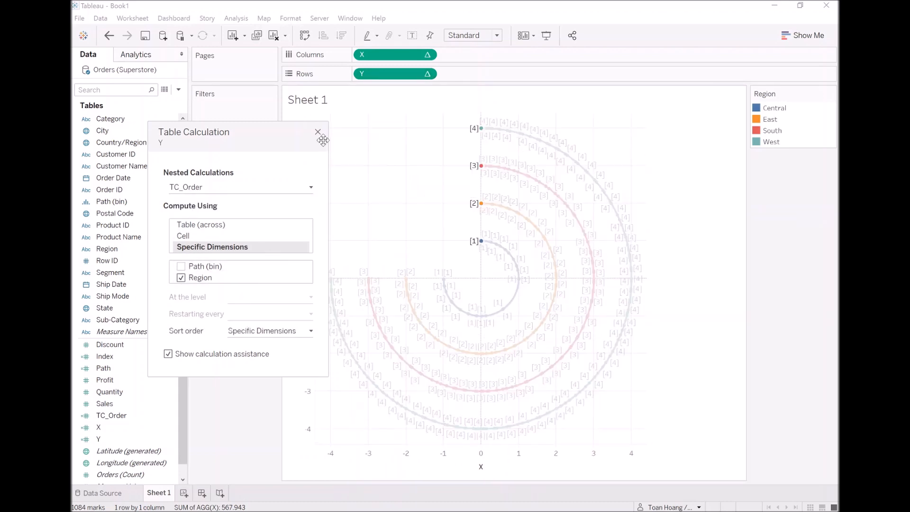
left_click(317, 132)
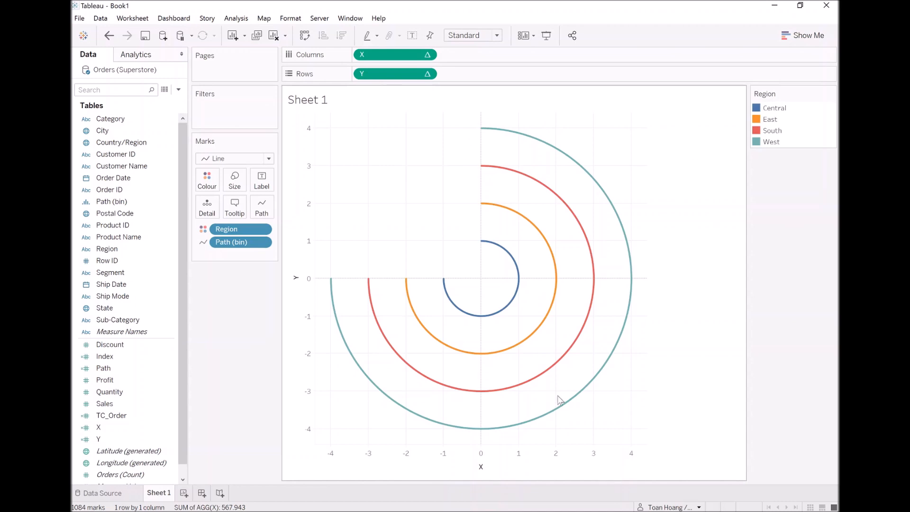
mouse_move(600, 155)
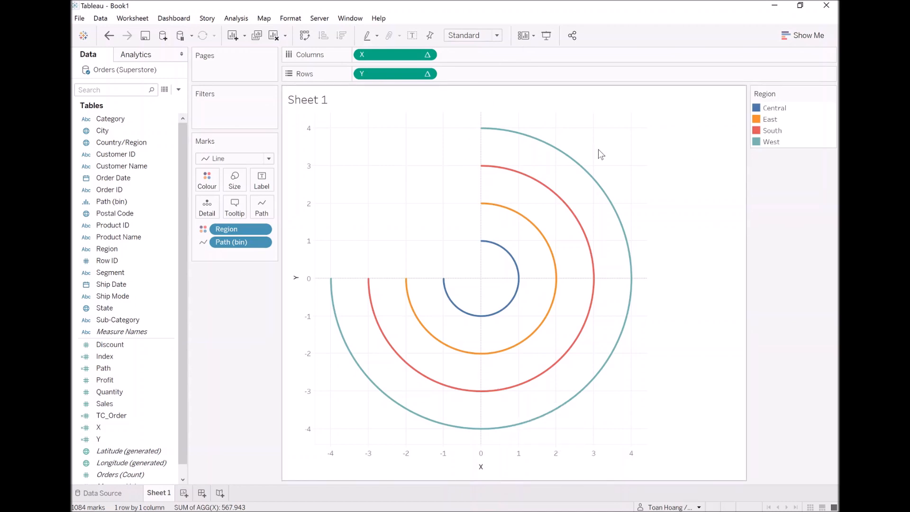
mouse_move(598, 231)
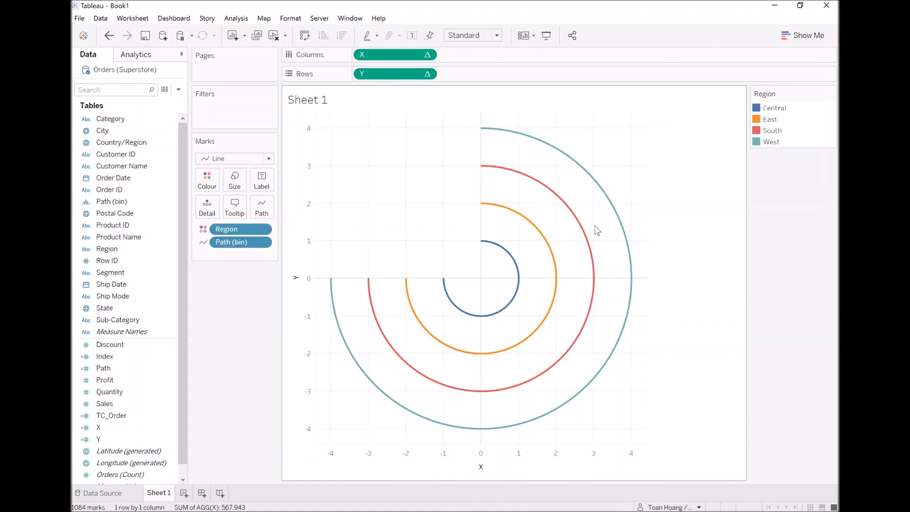
mouse_move(268, 115)
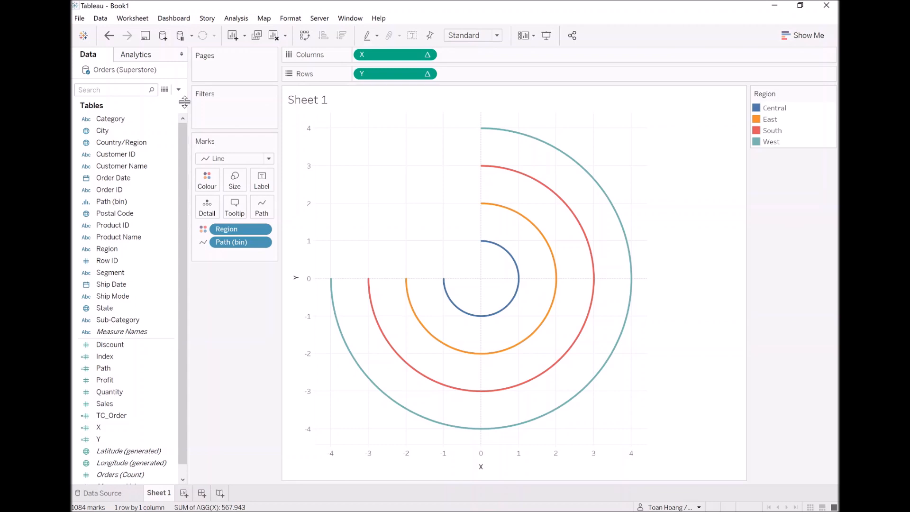
Create the TC_Sales calculated field with formula WINDOW_SUM(SUM([Sales]))
left_click(179, 90)
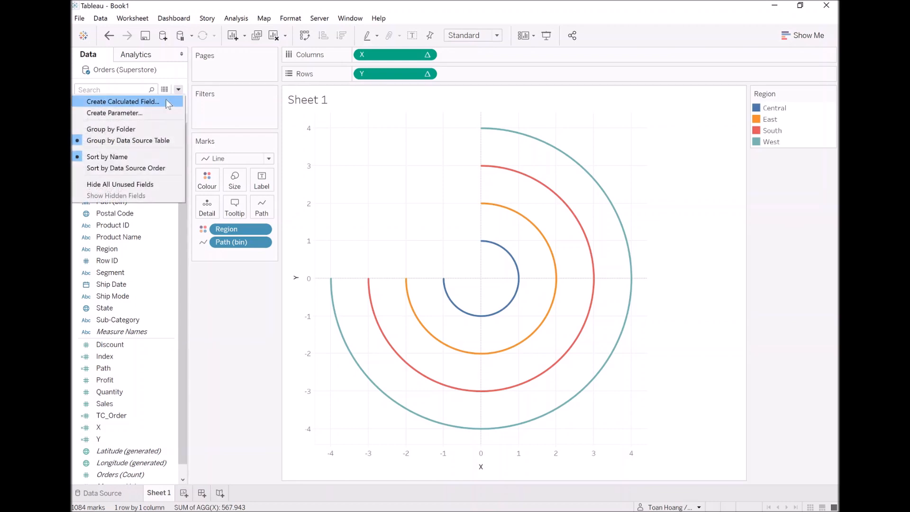
left_click(121, 101)
type("TC_Sales")
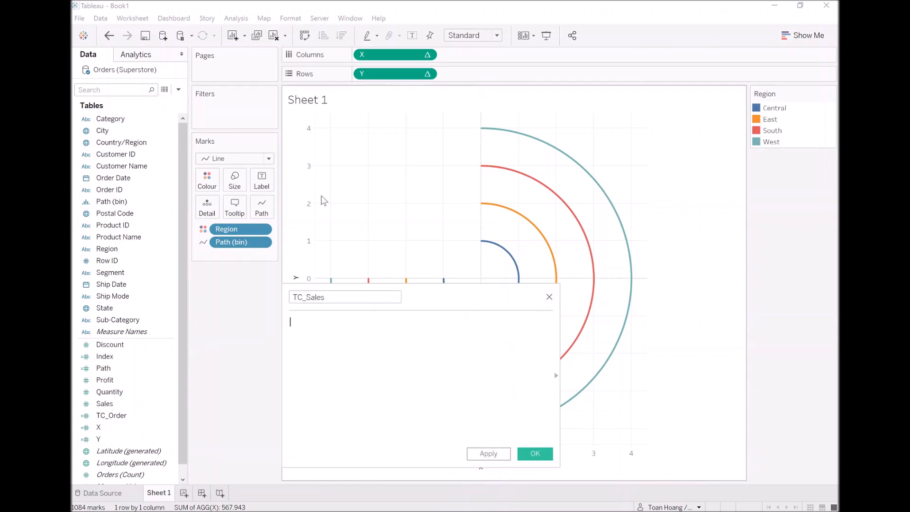
type("window")
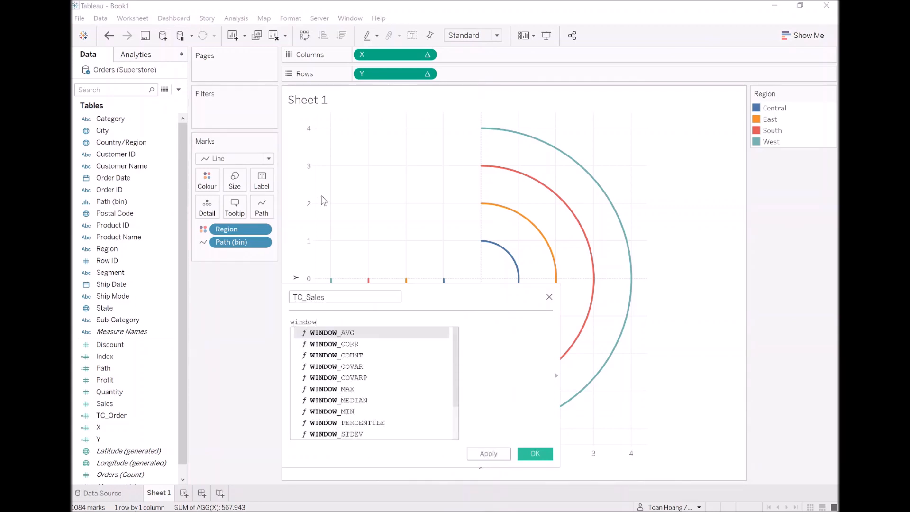
type("WINDOW_SUM(")
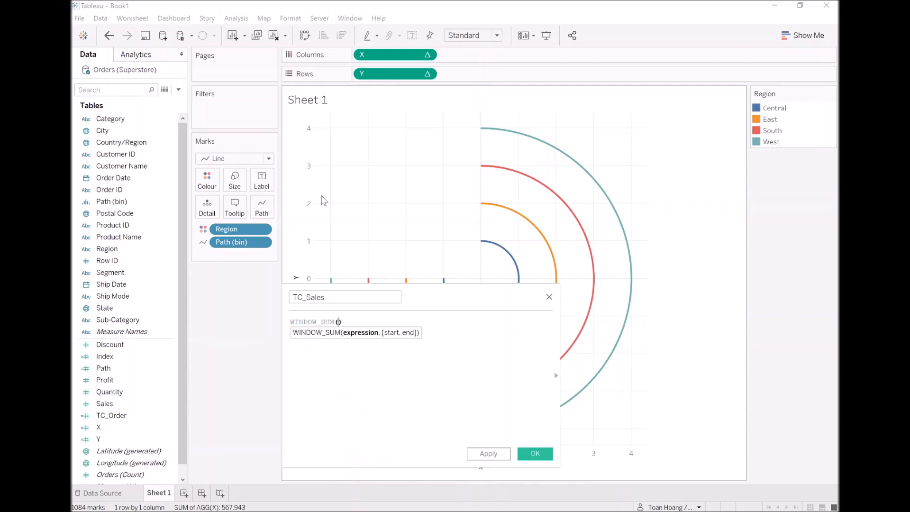
type("SUM([Sales])")
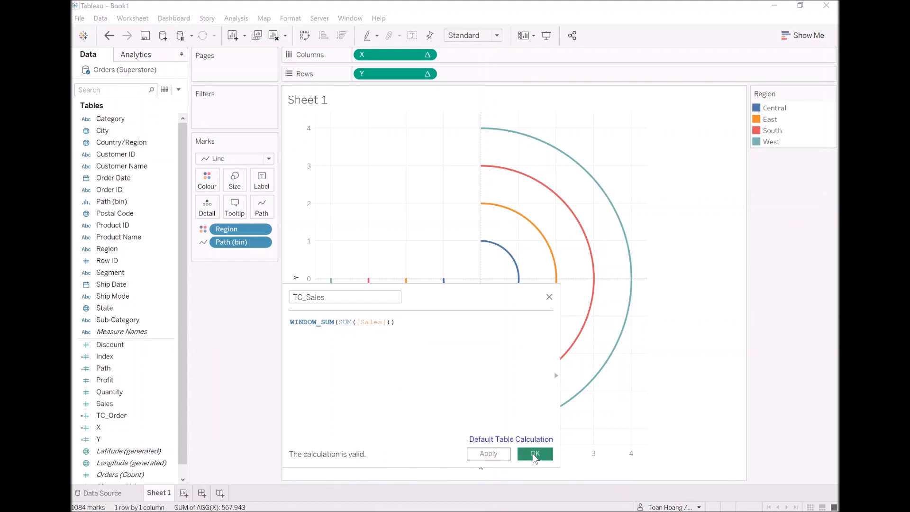
left_click(533, 454)
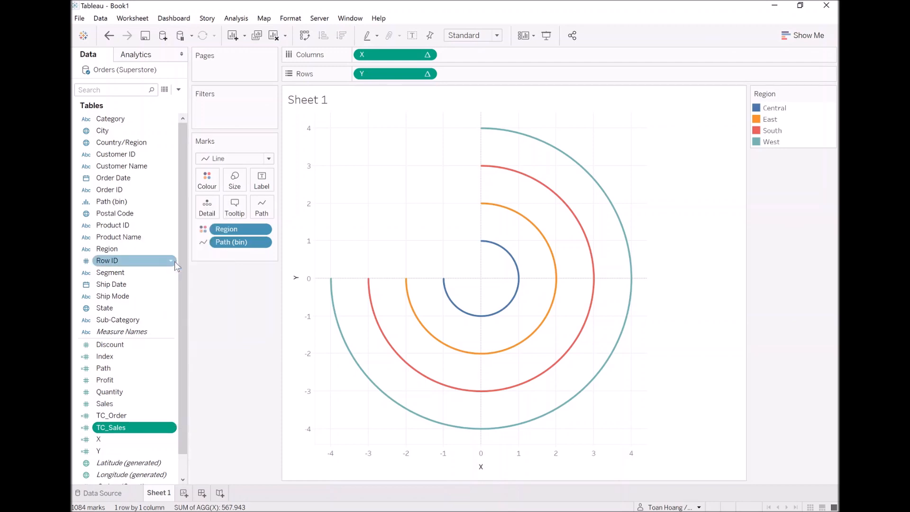
Rename the copied TC_Sales calculation to 'TC_Total Sales', keeping WINDOW_SUM(SUM([Sales]))
right_click(110, 427)
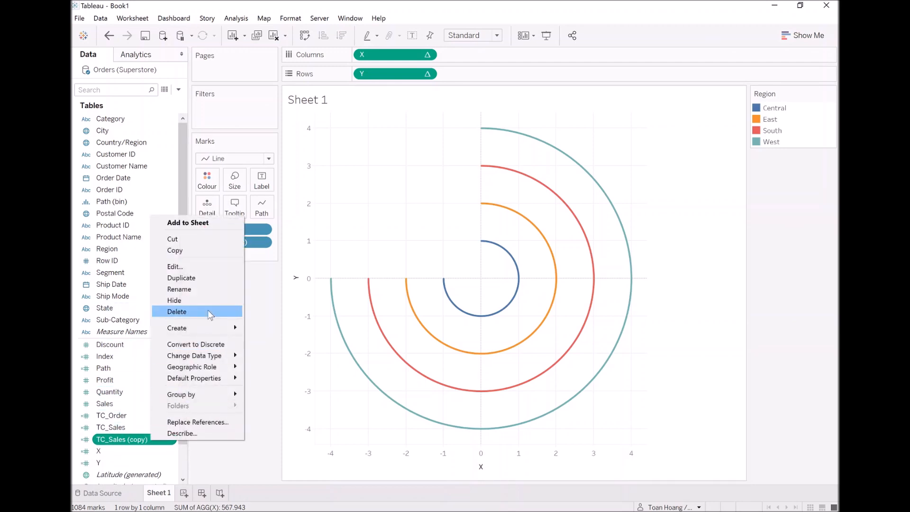
left_click(174, 267)
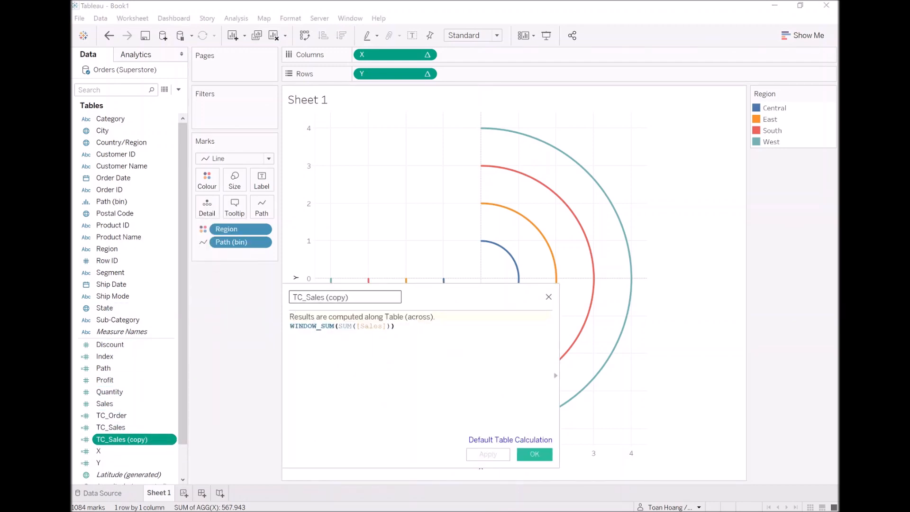
type("TC_Tot")
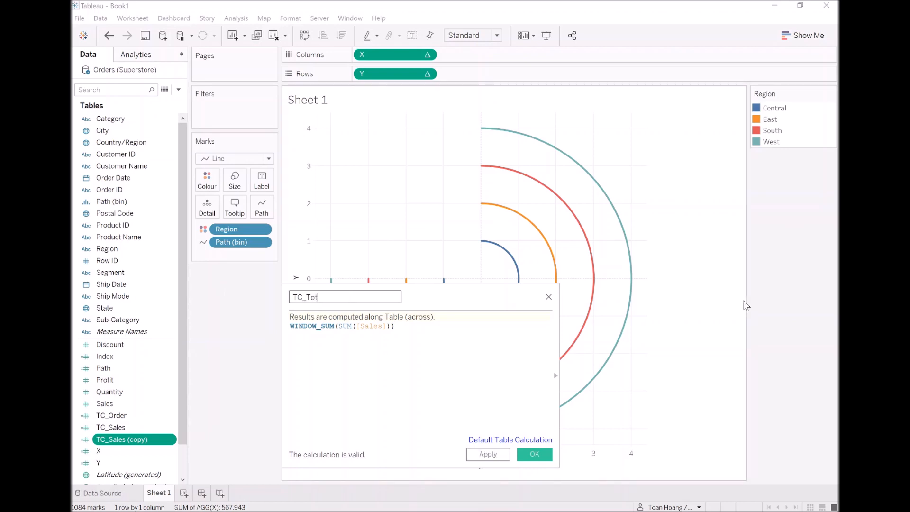
type("al Sales")
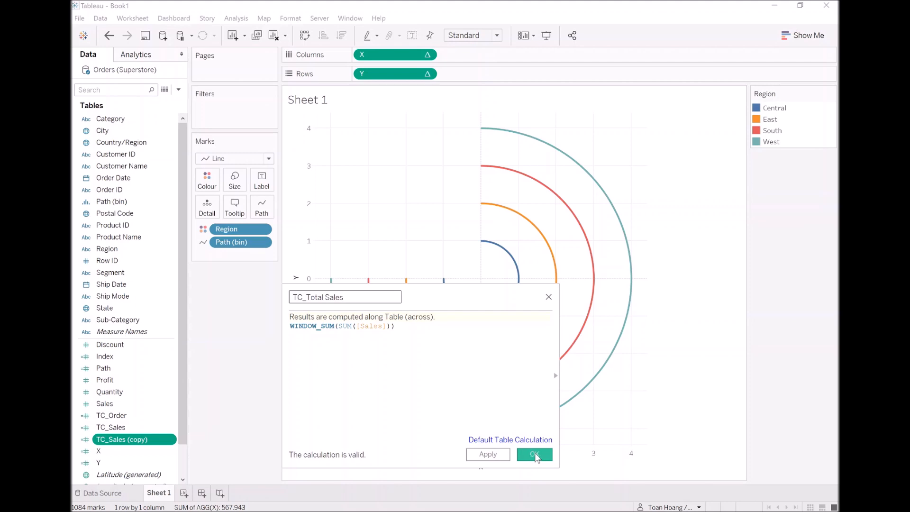
left_click(533, 454)
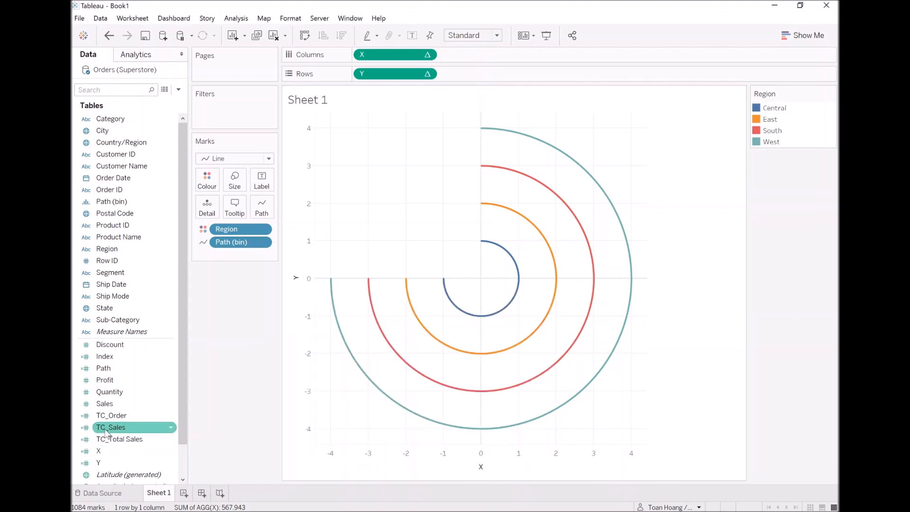
left_click(119, 439)
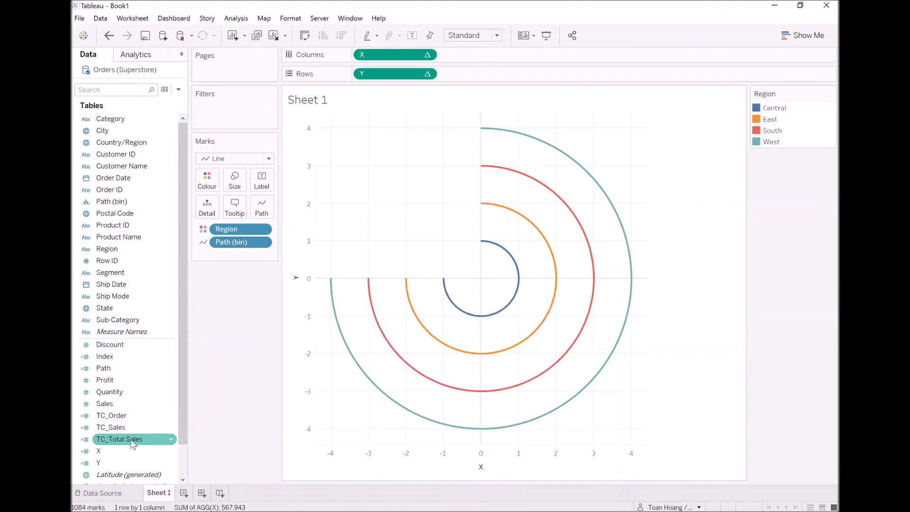
left_click(179, 90)
type("T")
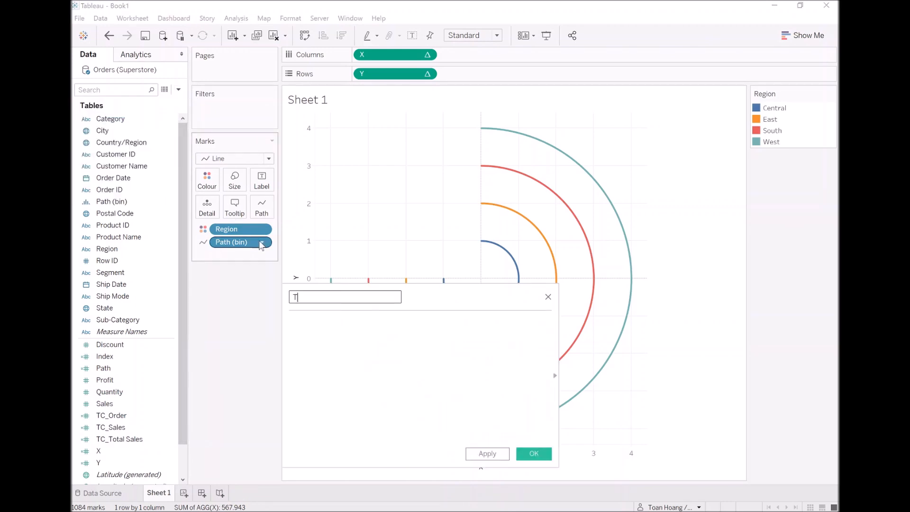
Create TC_Percentage as [TC_Sales] / [TC_Total Sales]
type("C_Percentage")
left_click(421, 377)
type("[TC_Sales] / tc")
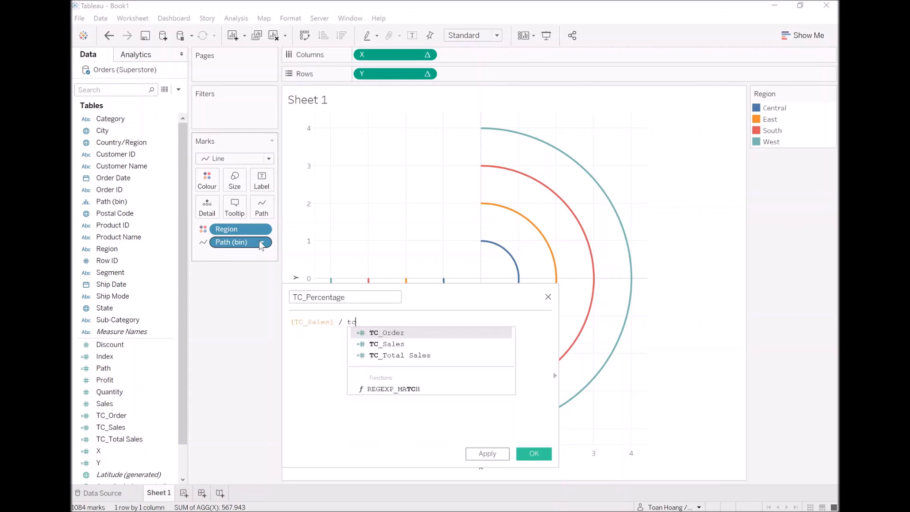
left_click(399, 354)
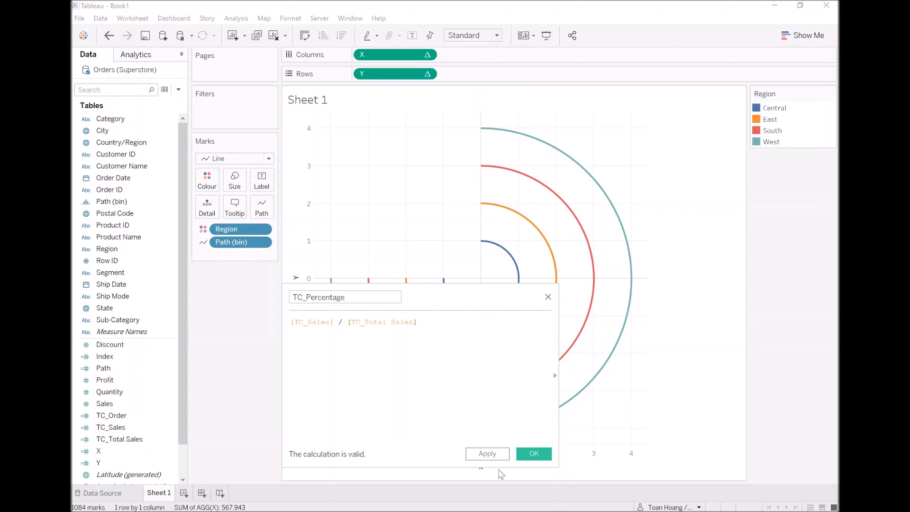
left_click(532, 453)
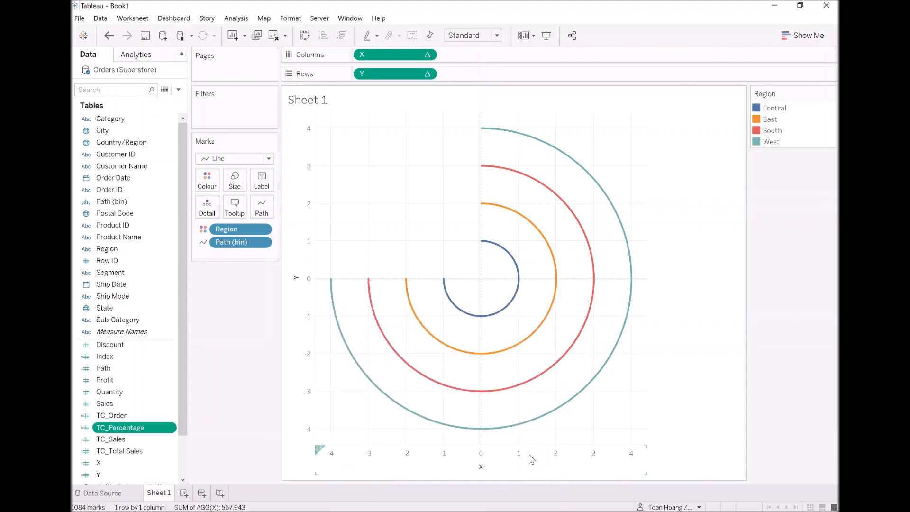
mouse_move(526, 445)
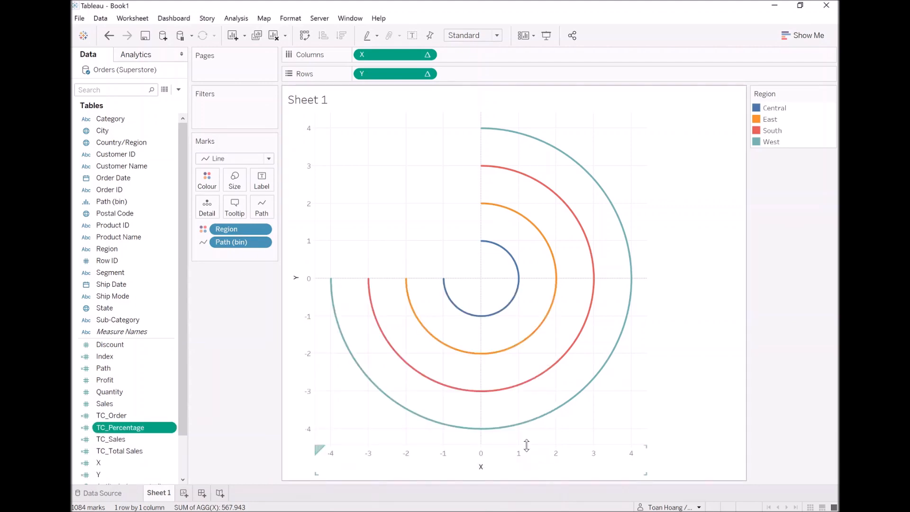
left_click(98, 463)
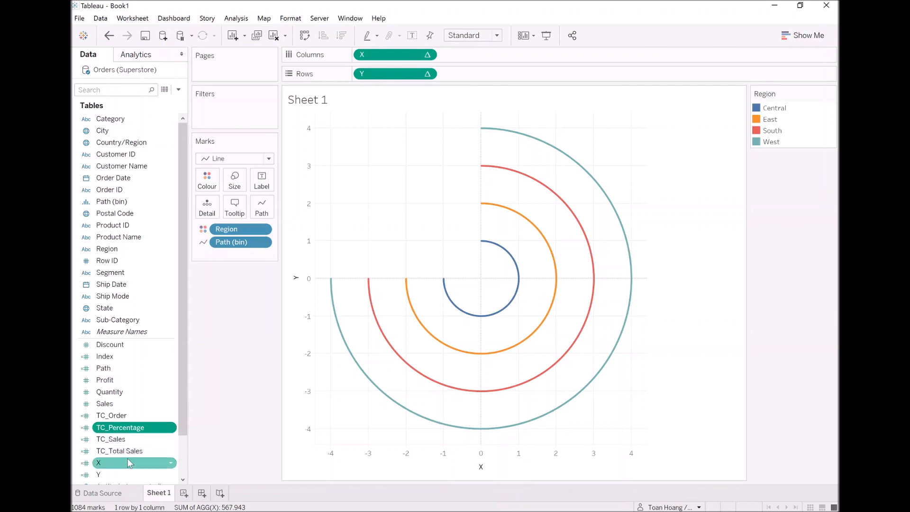
Set X to SIN(RADIANS([Index]*[TC_Percentage]))*[TC_Order] and Y to the matching COS formula
right_click(116, 462)
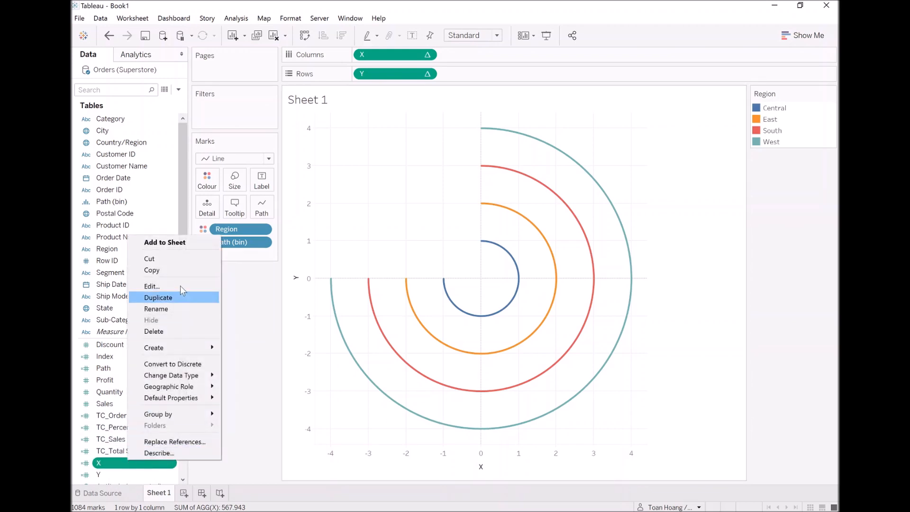
left_click(152, 286)
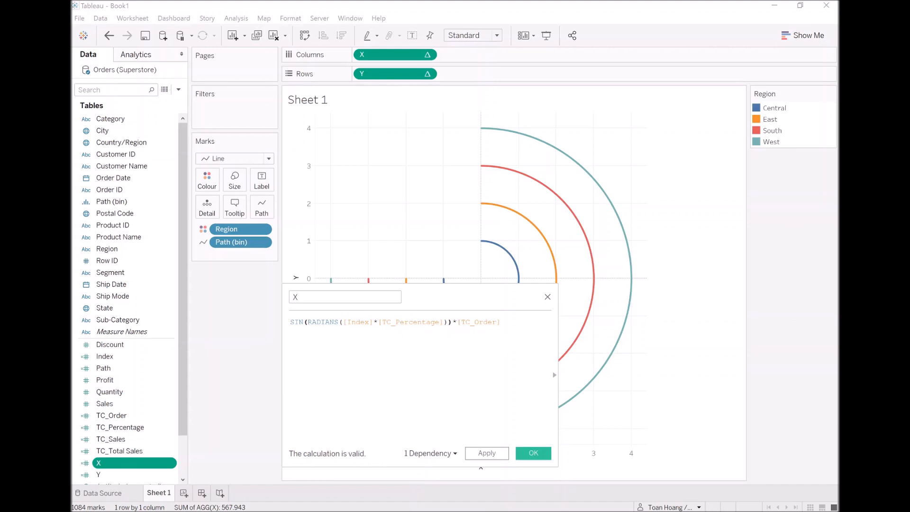
mouse_move(511, 459)
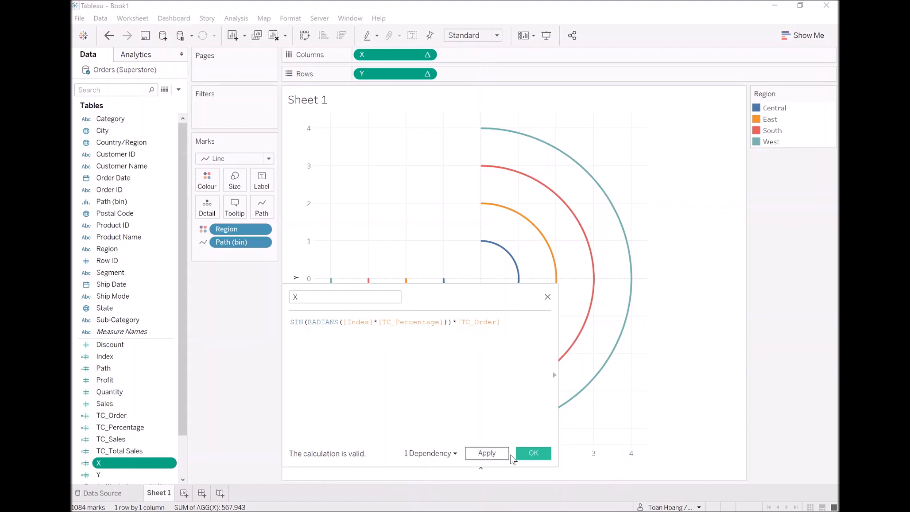
left_click(532, 453)
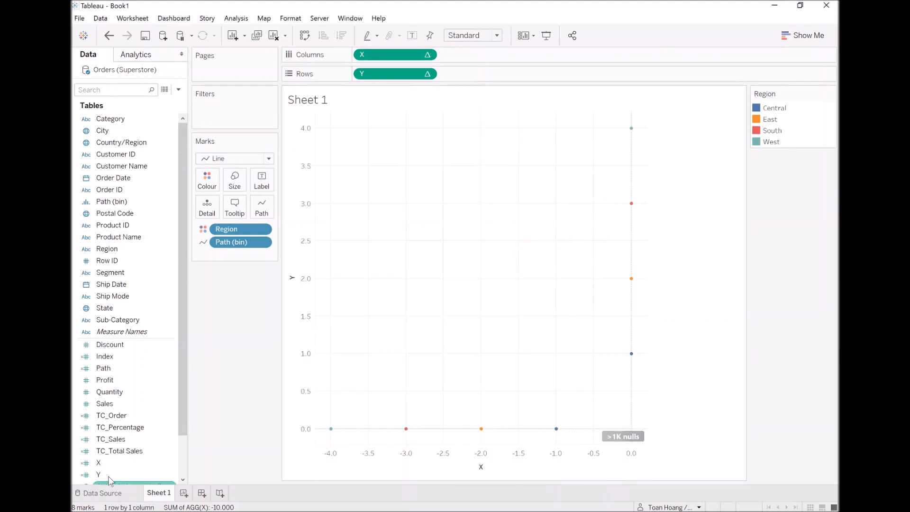
double_click(98, 474)
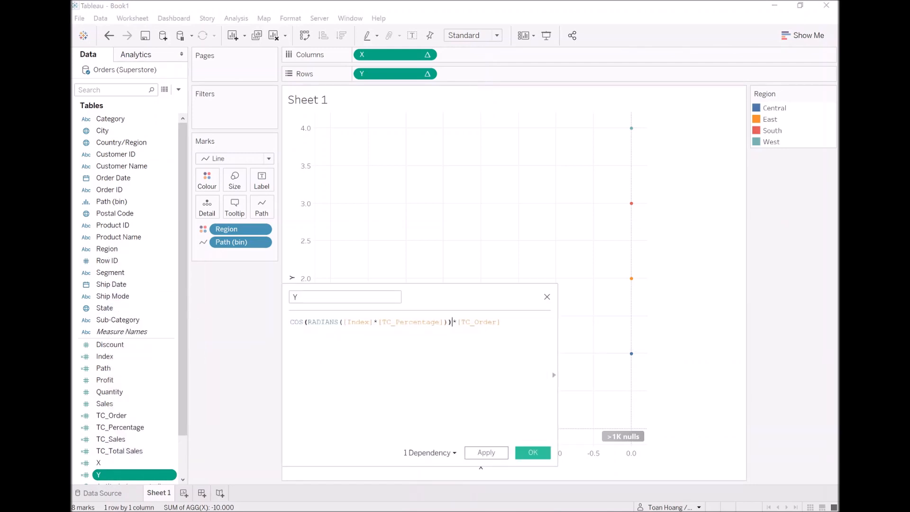
left_click(532, 453)
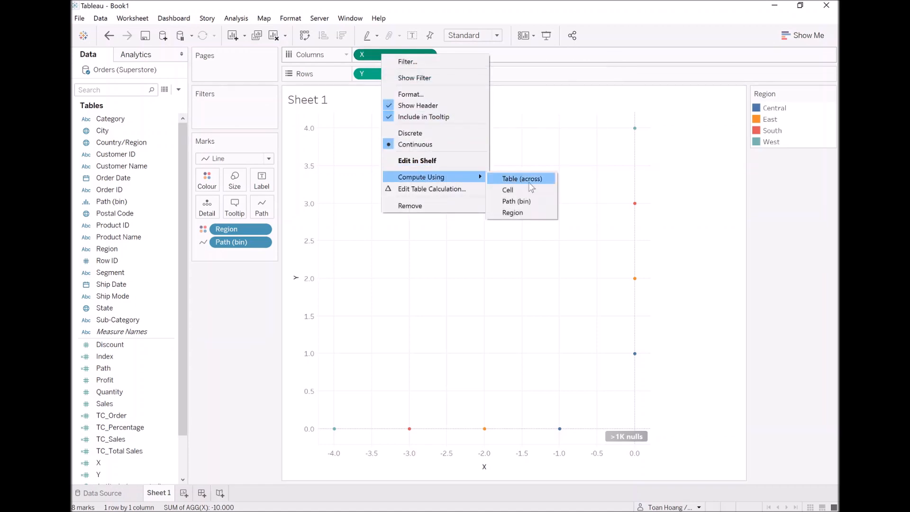
mouse_move(516, 201)
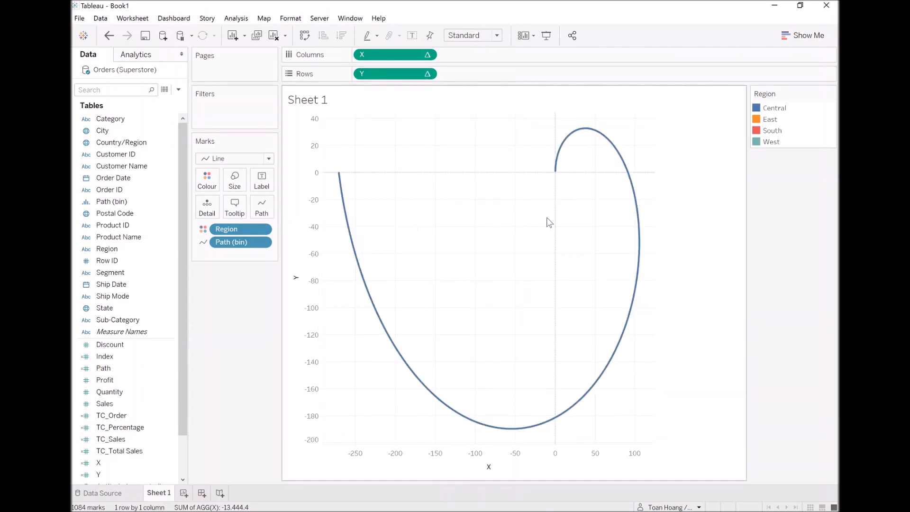
mouse_move(483, 159)
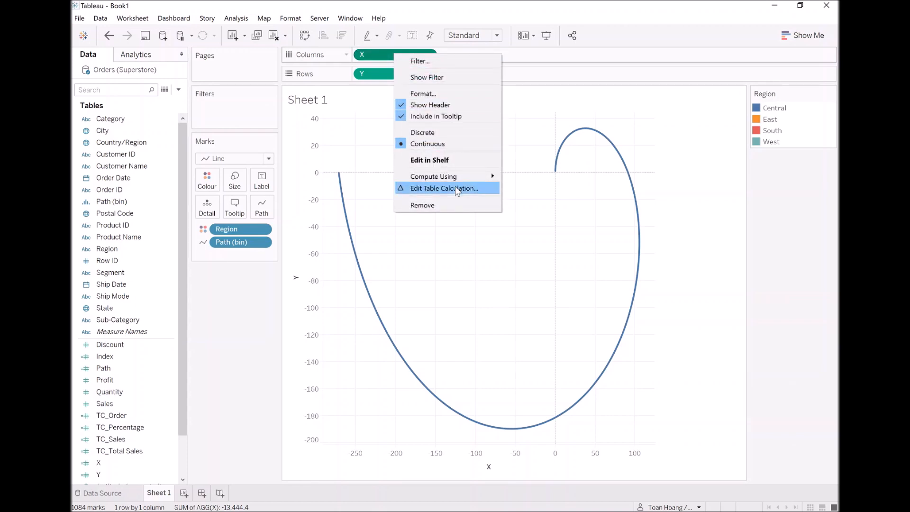
Add Region to X's nested TC_Total Sales compute dimensions alongside Path (bin)
left_click(444, 188)
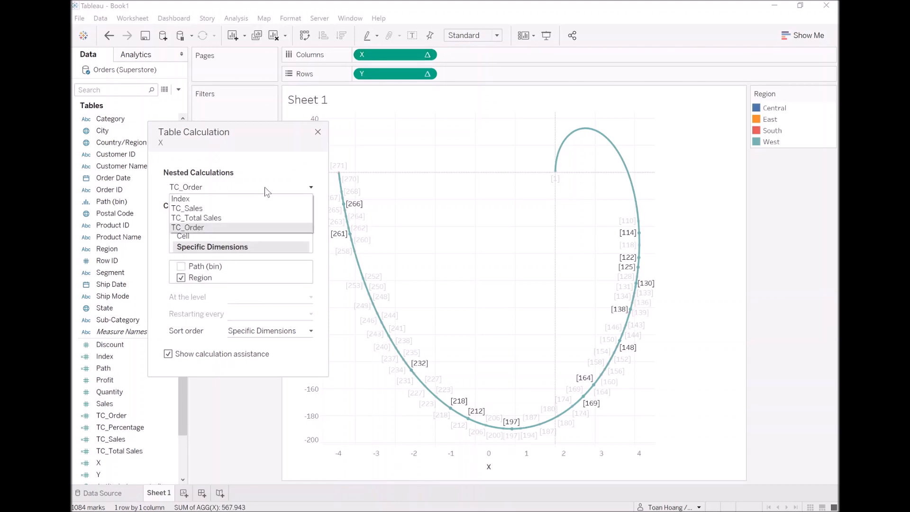
left_click(196, 218)
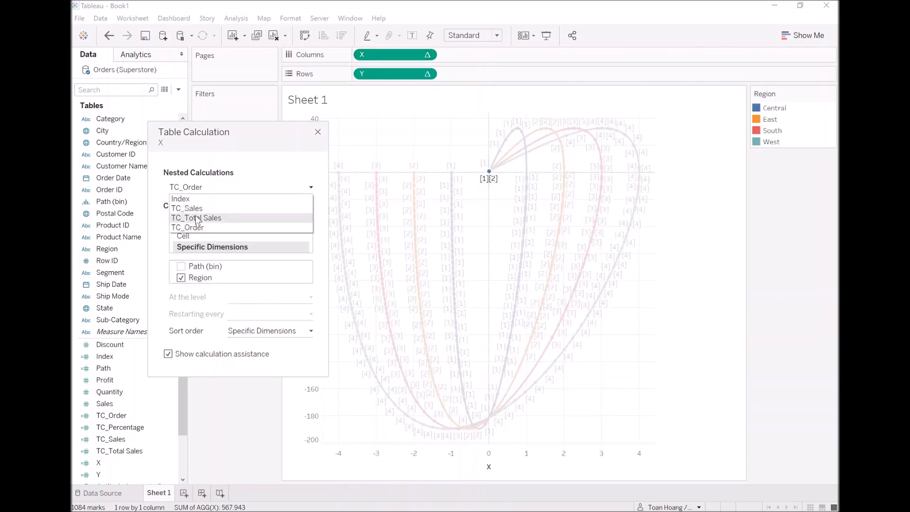
mouse_move(180, 198)
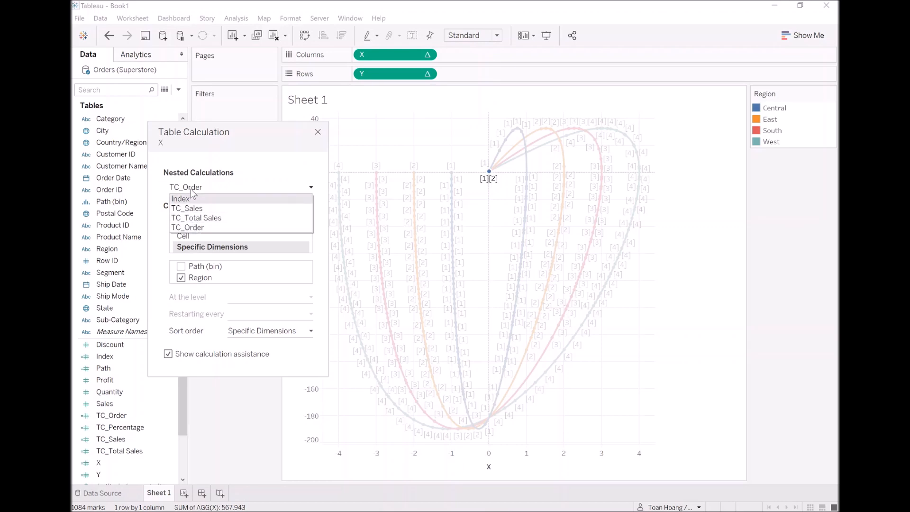
left_click(195, 217)
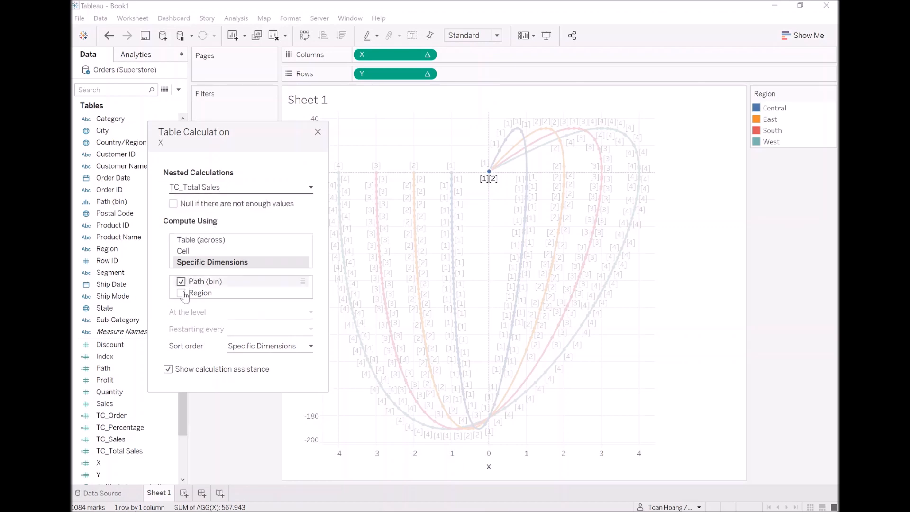
left_click(180, 292)
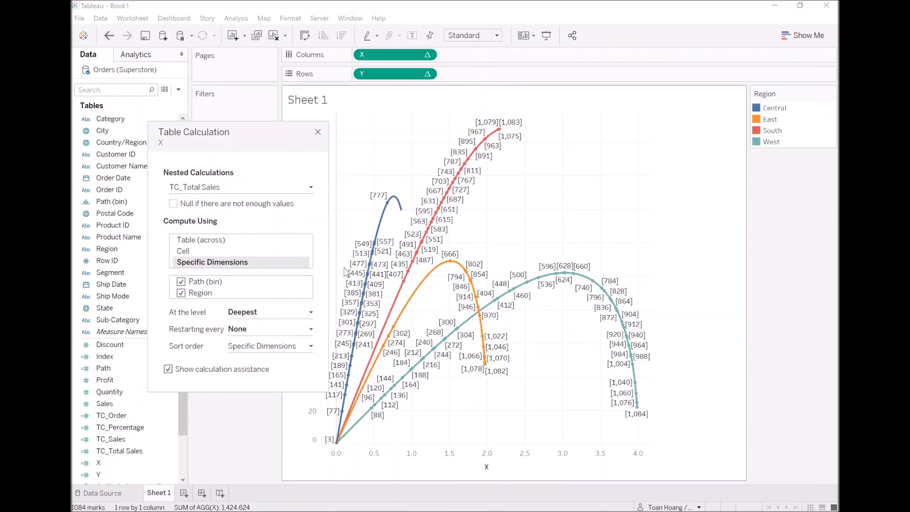
left_click(317, 132)
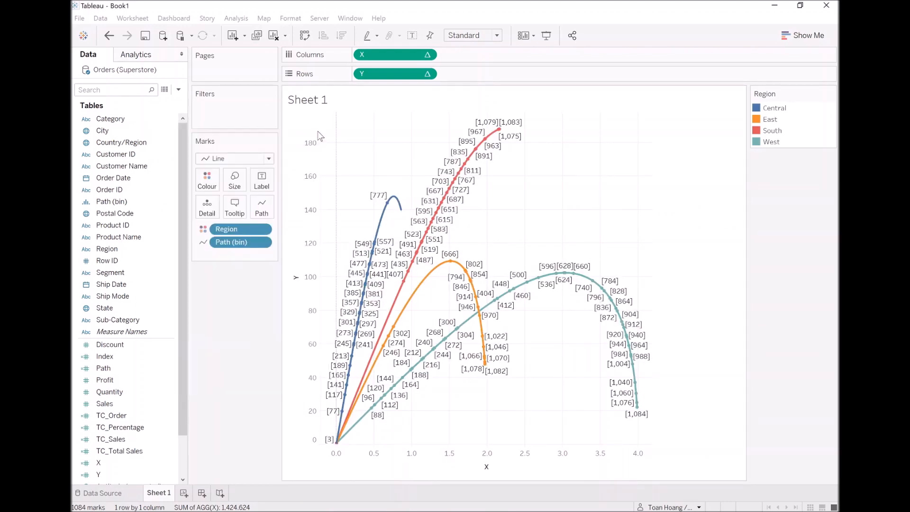
right_click(395, 73)
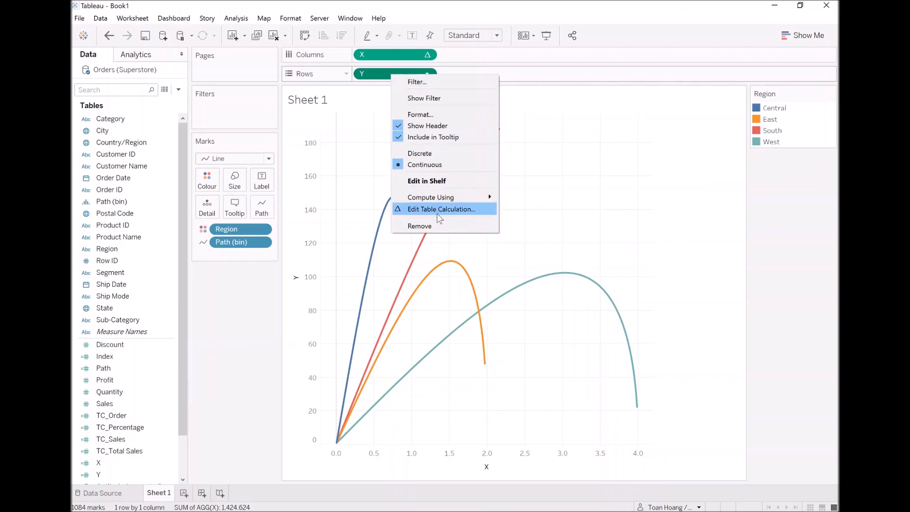
left_click(440, 209)
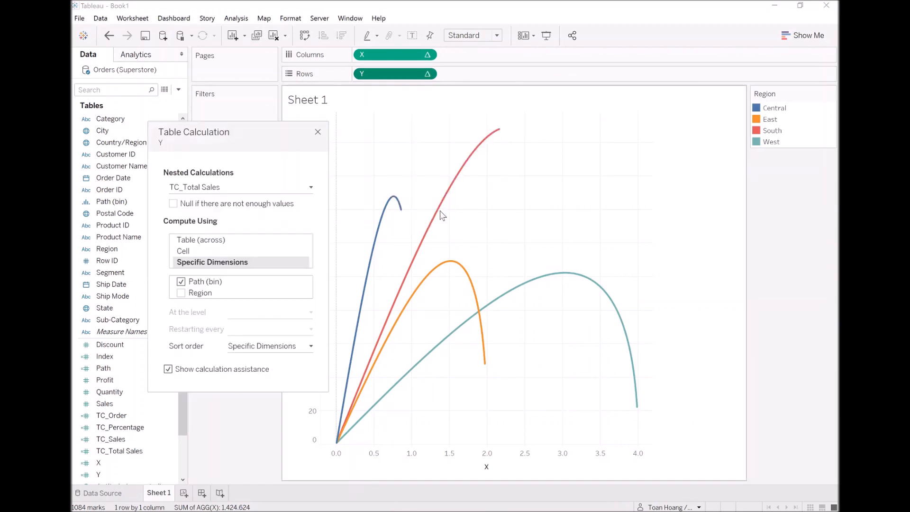
left_click(181, 292)
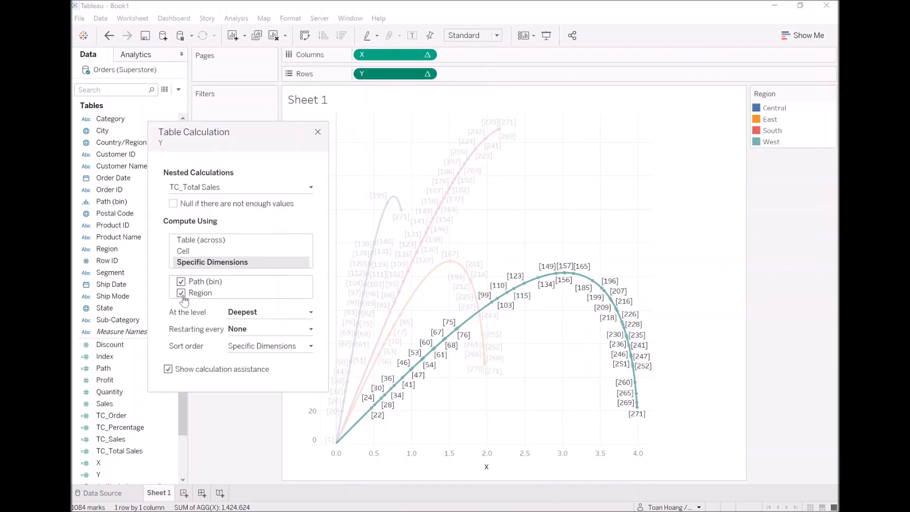
left_click(310, 187)
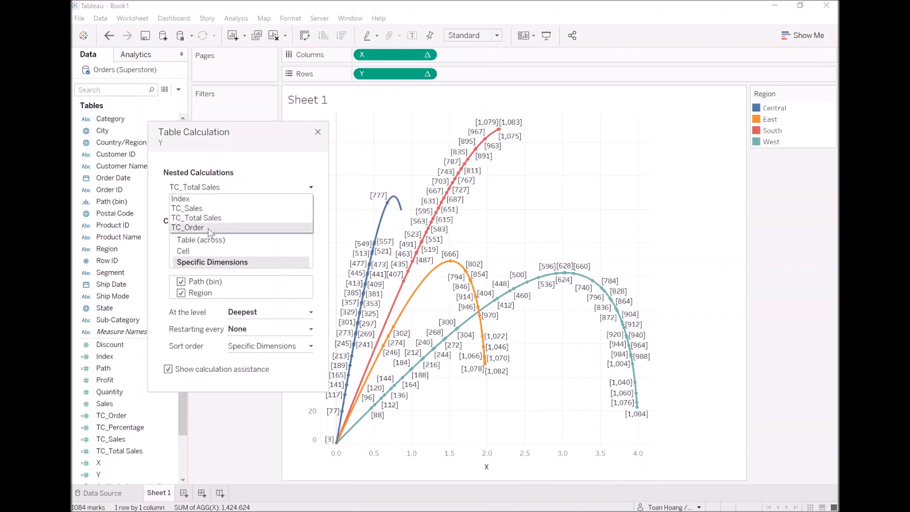
left_click(187, 227)
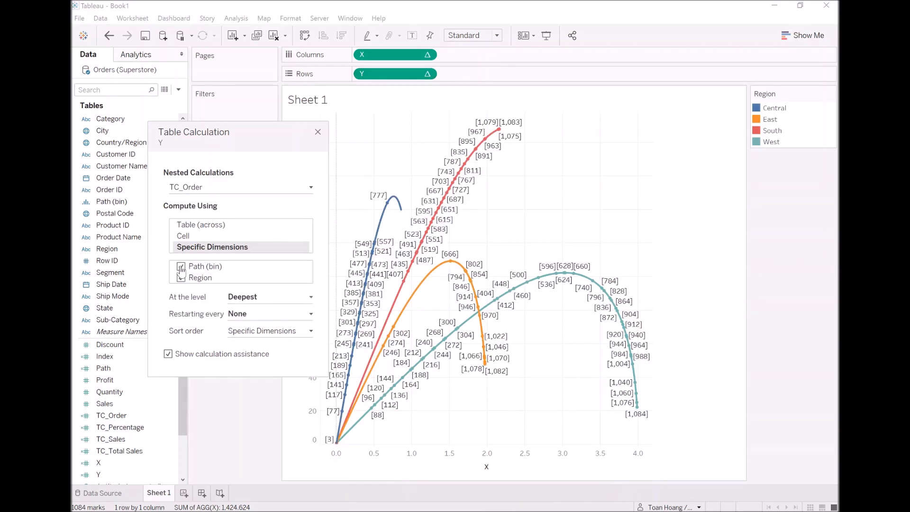
left_click(181, 266)
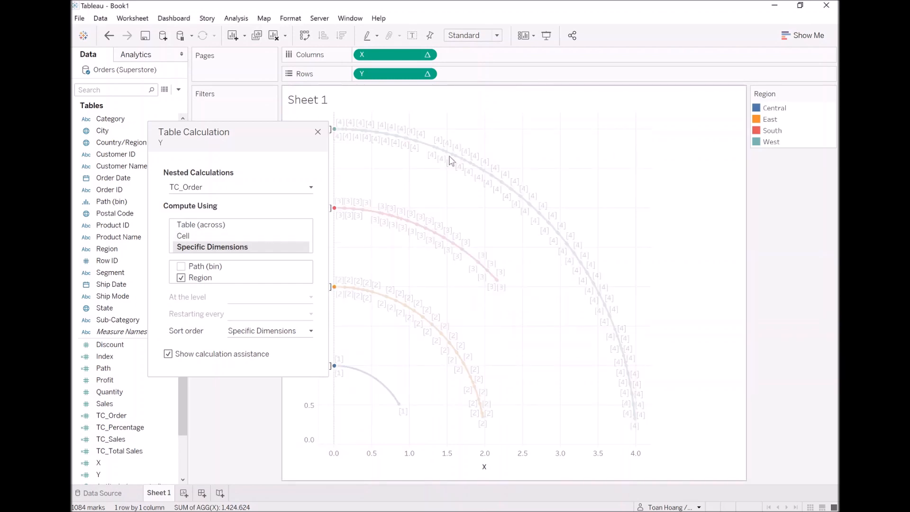
left_click(317, 132)
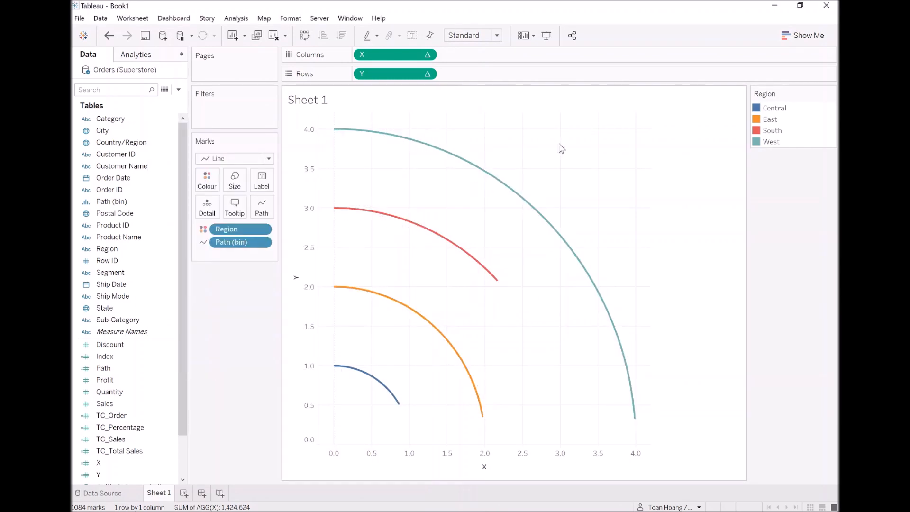
mouse_move(329, 134)
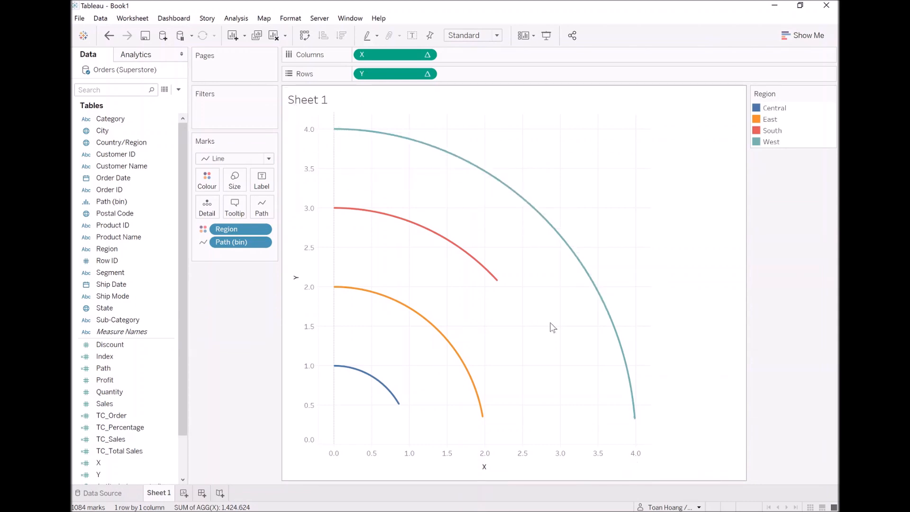
mouse_move(337, 130)
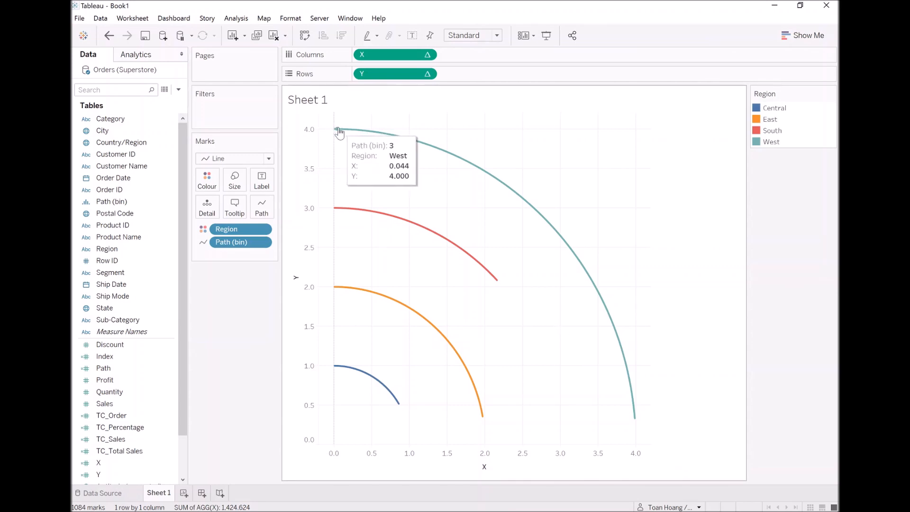
mouse_move(289, 357)
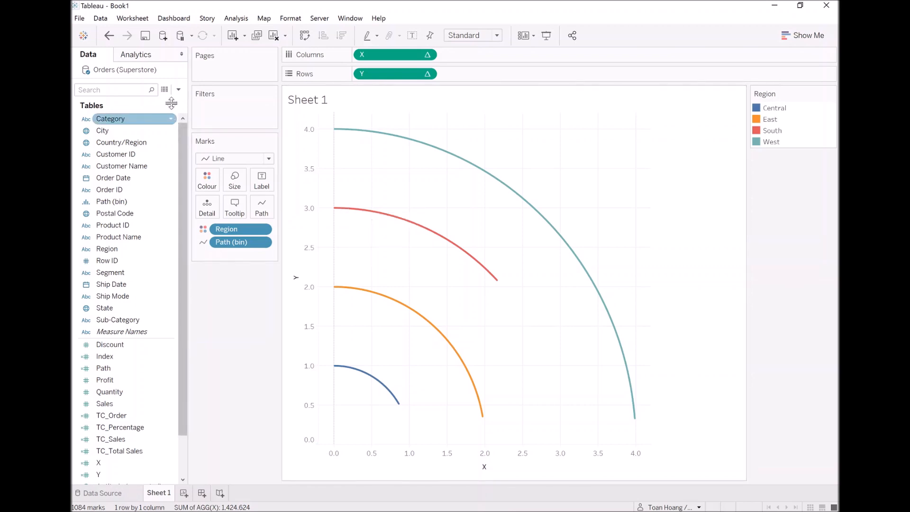
mouse_move(171, 101)
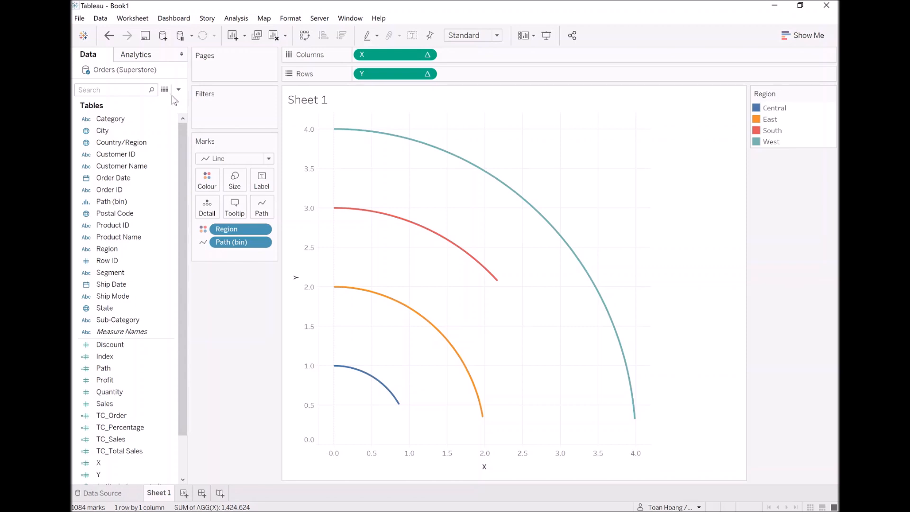
Create 'TC_Percentage (Adjusted)' as [TC_Percentage] / WINDOW_MAX([TC_Percentage])
left_click(178, 90)
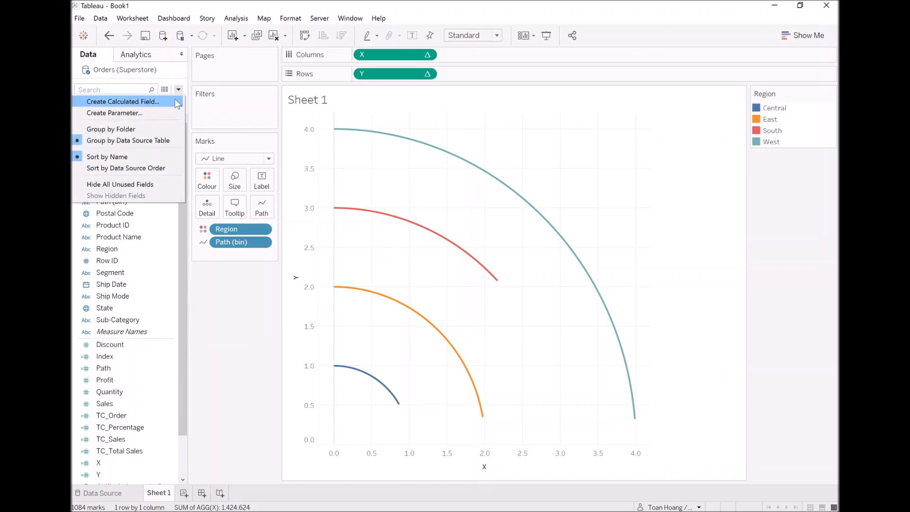
left_click(122, 101)
type("TC_Per")
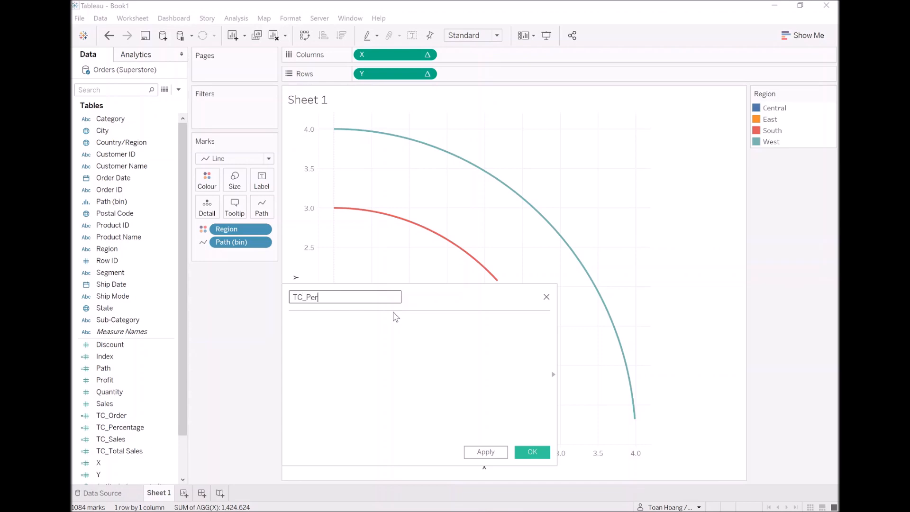
type("centage (A")
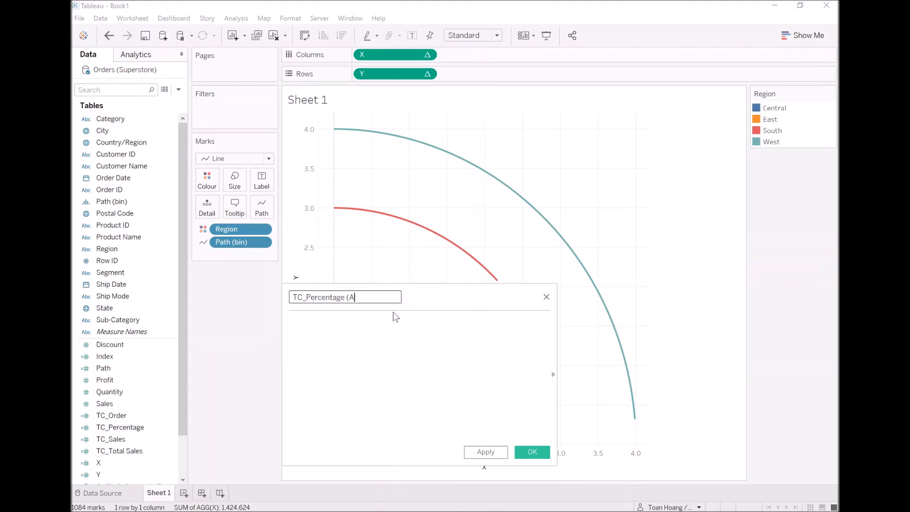
type("djusted)")
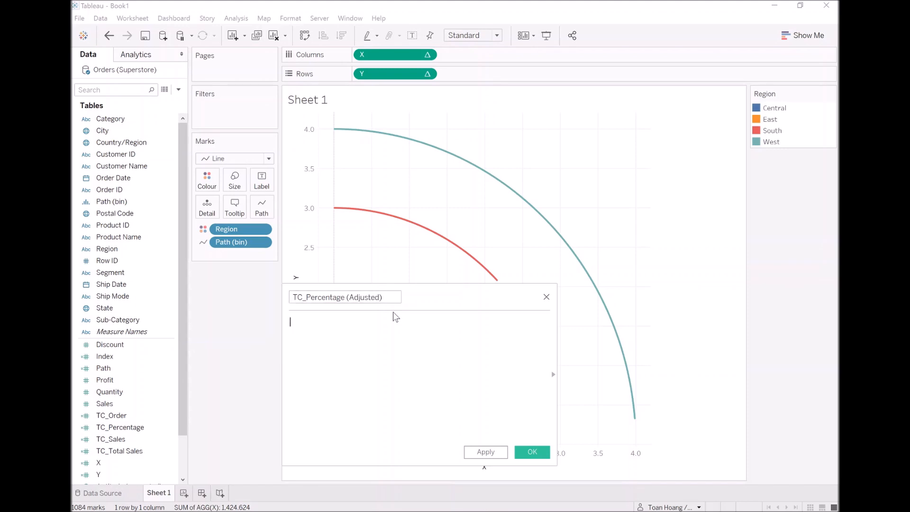
type("[TC_Percentage]")
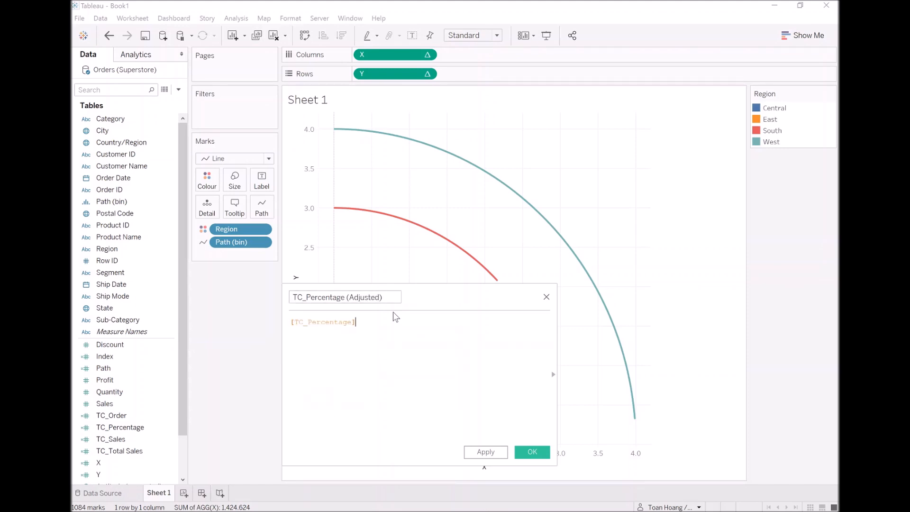
type("/ windo")
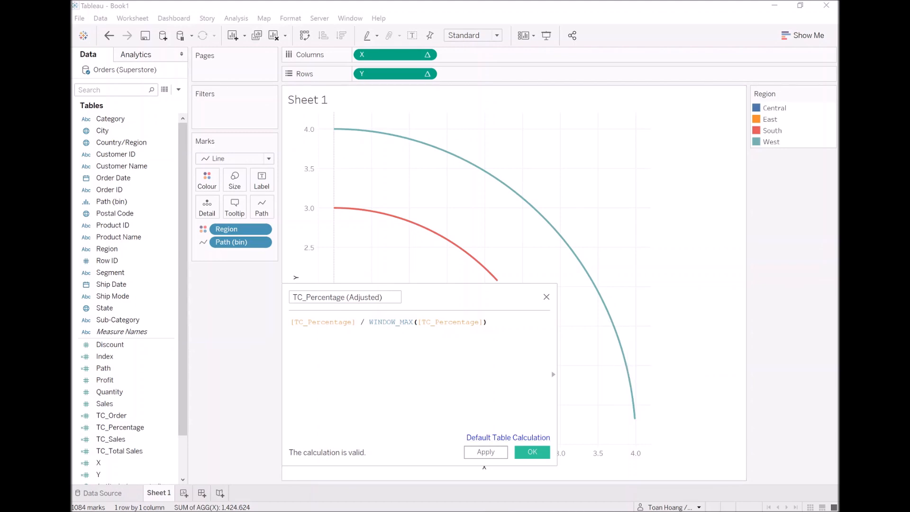
left_click(531, 459)
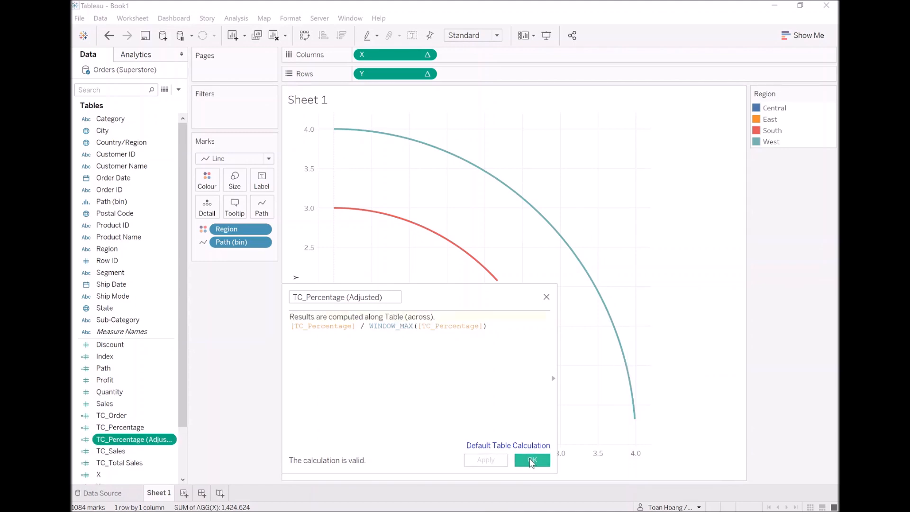
left_click(530, 459)
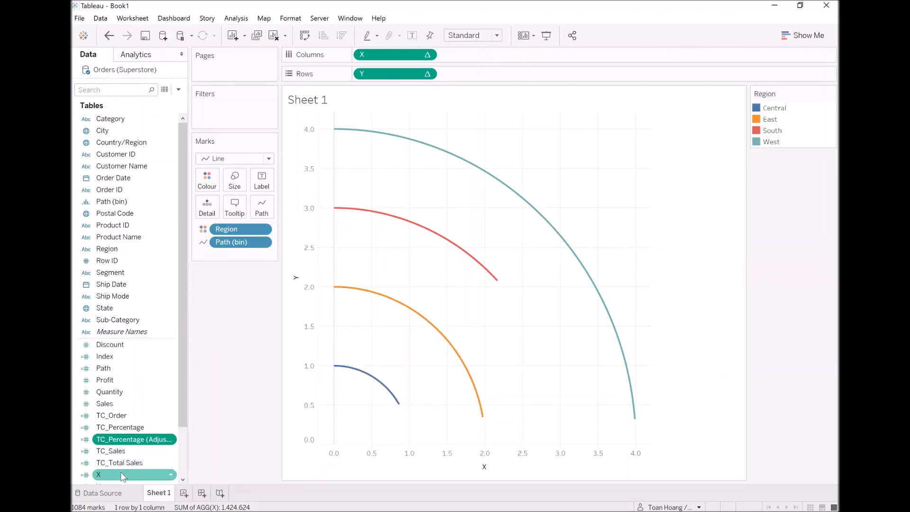
Change both the X and Y formulas to use TC_Percentage (Adjusted) instead of TC_Percentage
double_click(134, 475)
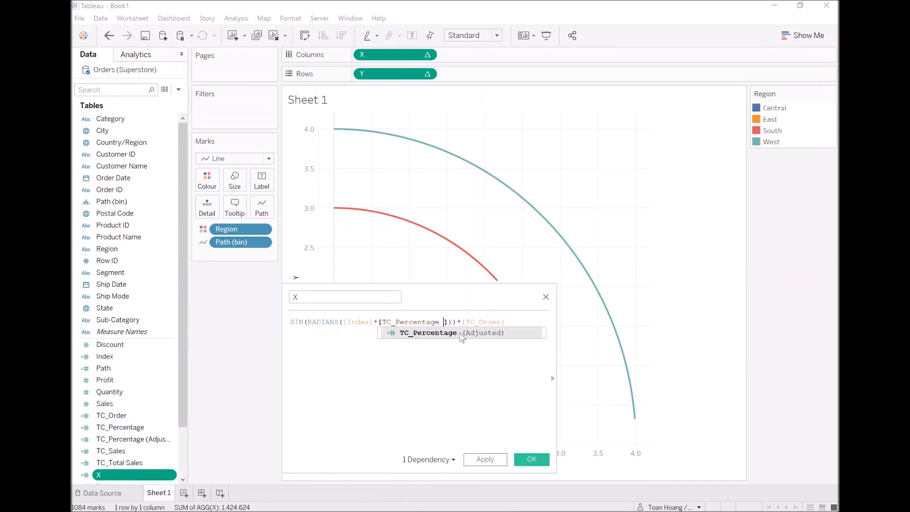
left_click(447, 332)
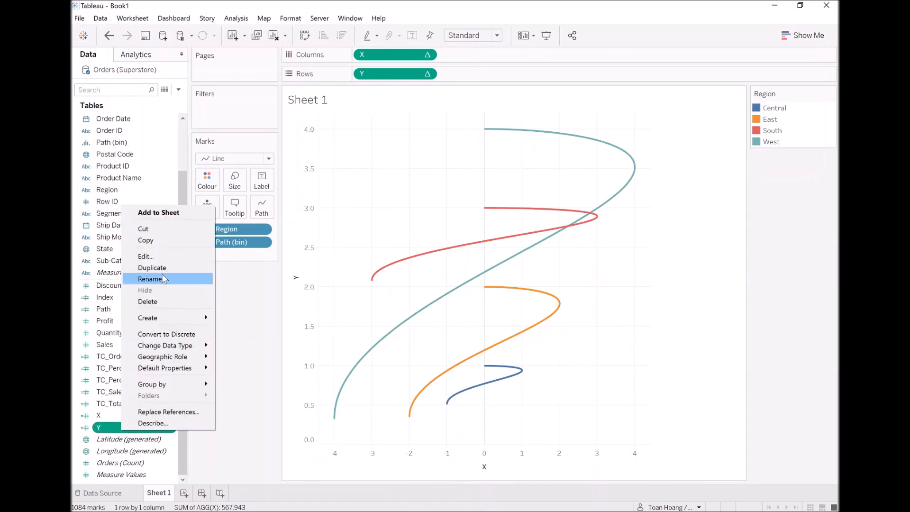
left_click(145, 255)
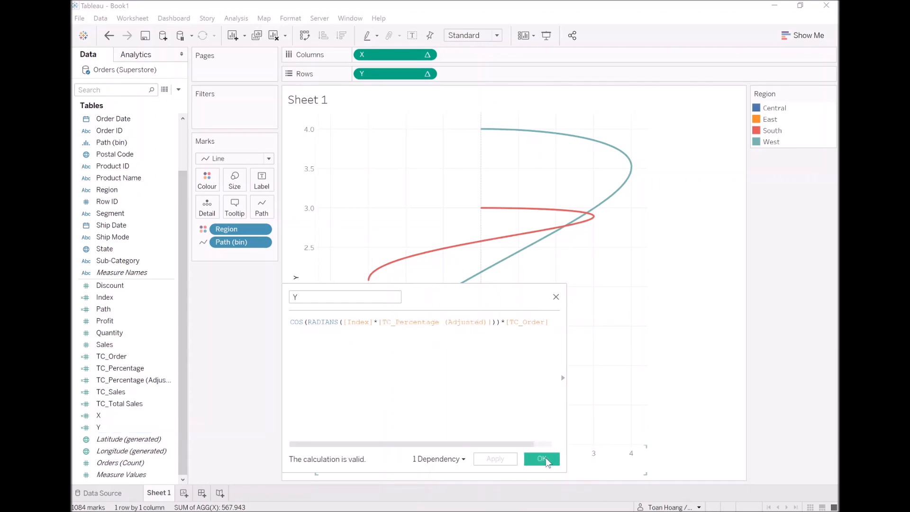
left_click(540, 458)
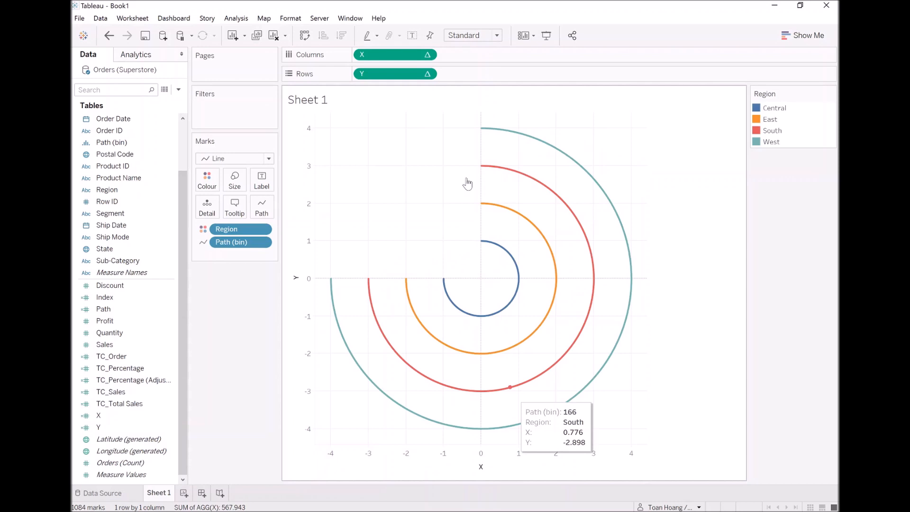
Compute X's nested TC_Percentage (Adjusted) along Path (bin) and Region
right_click(394, 54)
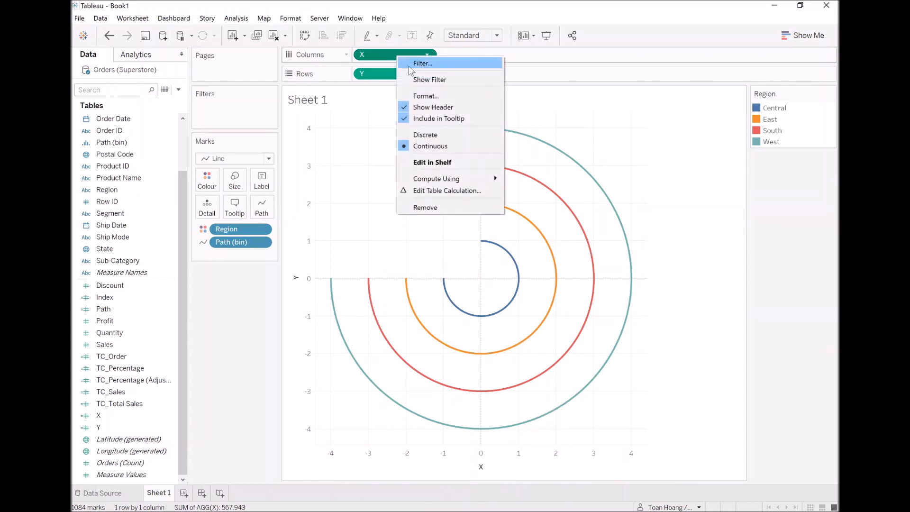
left_click(446, 191)
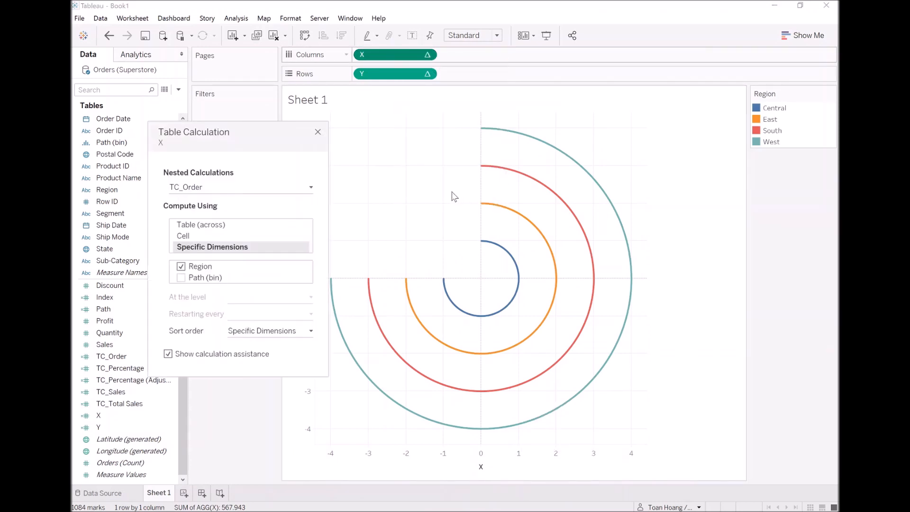
left_click(310, 186)
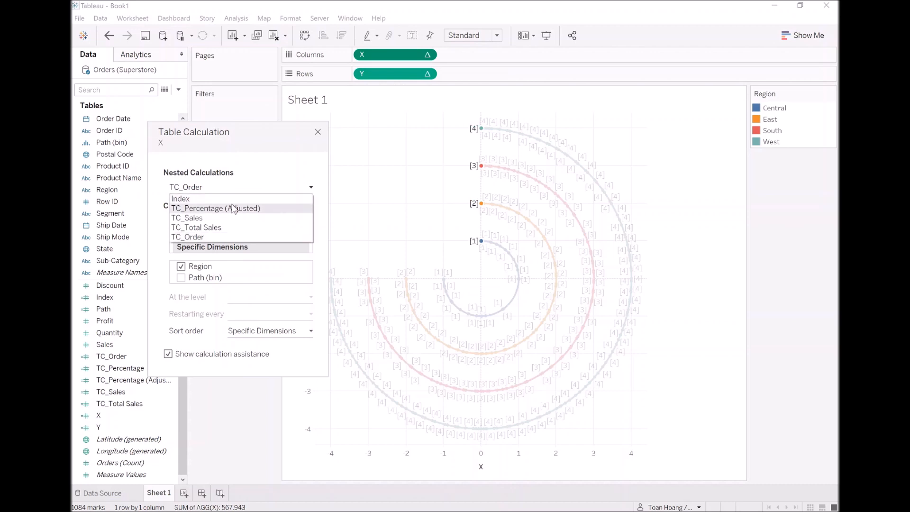
left_click(215, 208)
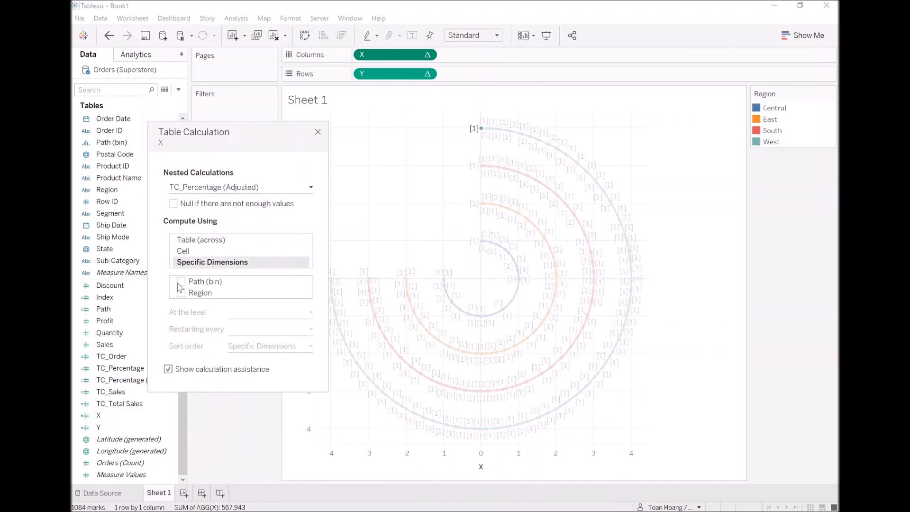
left_click(181, 280)
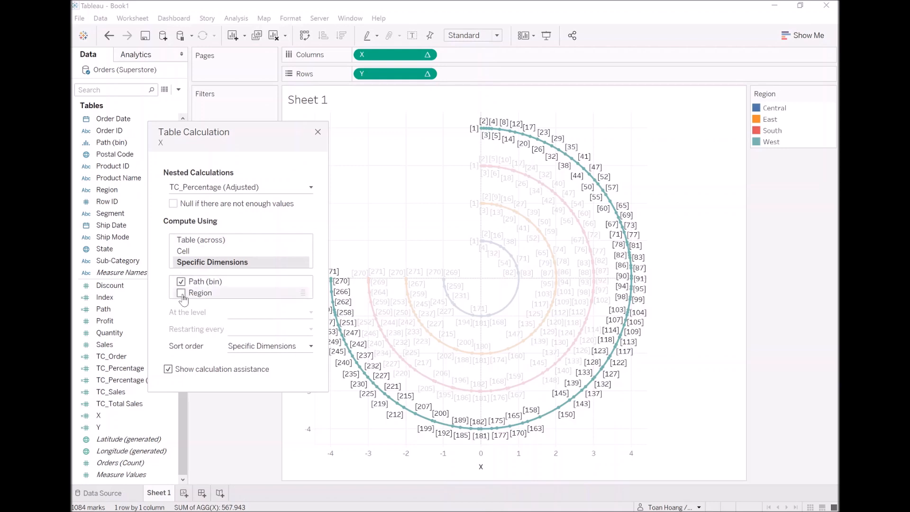
left_click(181, 293)
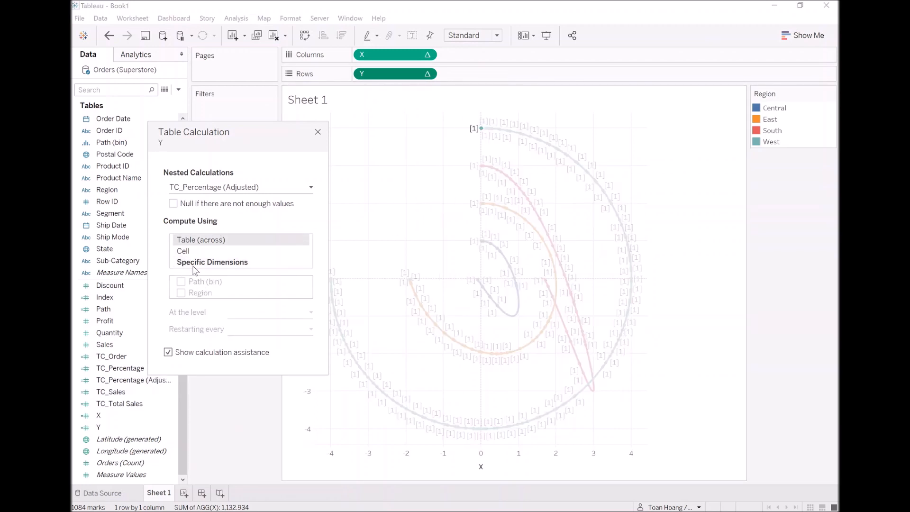
Set Y to compute along specific dimensions, hiding calculation assistance
left_click(212, 261)
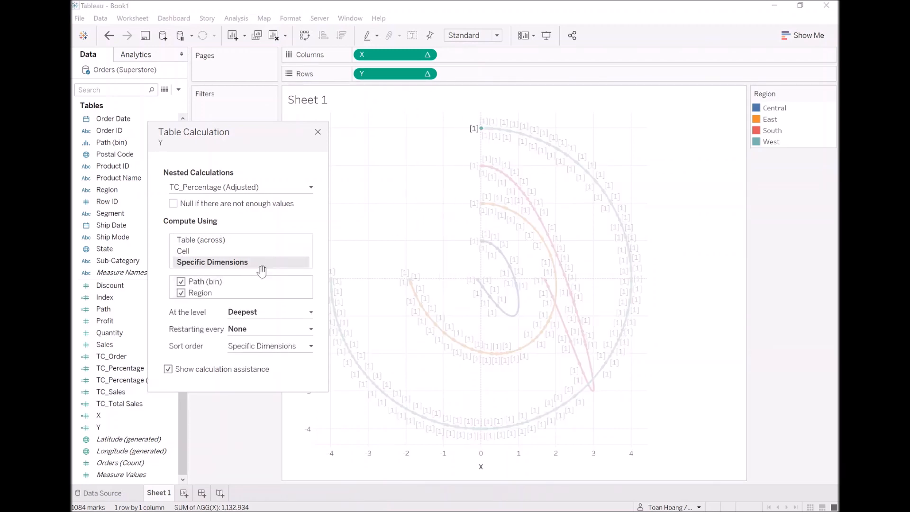
left_click(212, 262)
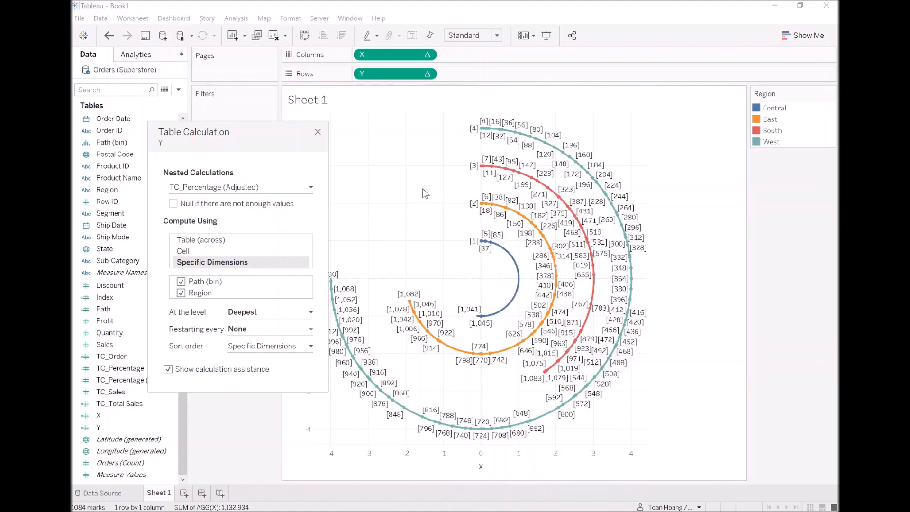
mouse_move(273, 281)
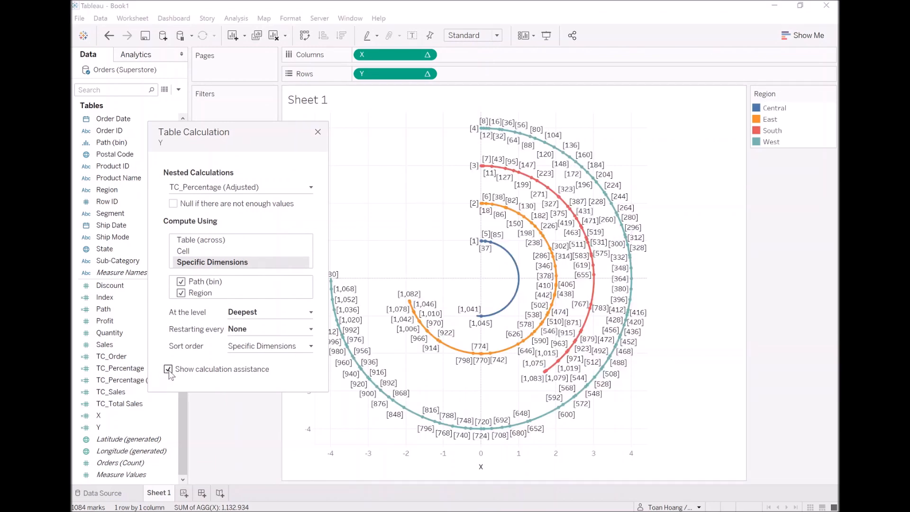
left_click(168, 368)
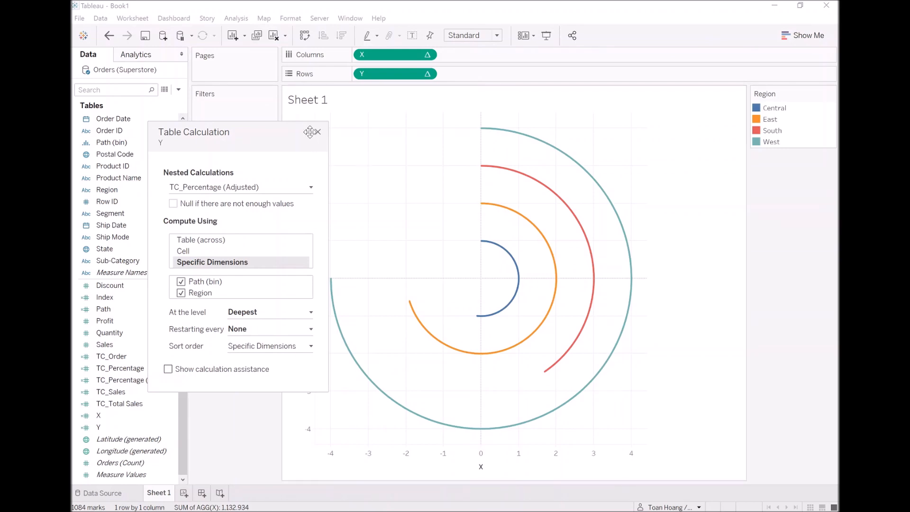
left_click(321, 132)
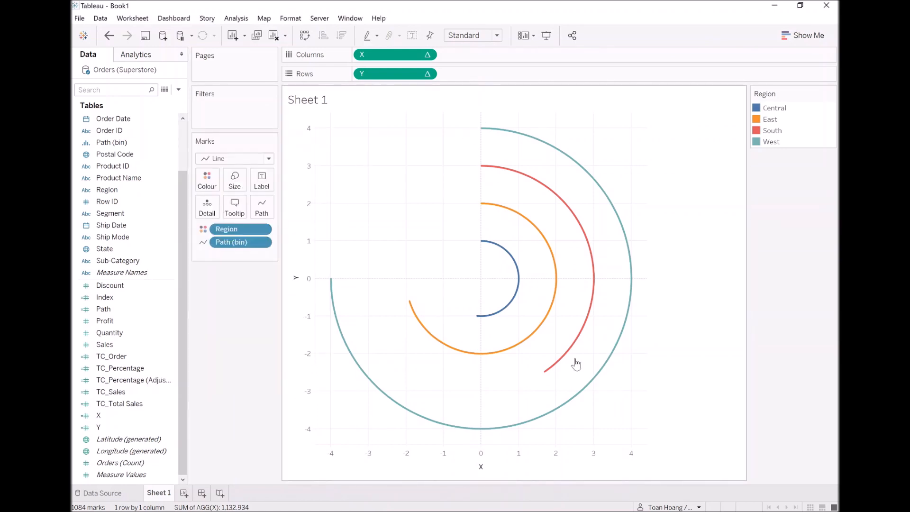
mouse_move(485, 212)
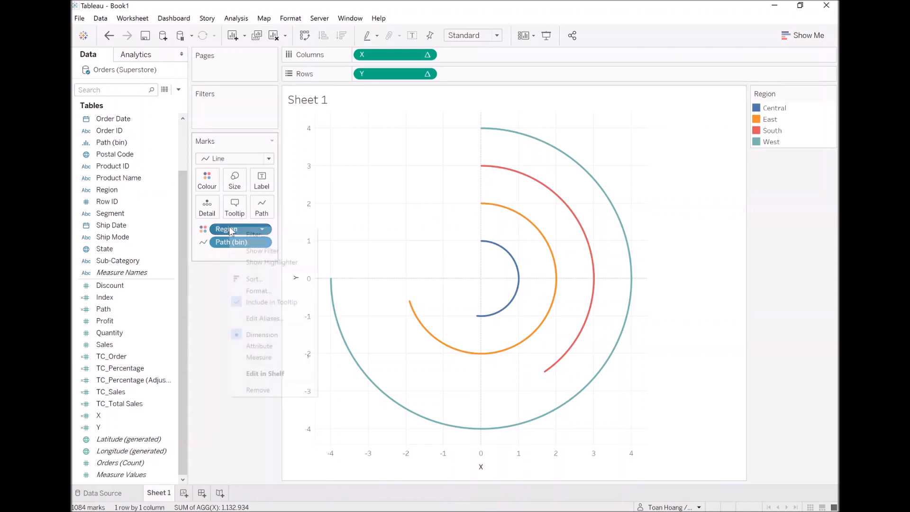
mouse_move(253, 278)
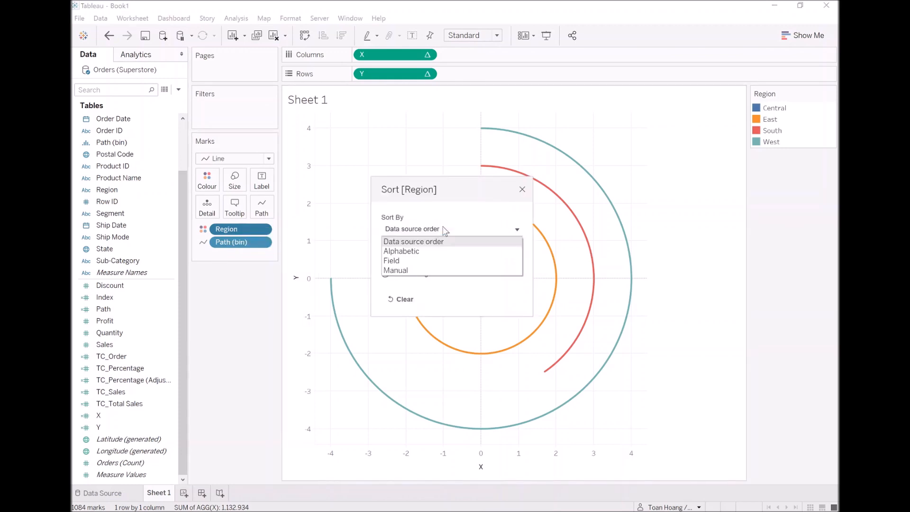
Sort Region by summed Sales, ordering arcs South innermost to West outermost, and begin renaming Sheet 1
left_click(391, 260)
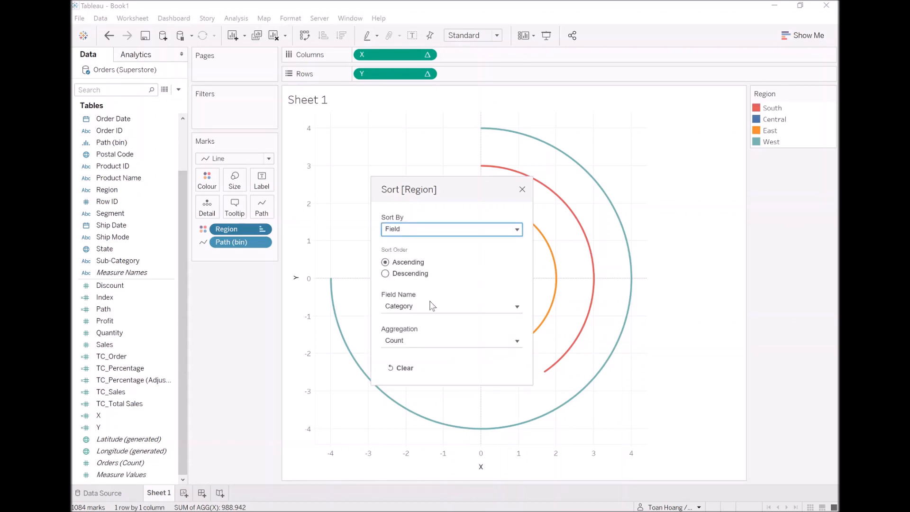
left_click(451, 305)
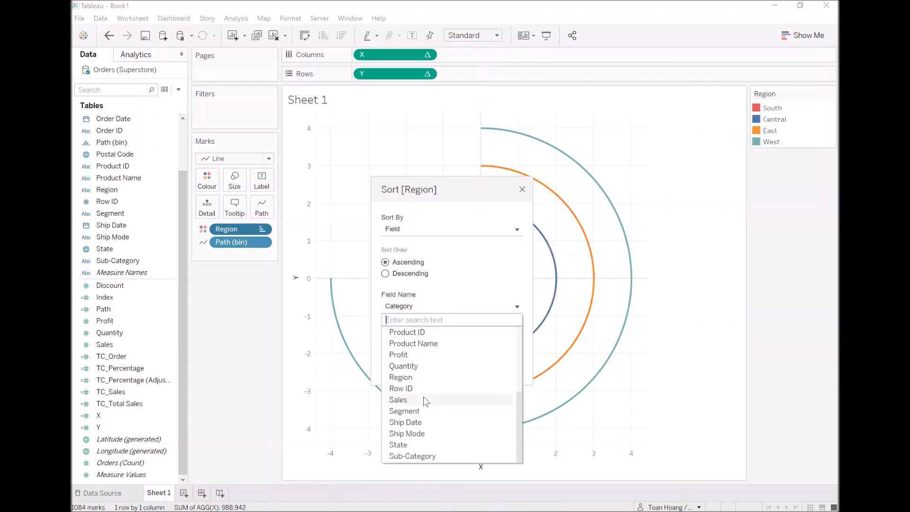
left_click(398, 399)
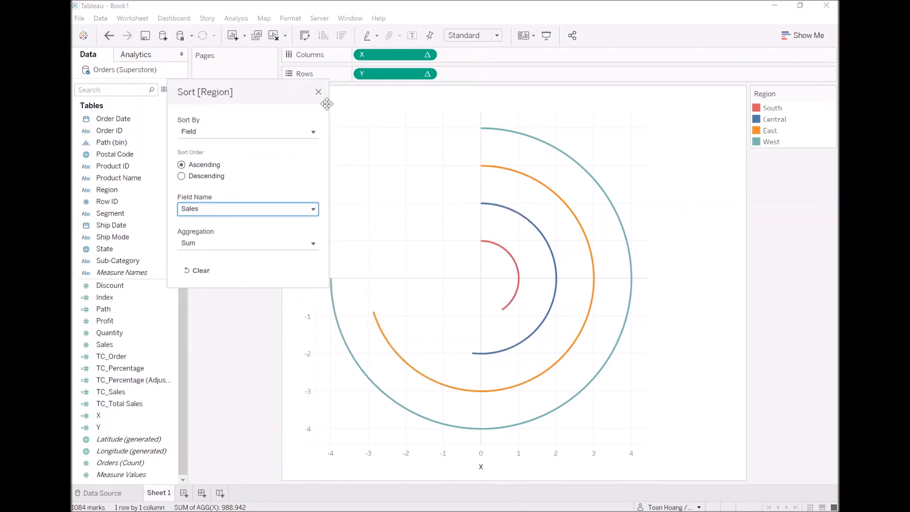
left_click(318, 92)
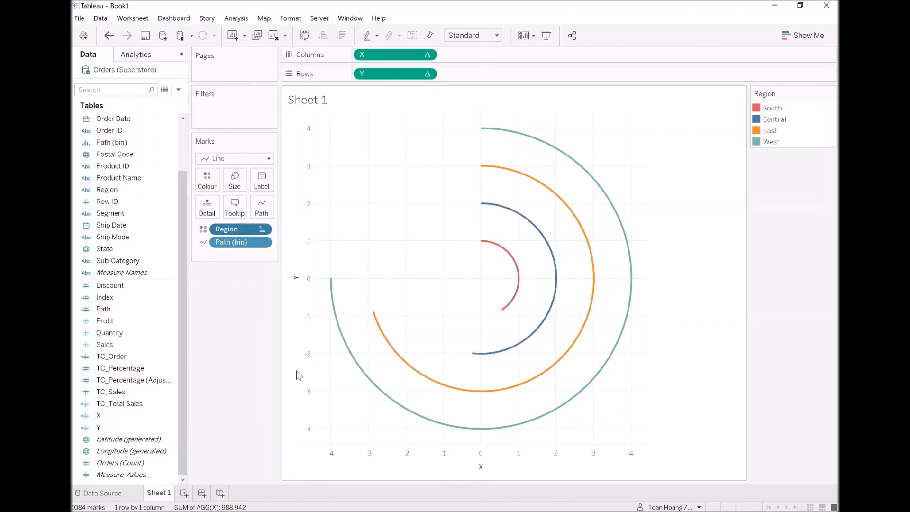
double_click(158, 493)
type("Radial Bar Chart")
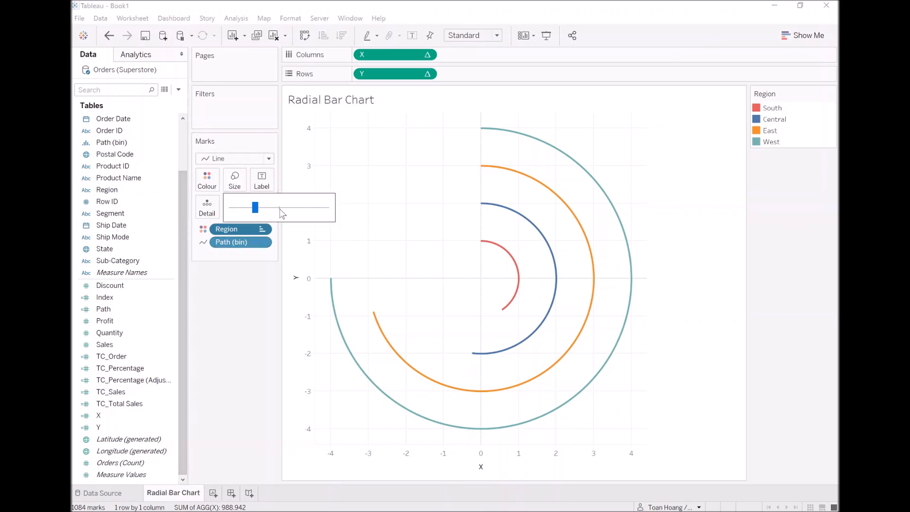
Enlarge the mark size so the four region arcs become thick radial bars
left_click_drag(255, 207, 319, 207)
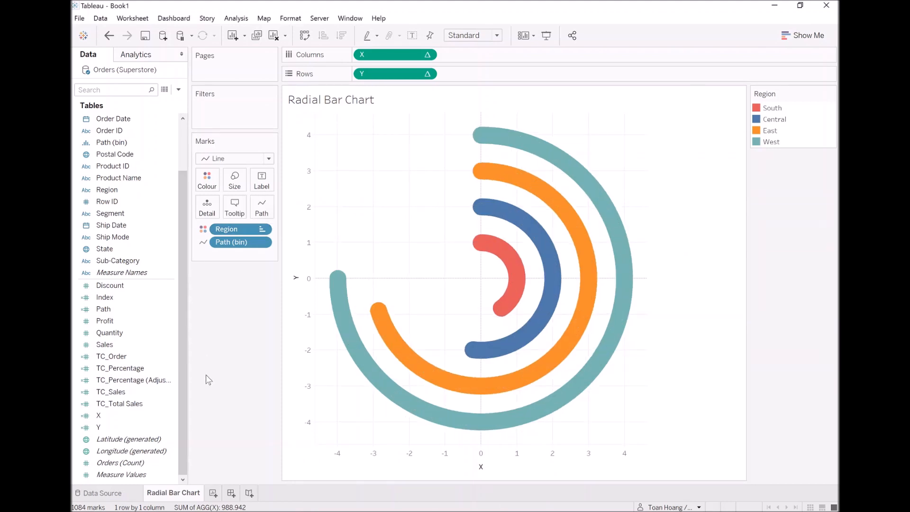
mouse_move(253, 322)
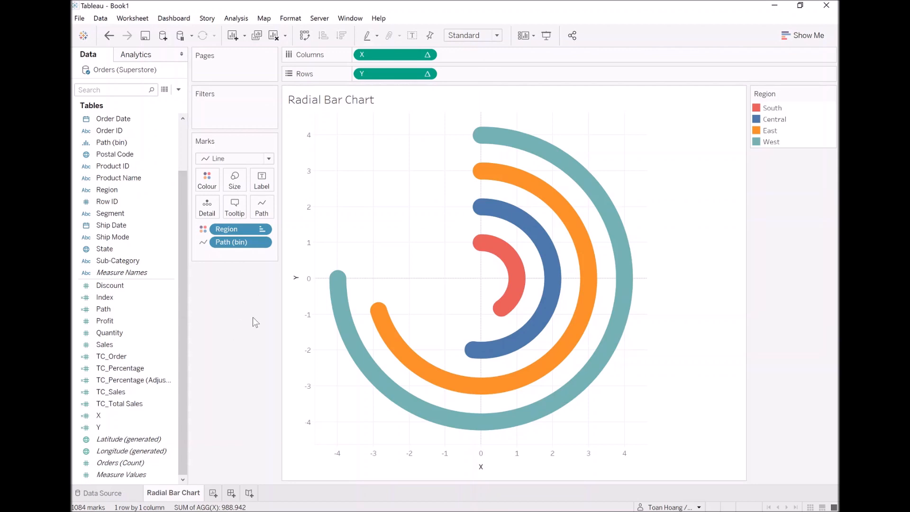
mouse_move(258, 292)
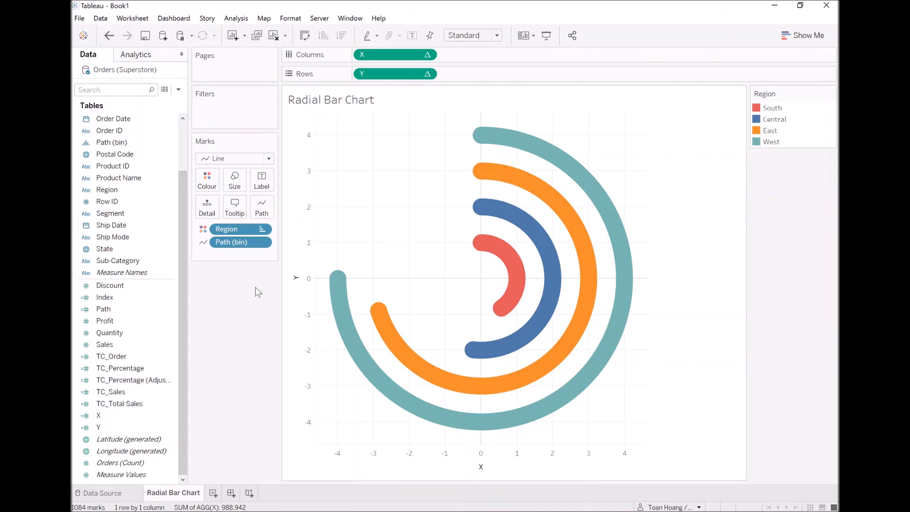
Add Region, TC_Sales and TC_Percentage to the arc labels
left_click(107, 189)
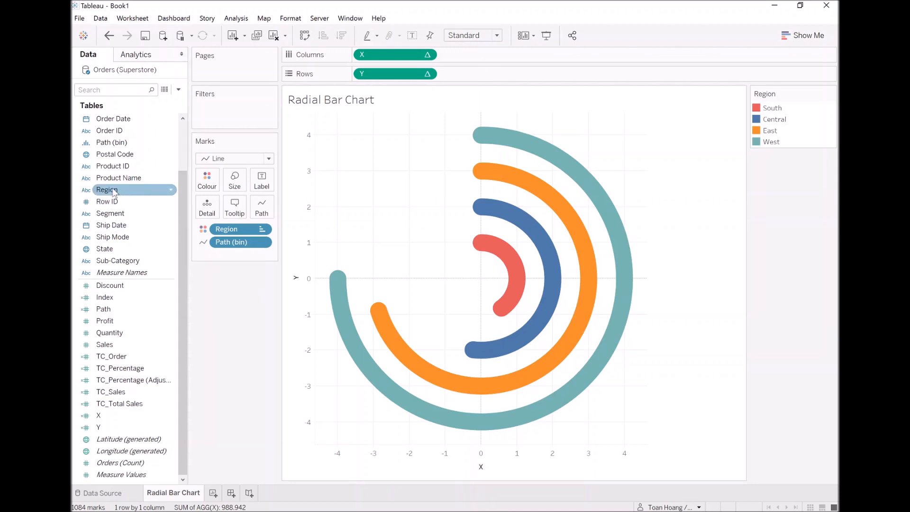
left_click(261, 180)
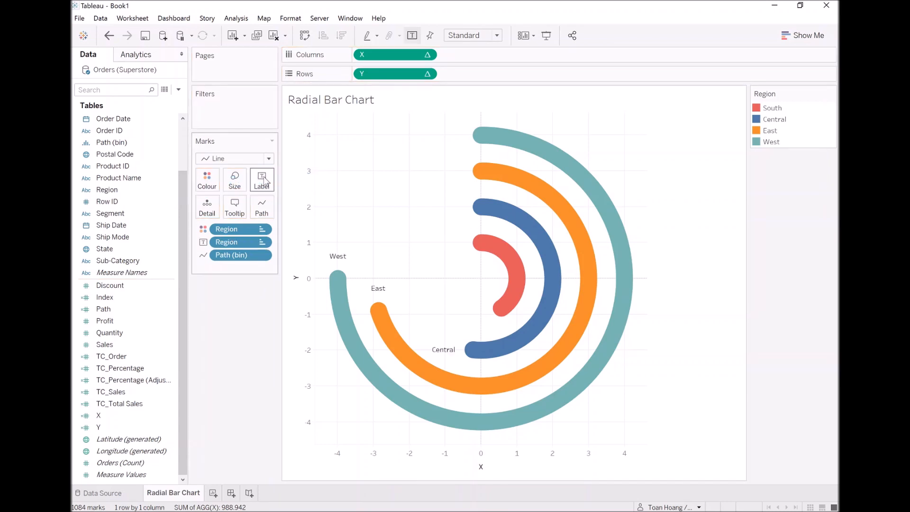
mouse_move(207, 207)
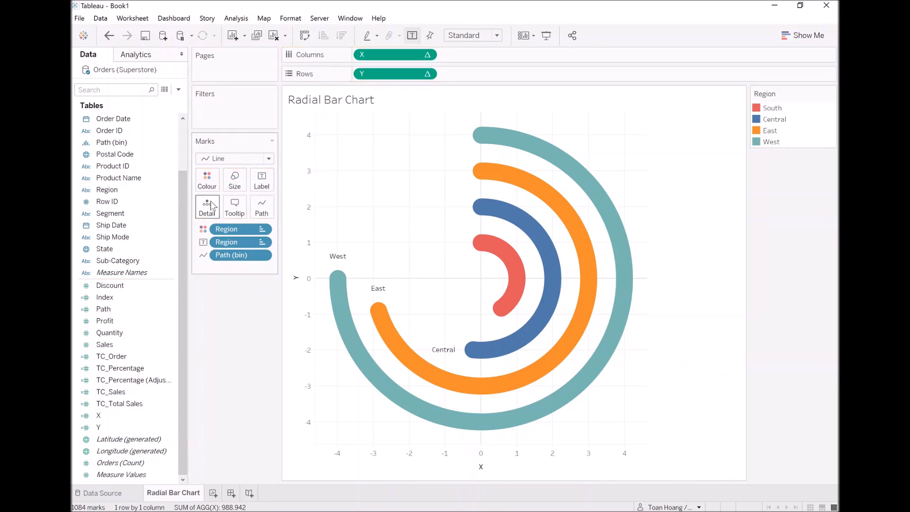
mouse_move(169, 229)
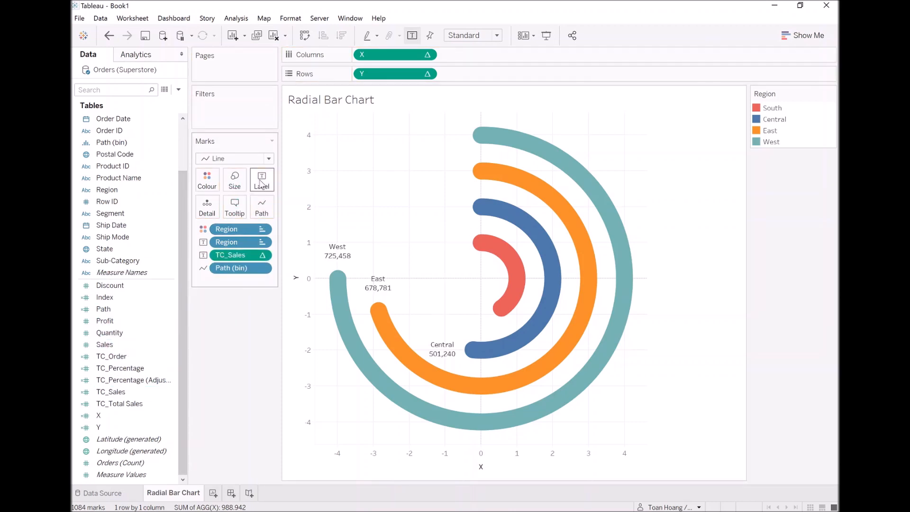
left_click(111, 391)
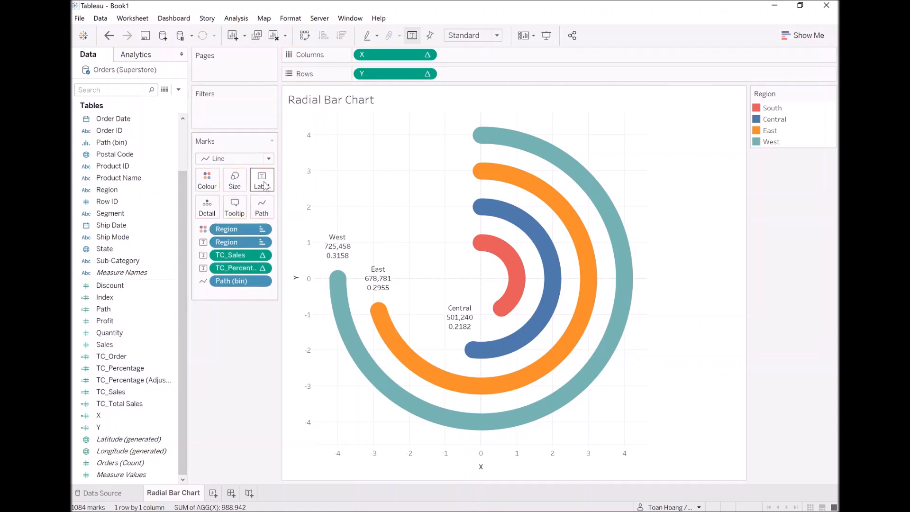
mouse_move(261, 180)
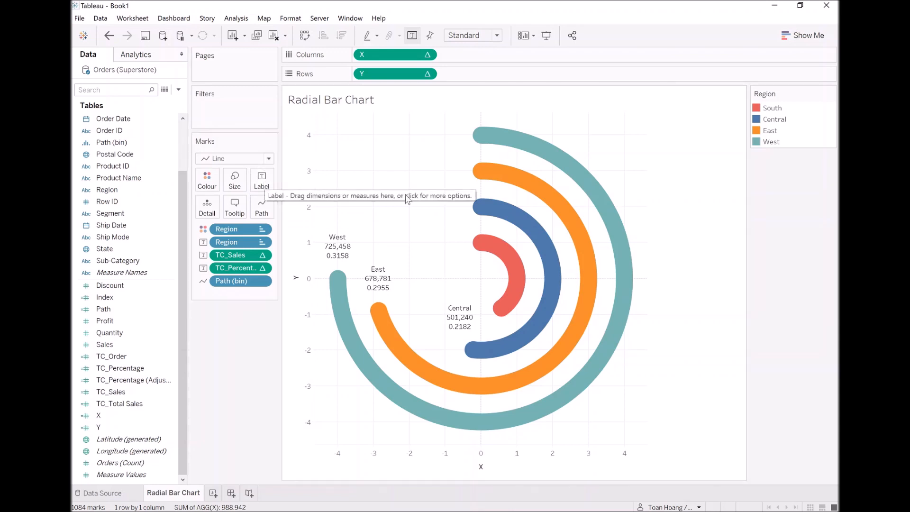
mouse_move(261, 177)
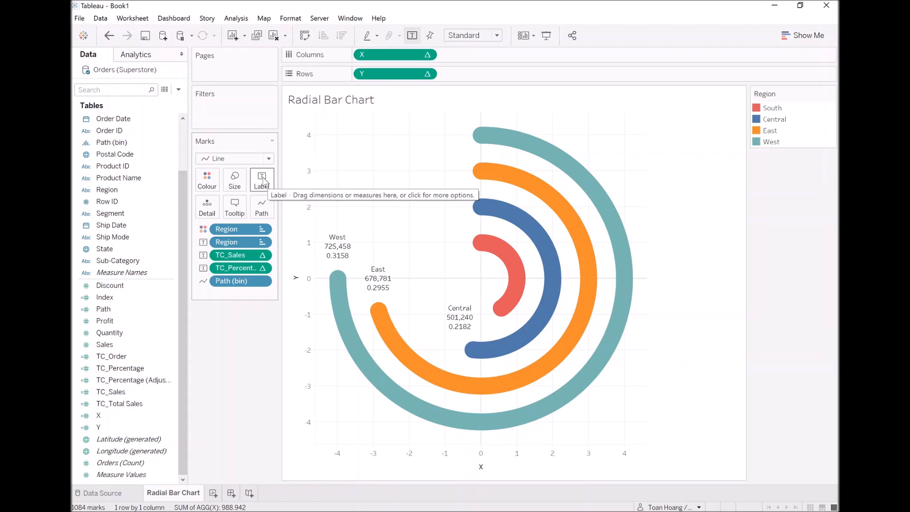
Label only each arc's starting end via Line Ends, with the label text open for editing
left_click(262, 180)
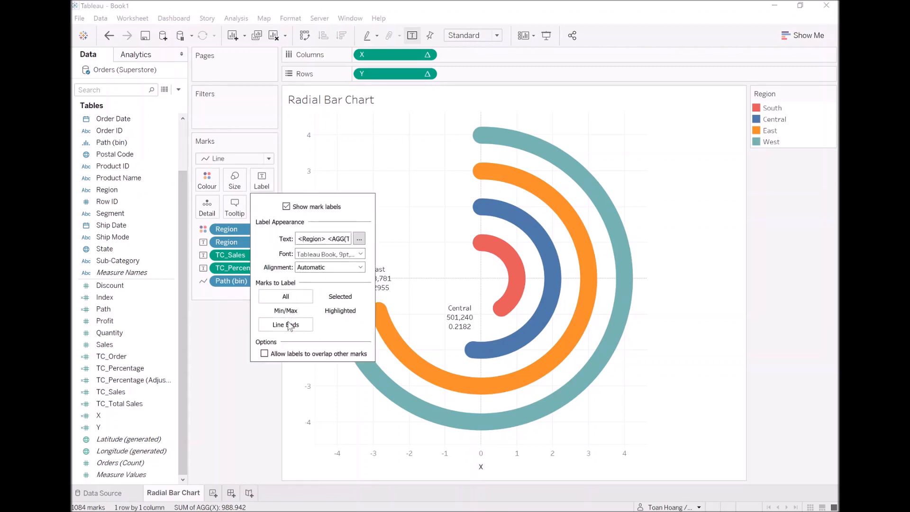
left_click(285, 324)
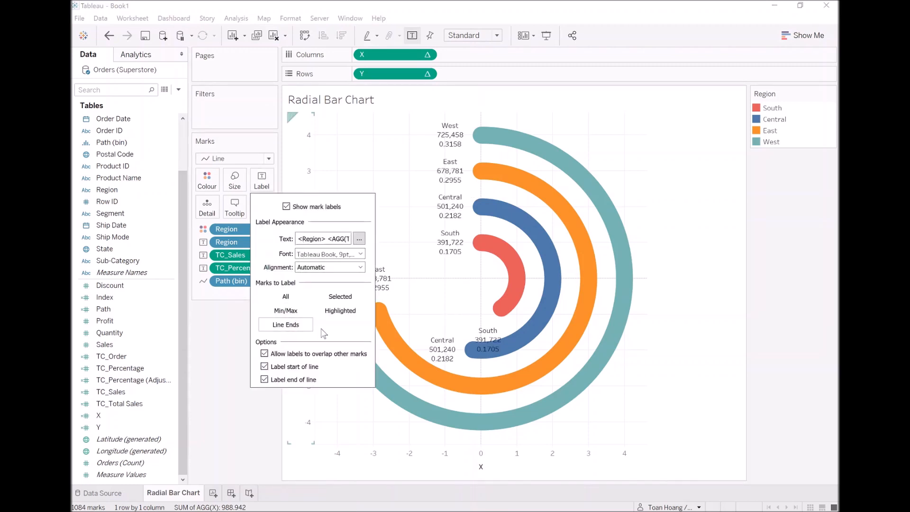
left_click(264, 379)
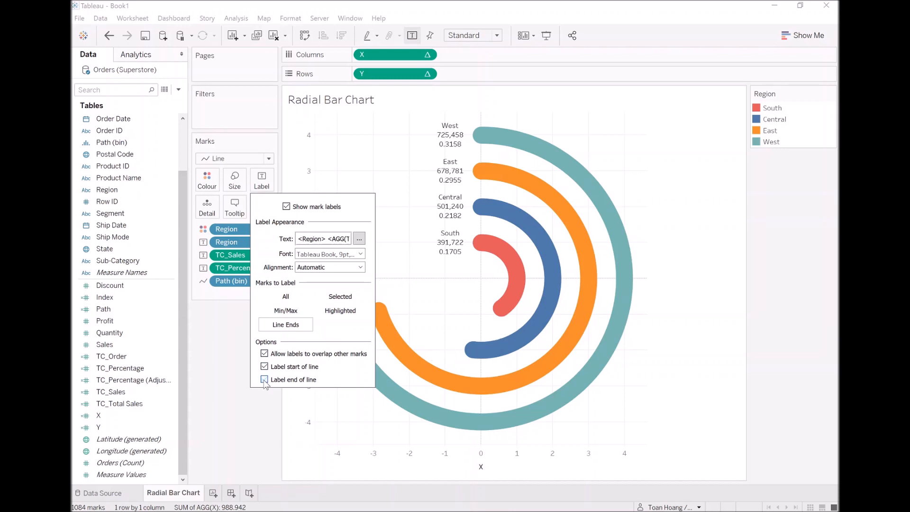
left_click(264, 379)
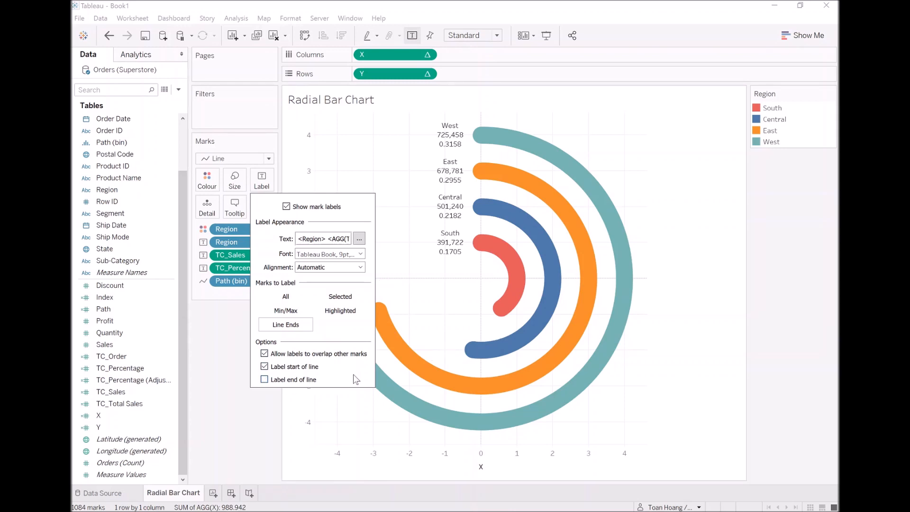
mouse_move(324, 349)
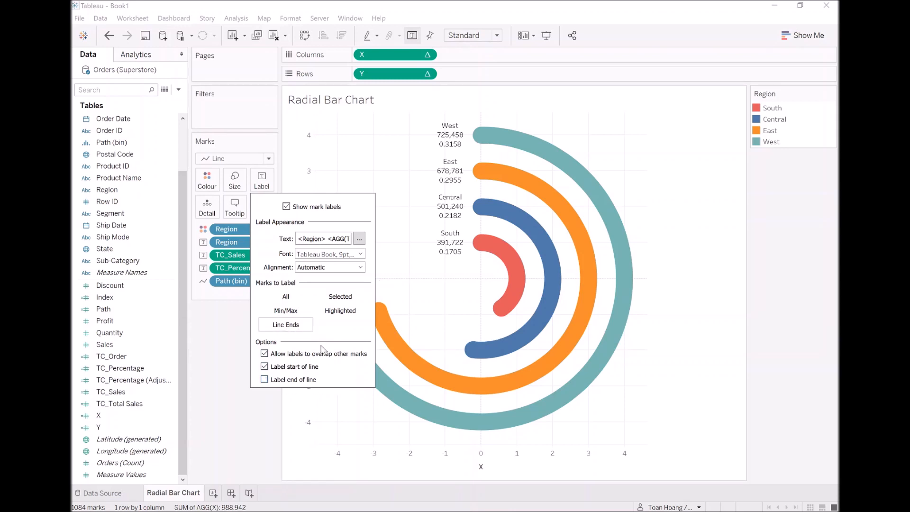
mouse_move(313, 278)
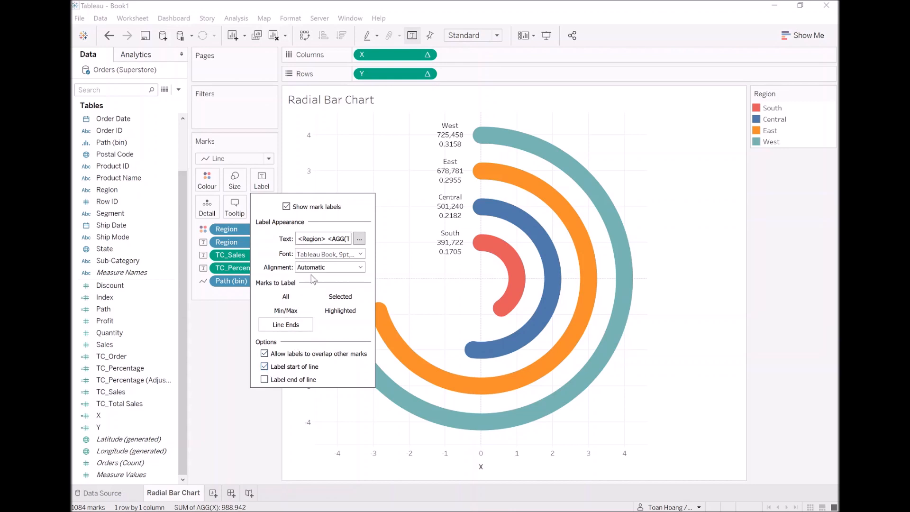
left_click(359, 238)
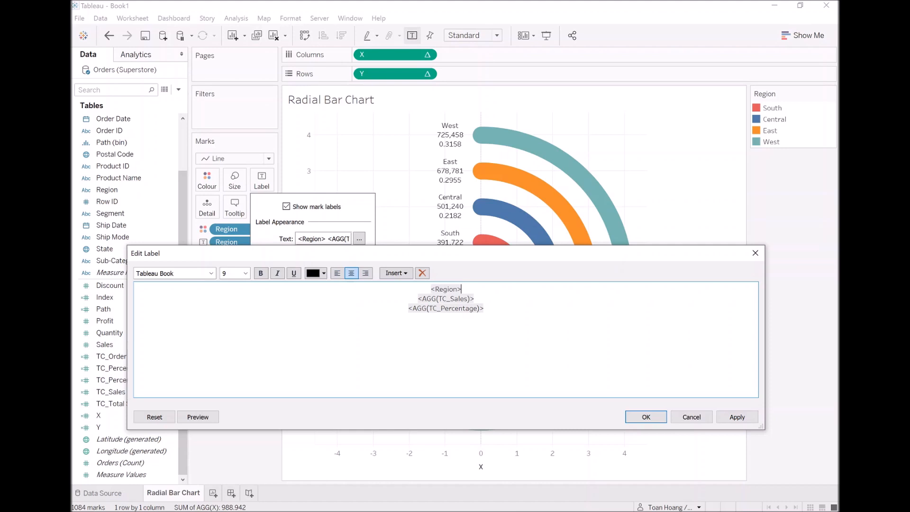
Make the label a bold 14 region name over right-aligned size-10 'sales / percentage'
left_click(244, 273)
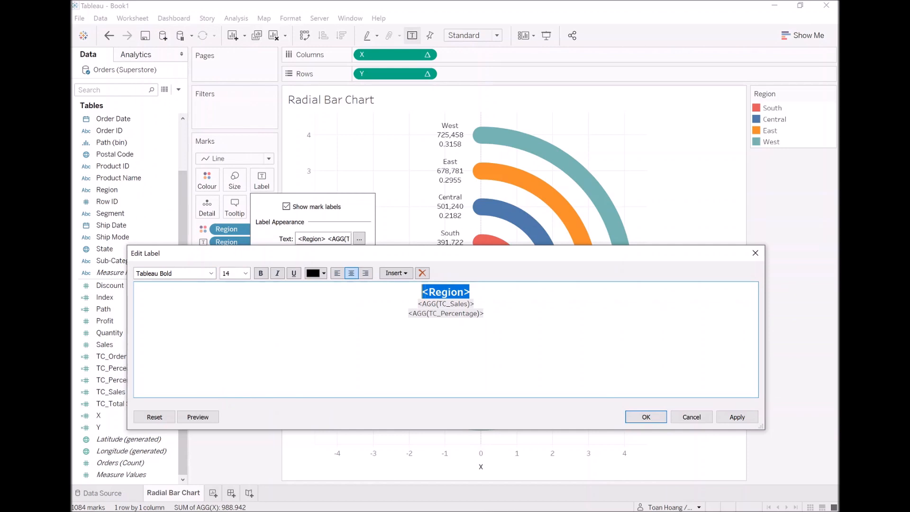
type("/ <AGG(TC_Percentage)>")
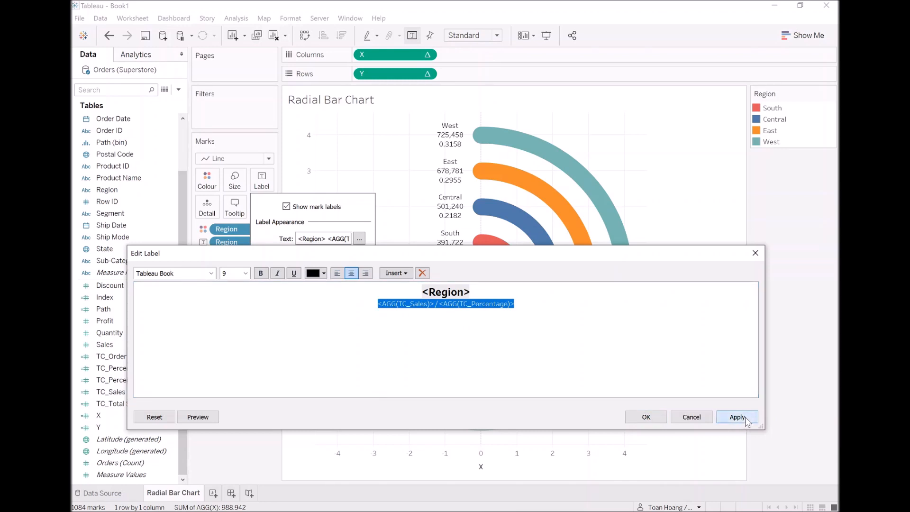
left_click(737, 417)
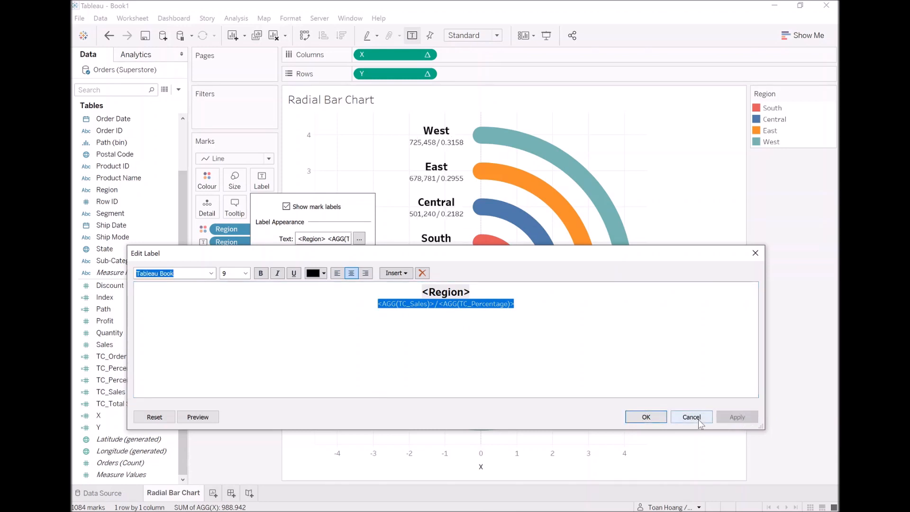
left_click(365, 273)
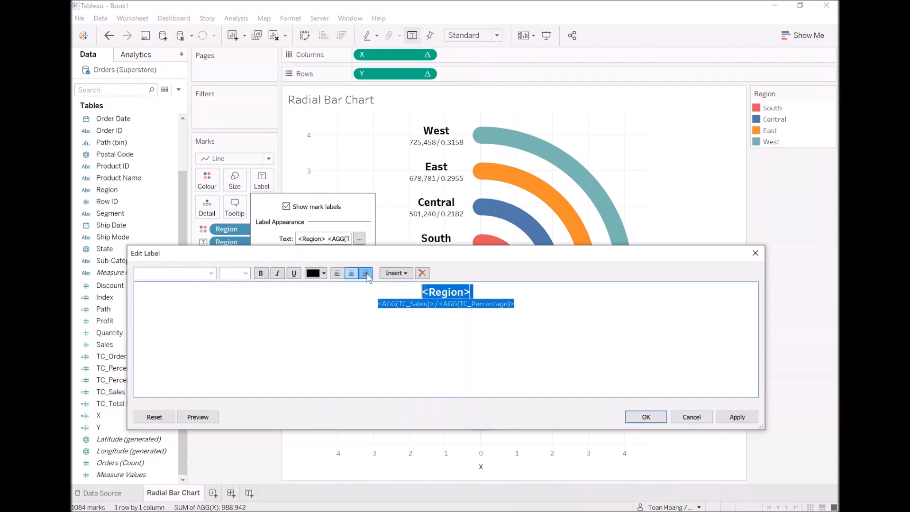
left_click(365, 273)
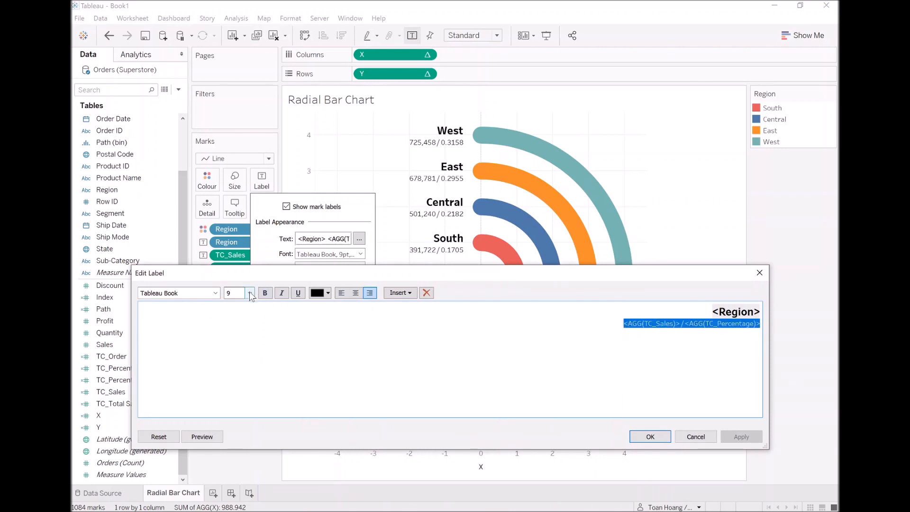
left_click(250, 292)
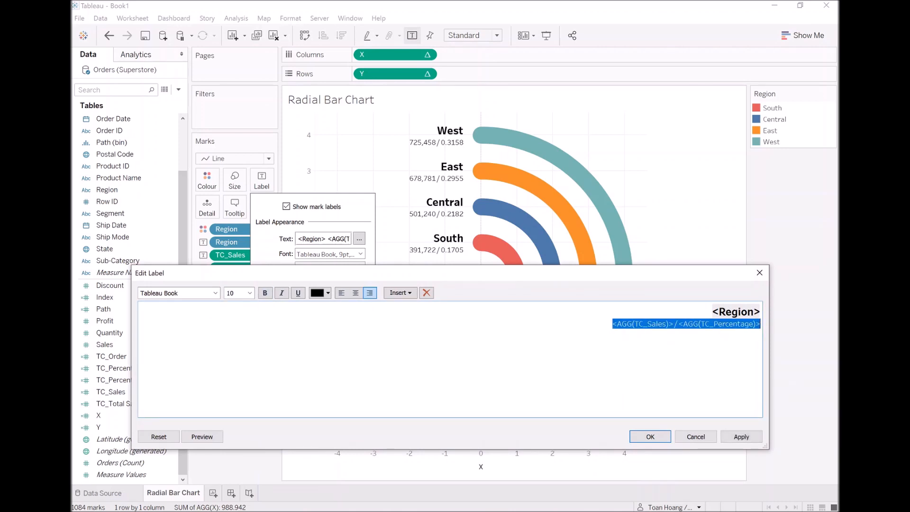
left_click(742, 436)
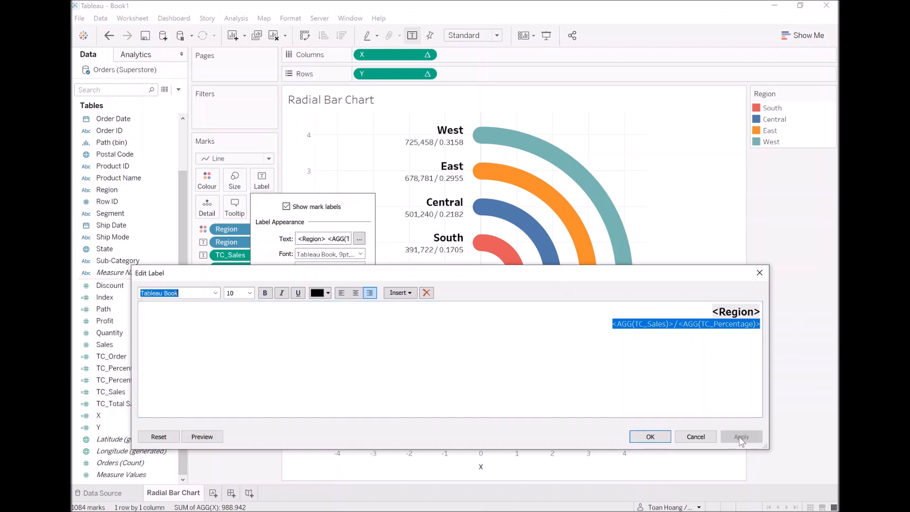
left_click(649, 436)
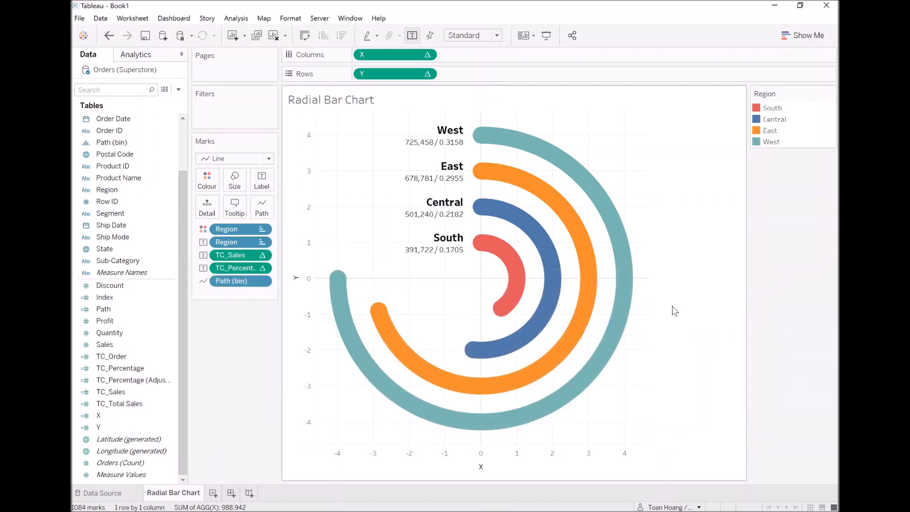
mouse_move(522, 289)
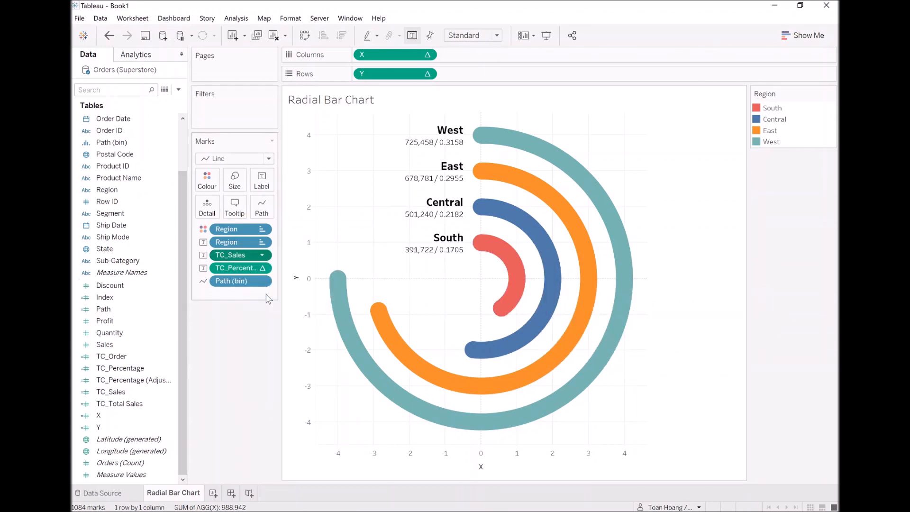
Format sales as Currency (Custom) with 1 decimal in thousands (K), e.g. $725.5K
left_click(152, 157)
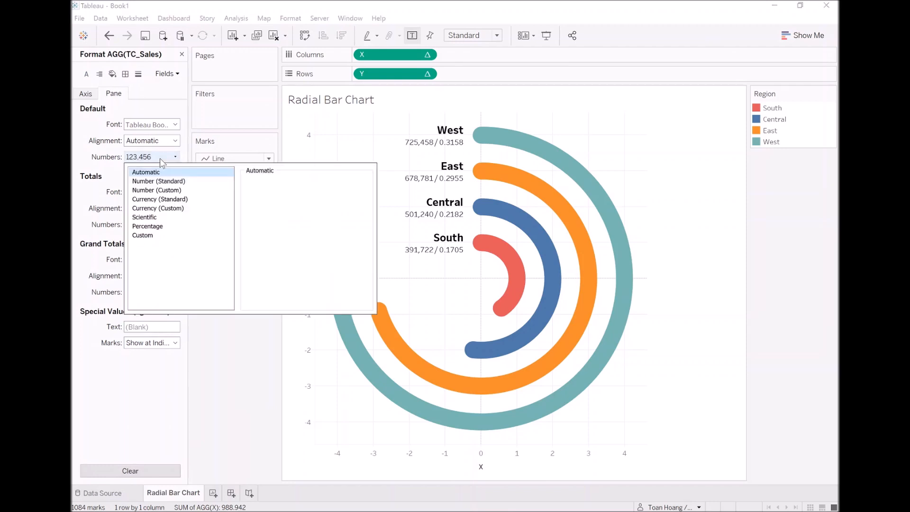
mouse_move(174, 203)
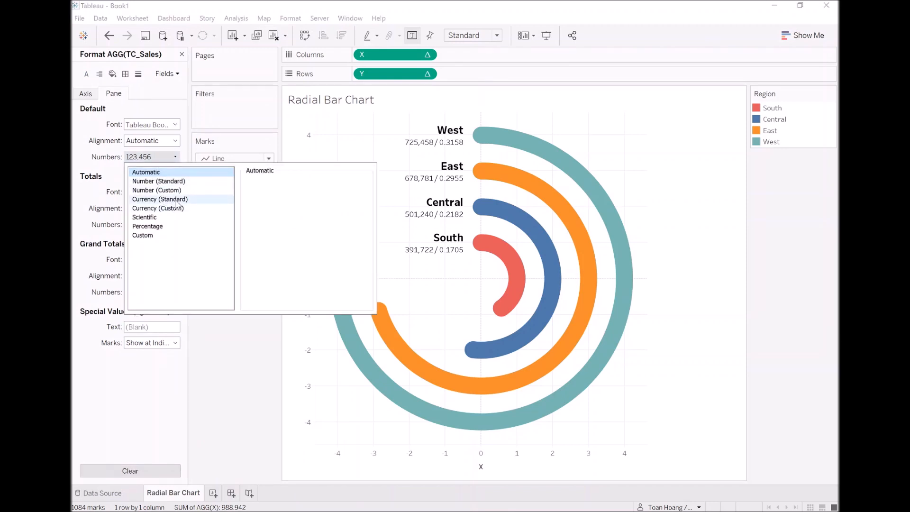
left_click(159, 199)
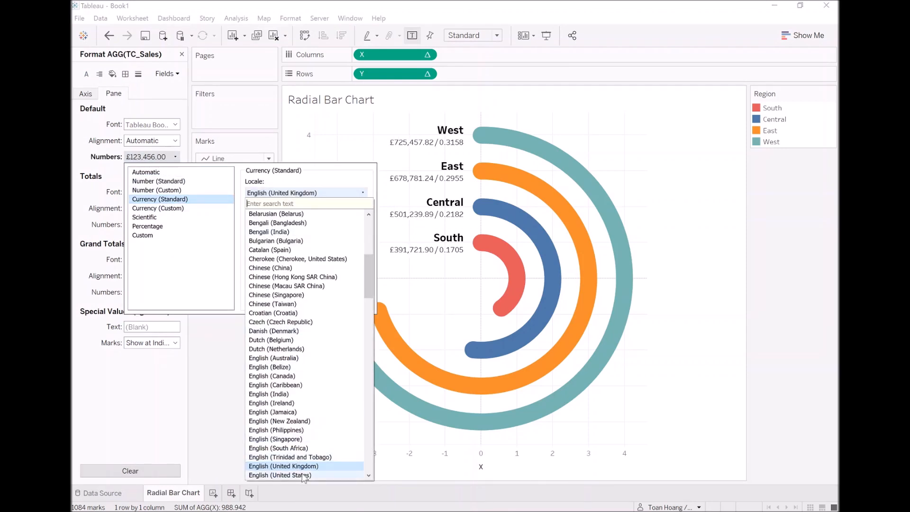
left_click(157, 207)
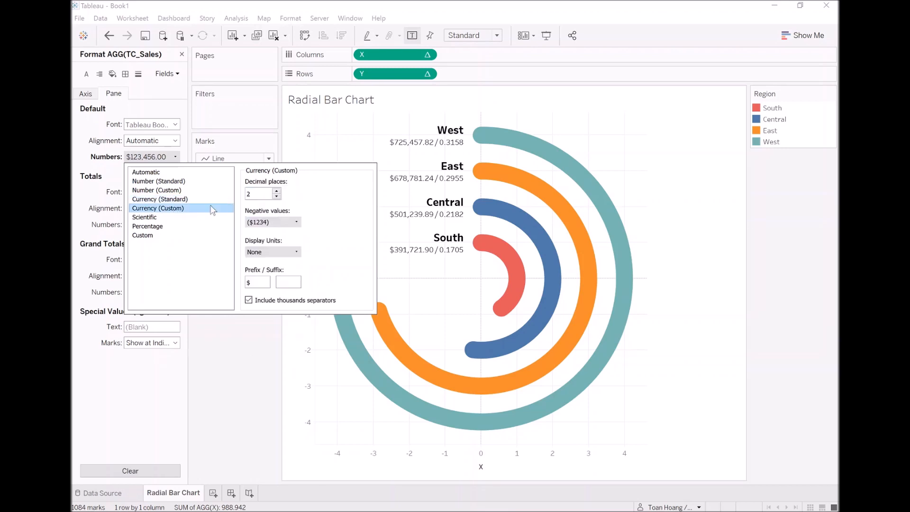
left_click(277, 196)
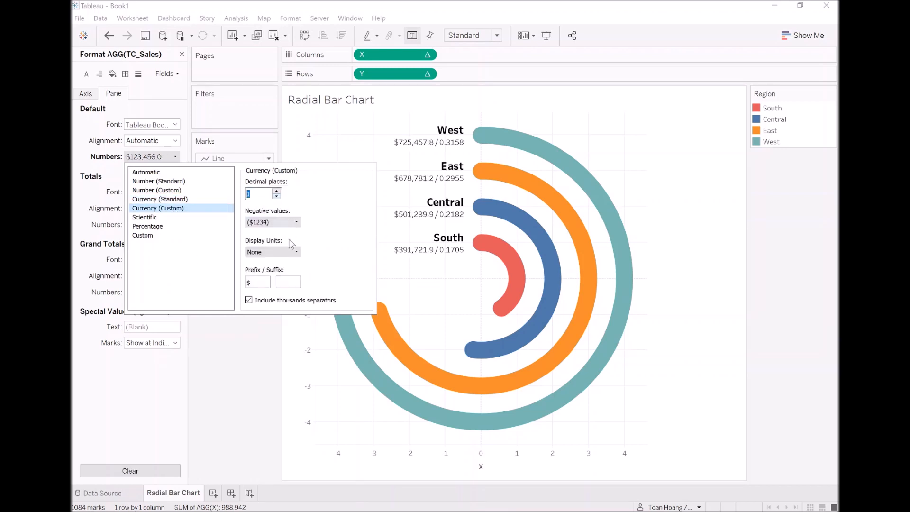
left_click(272, 251)
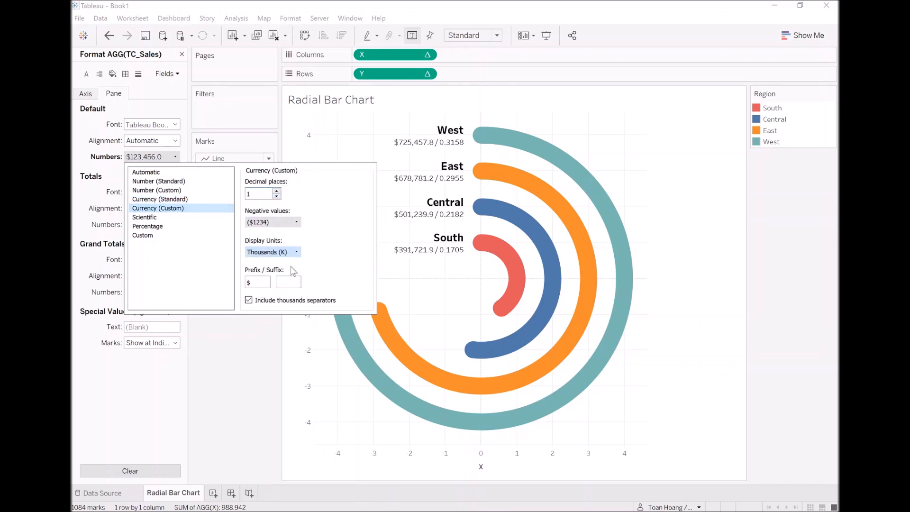
left_click(272, 251)
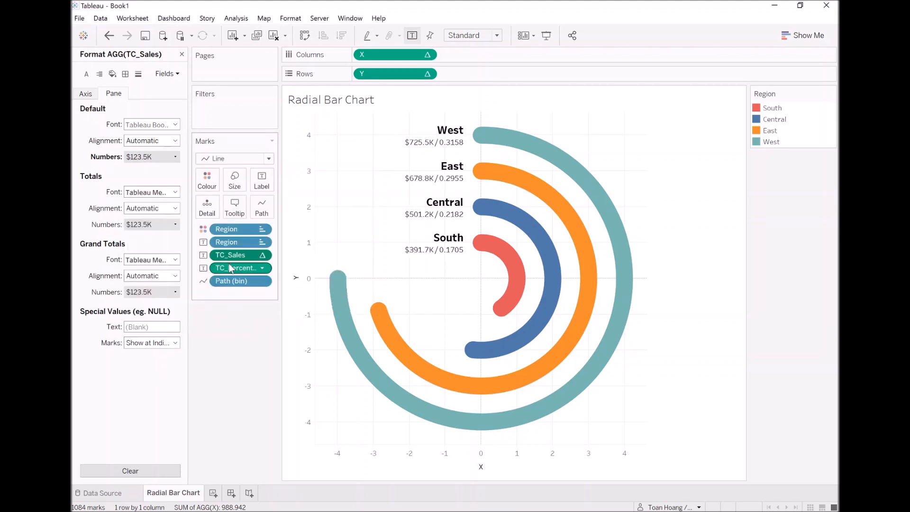
Format TC_Percentage as a percentage with one decimal place, e.g. 31.6%
left_click(235, 267)
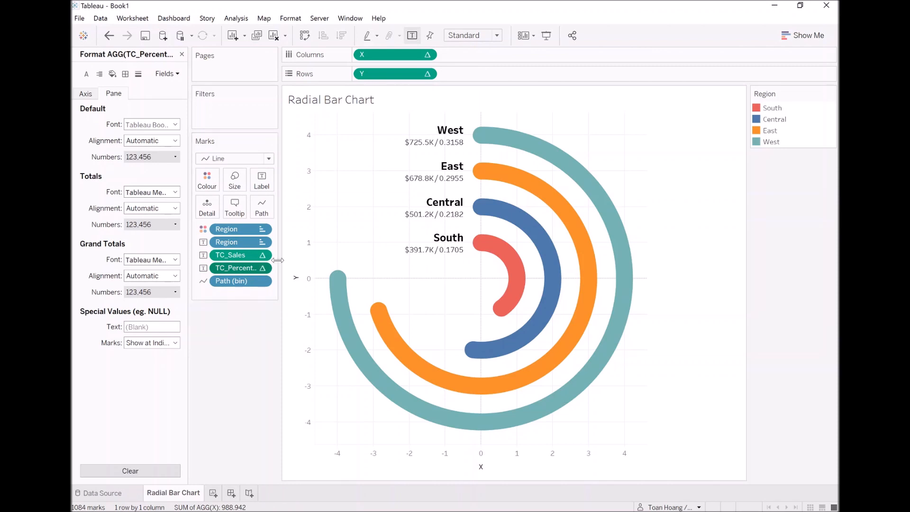
left_click(238, 267)
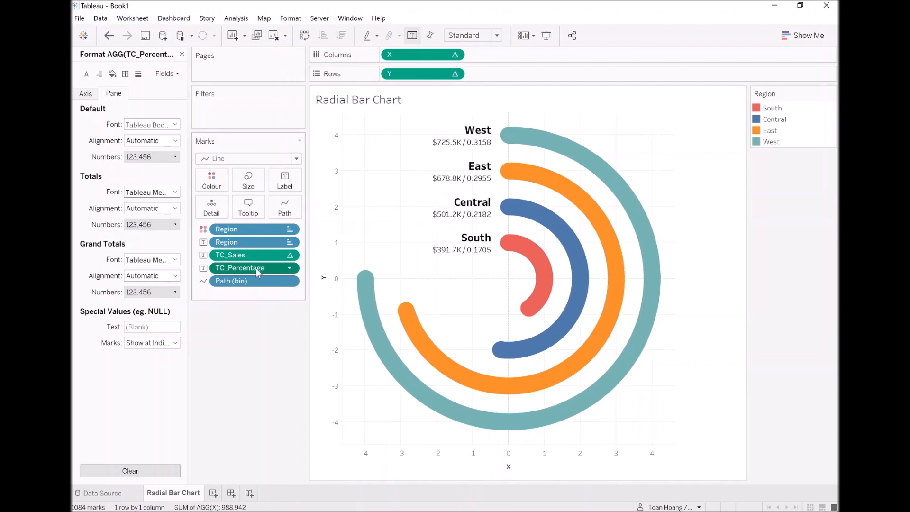
left_click(174, 157)
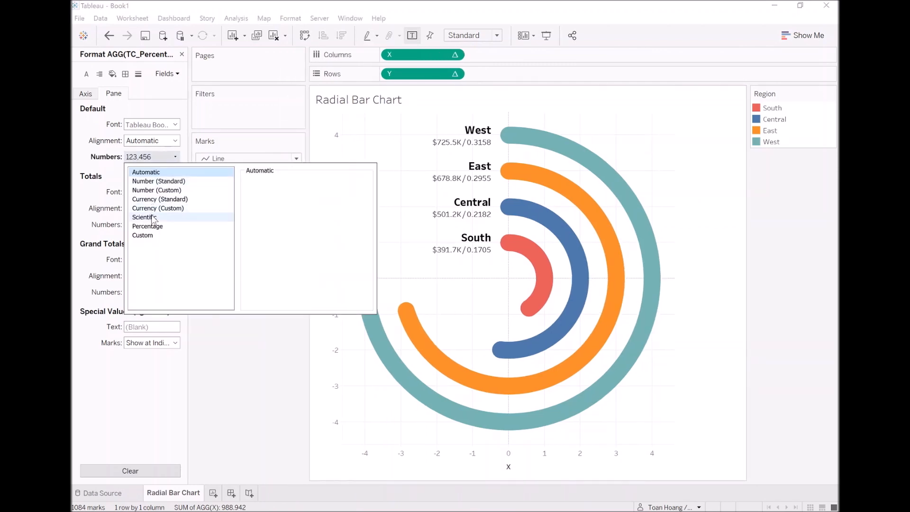
left_click(148, 226)
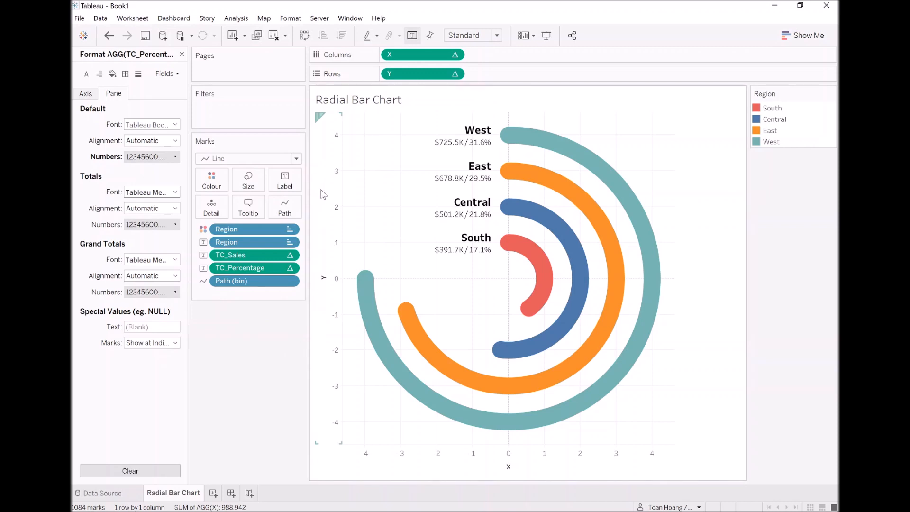
mouse_move(326, 193)
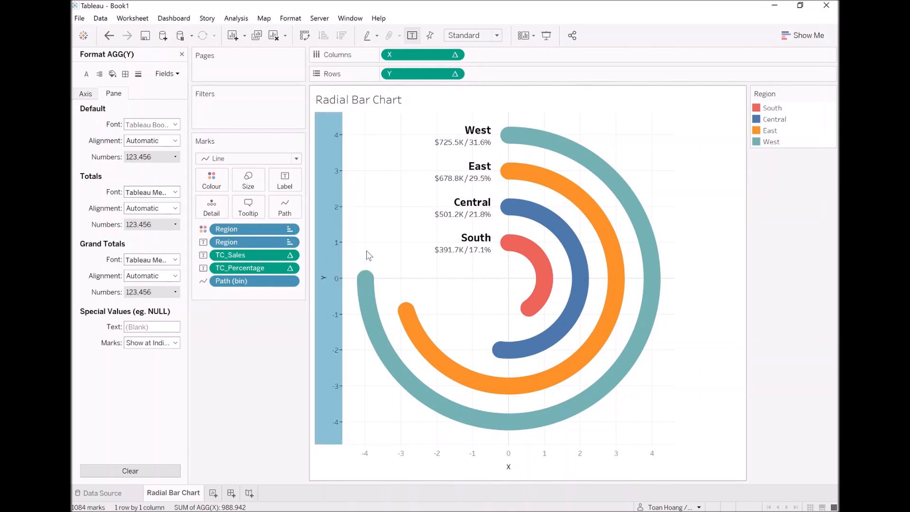
Turn off Show Header on the horizontal axis and open the line formatting settings
right_click(508, 453)
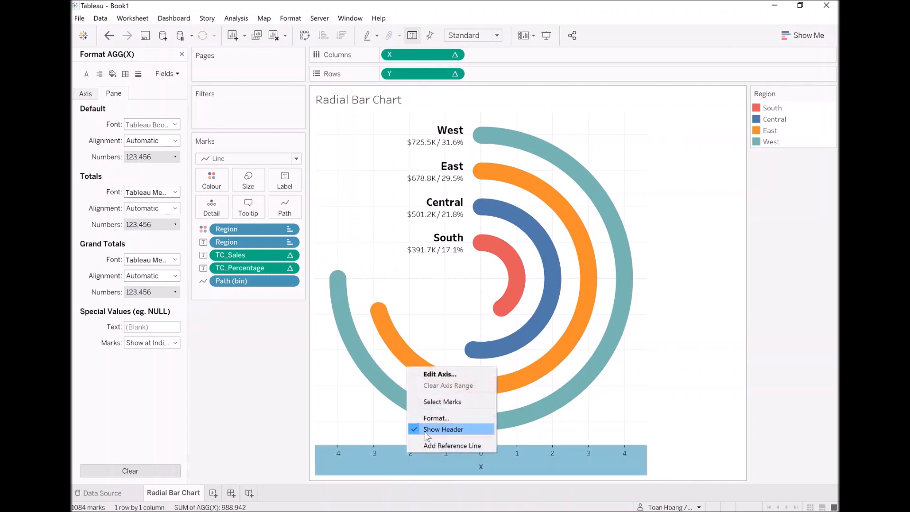
left_click(443, 429)
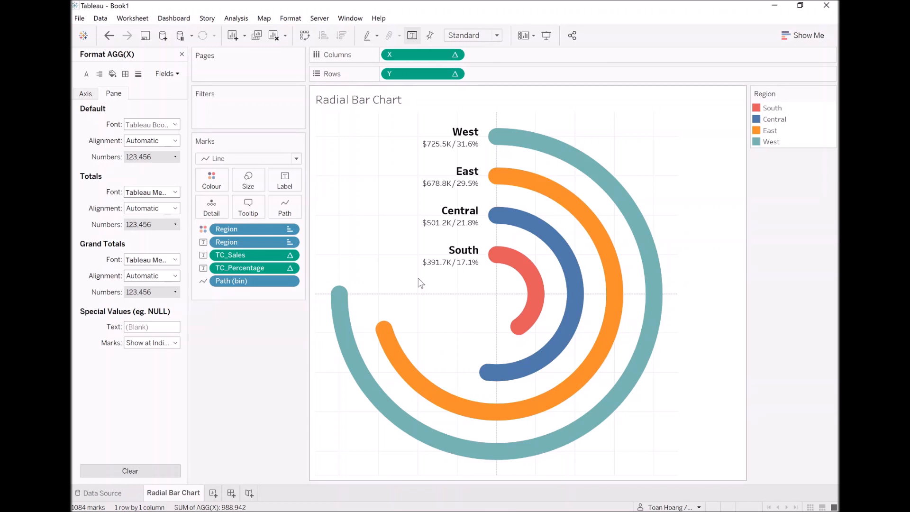
left_click(86, 74)
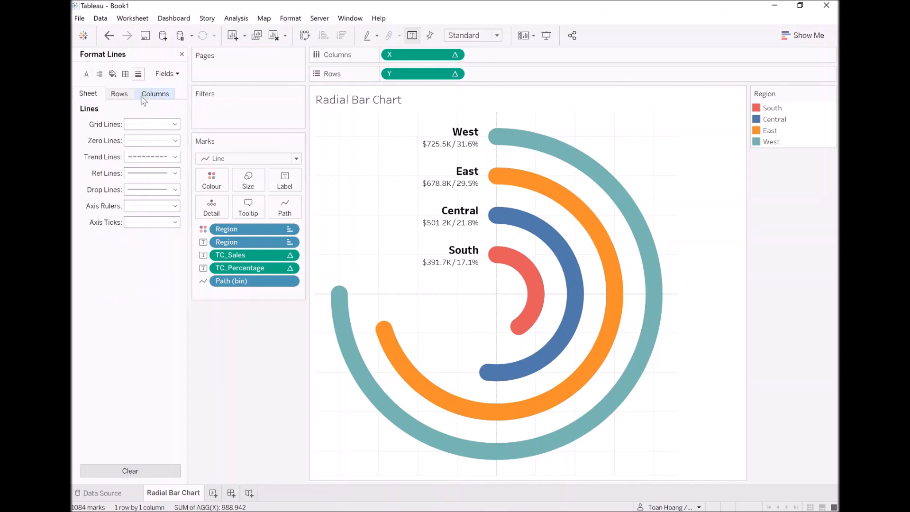
Set grid lines and zero lines to None, then close the line formatting pane
left_click(151, 123)
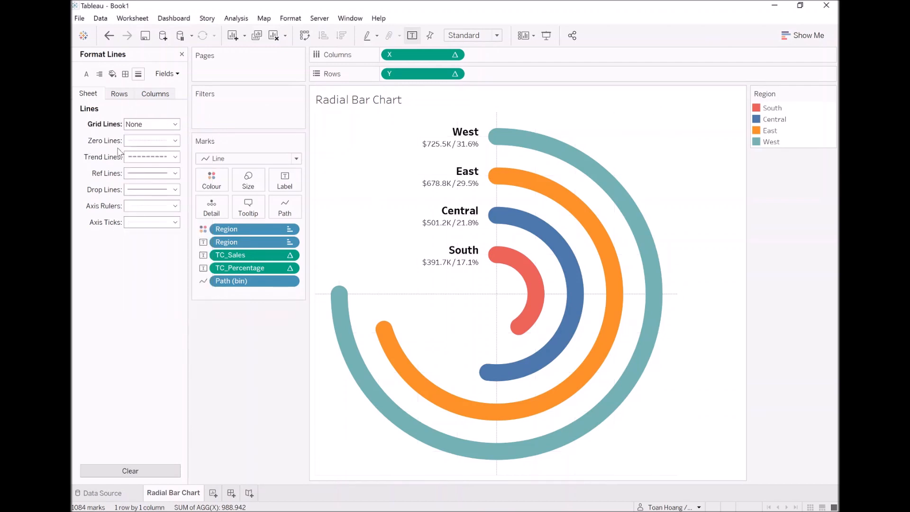
left_click(174, 157)
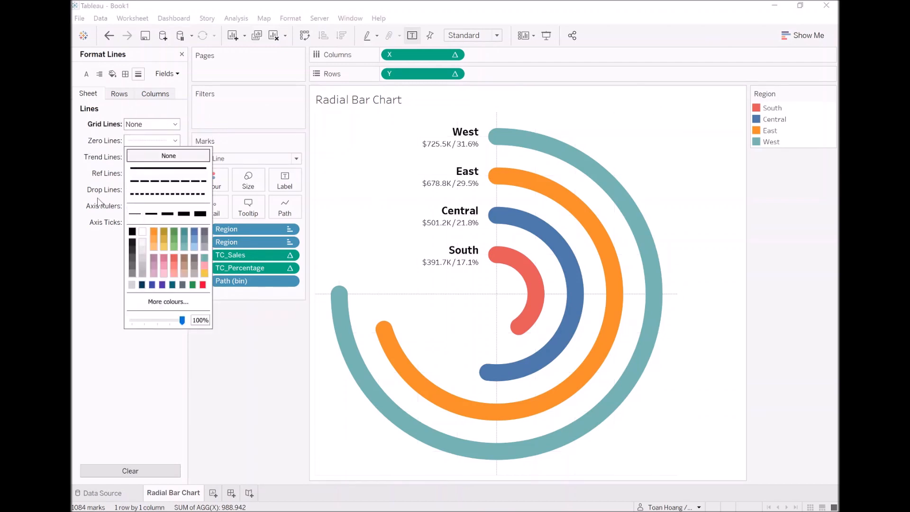
left_click(168, 196)
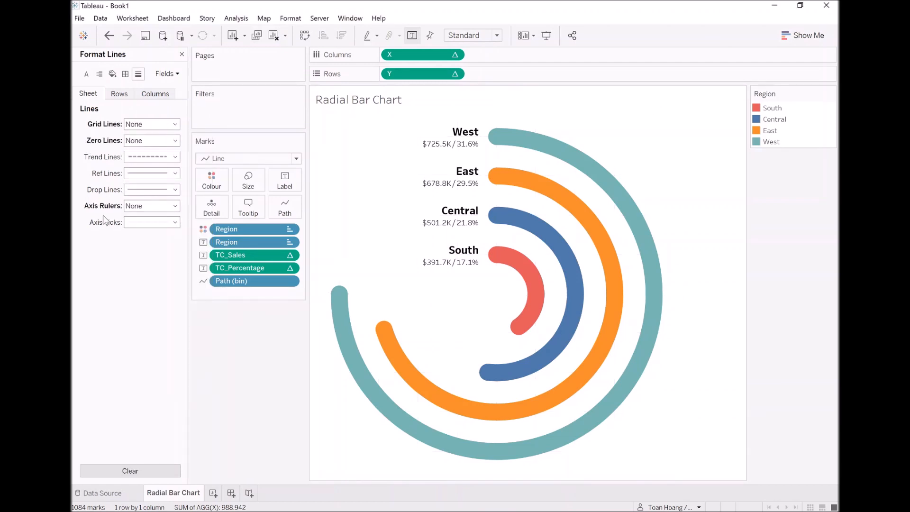
mouse_move(568, 352)
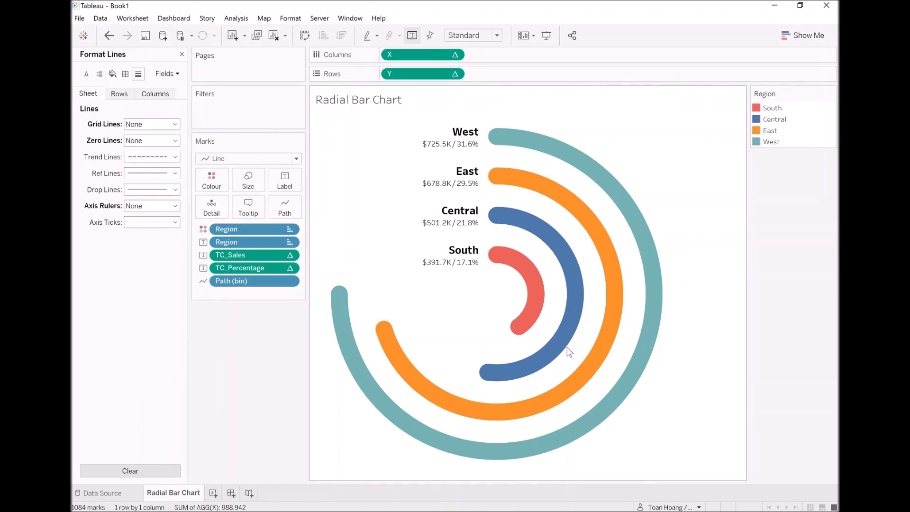
mouse_move(136, 64)
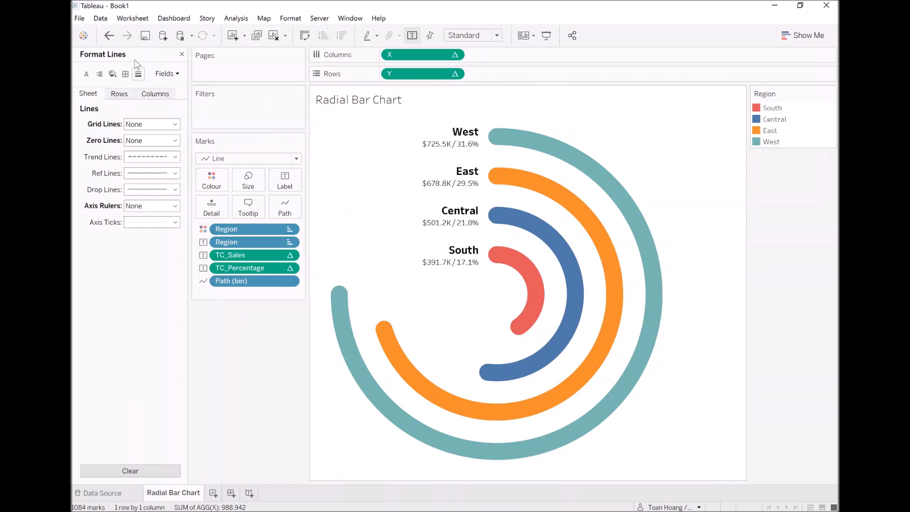
left_click(181, 54)
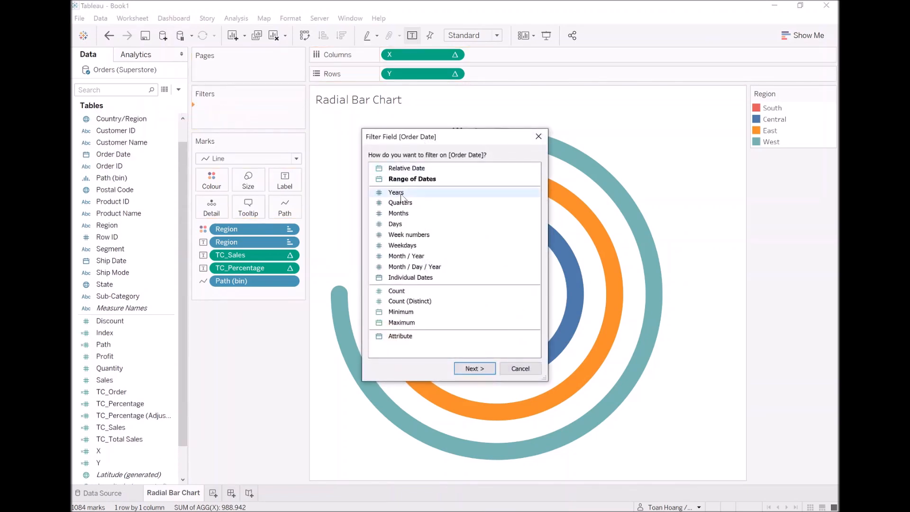
Filter Order Date to year 2020, show its filter card, and hide the Region legend
left_click(474, 367)
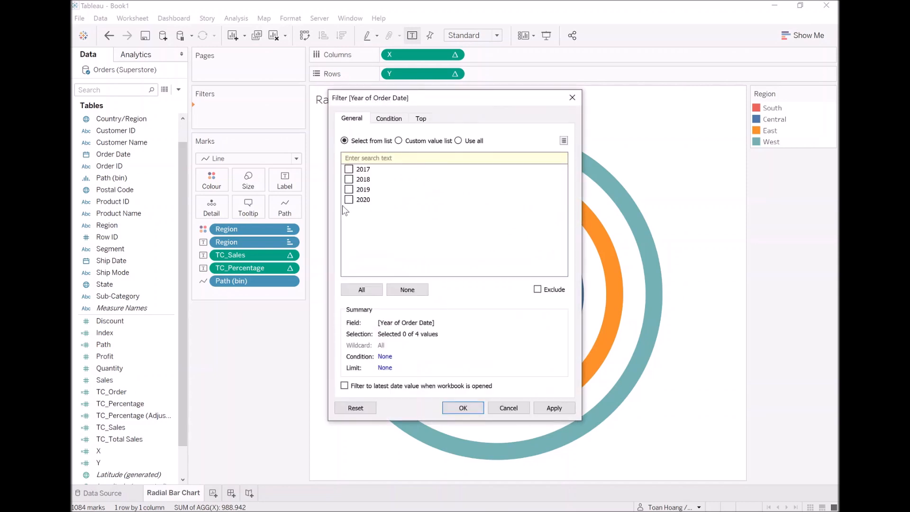
left_click(348, 199)
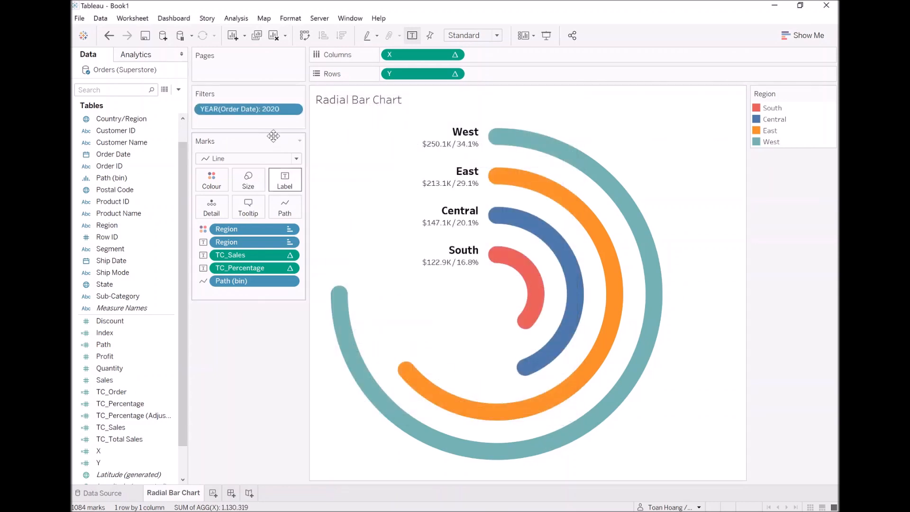
right_click(238, 109)
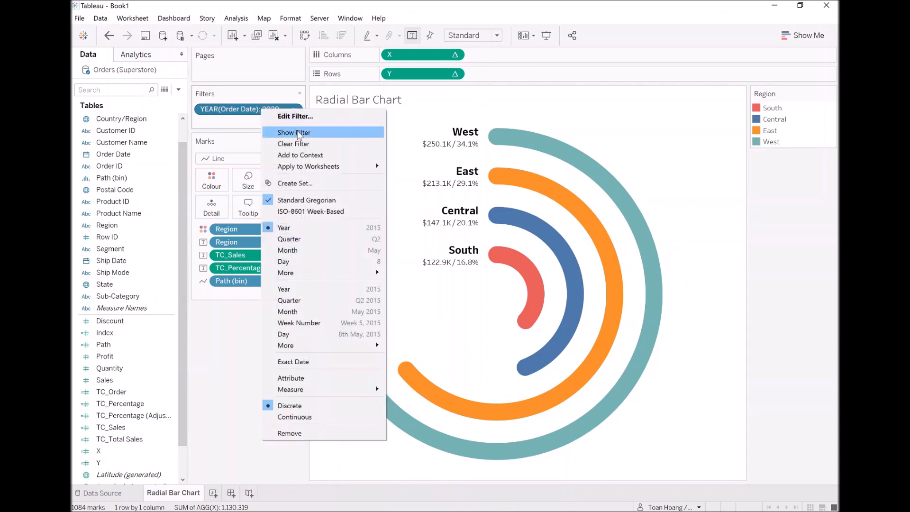
left_click(294, 132)
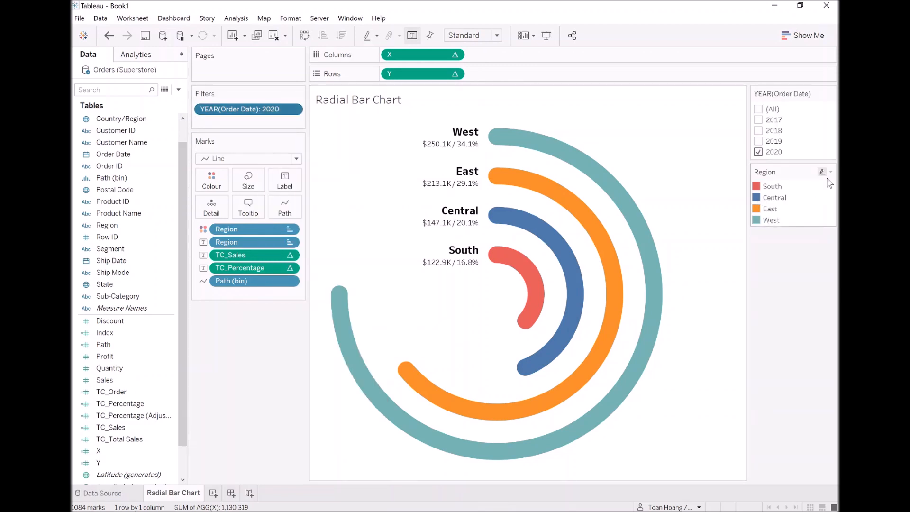
left_click(830, 172)
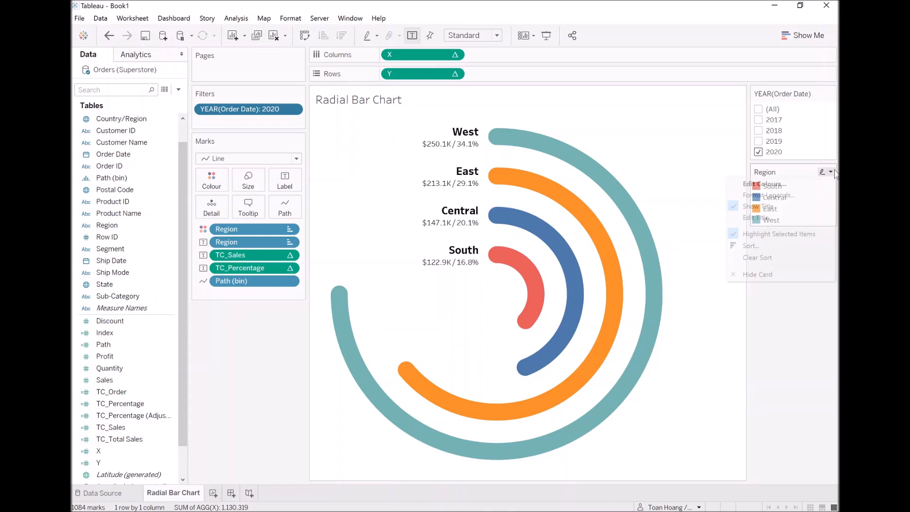
mouse_move(786, 274)
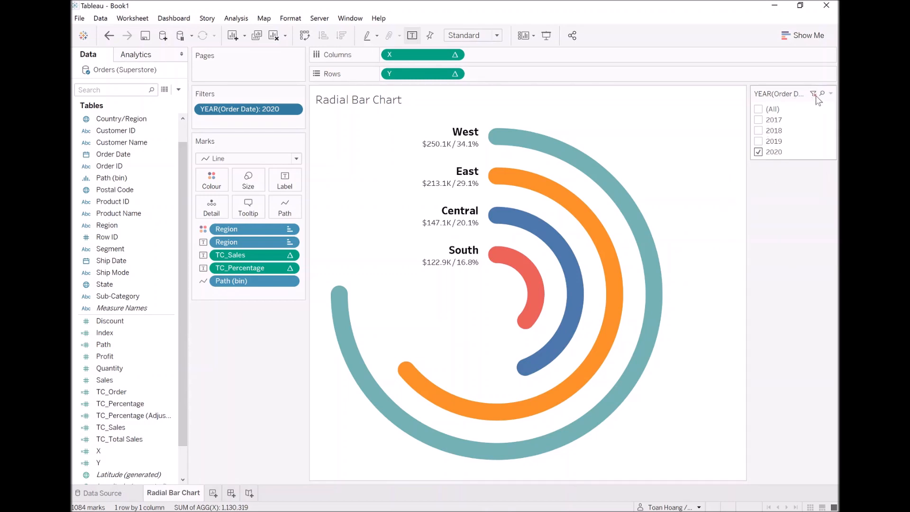
mouse_move(290, 18)
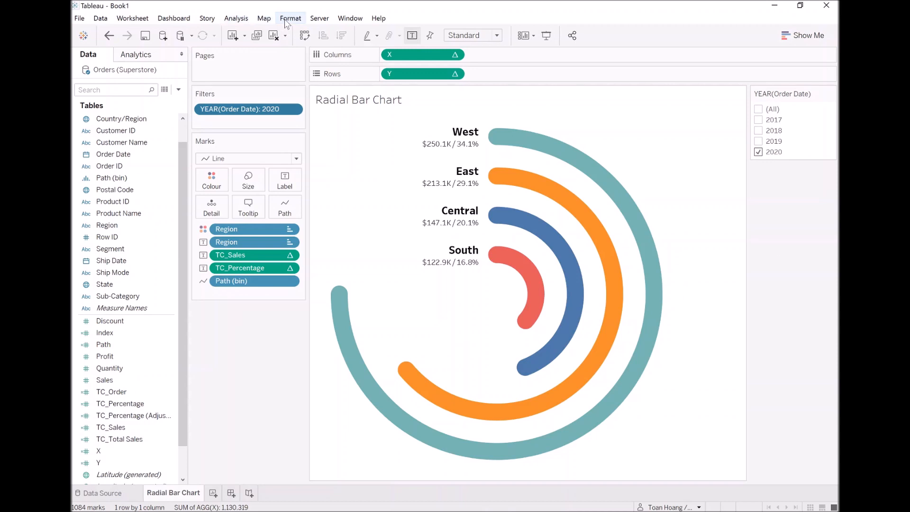
Set the workbook default animation duration to 2.00 seconds (Very Slow)
left_click(290, 18)
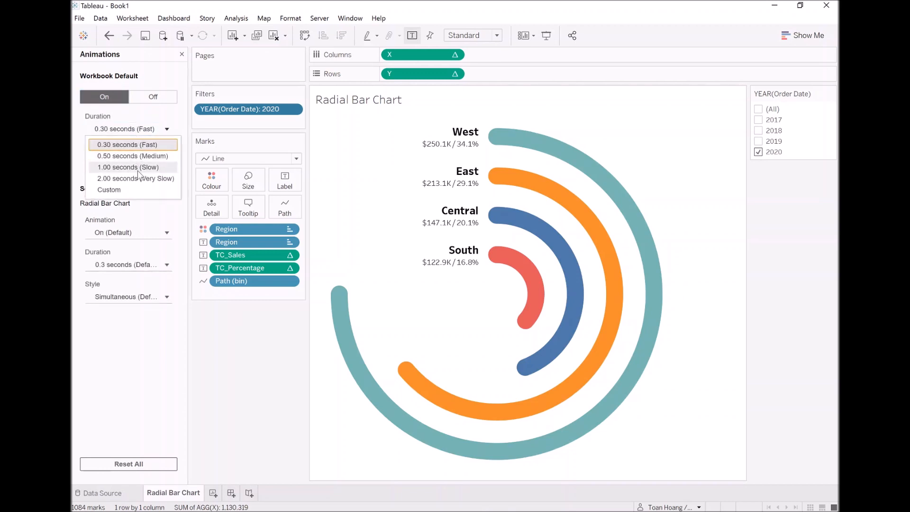
mouse_move(135, 178)
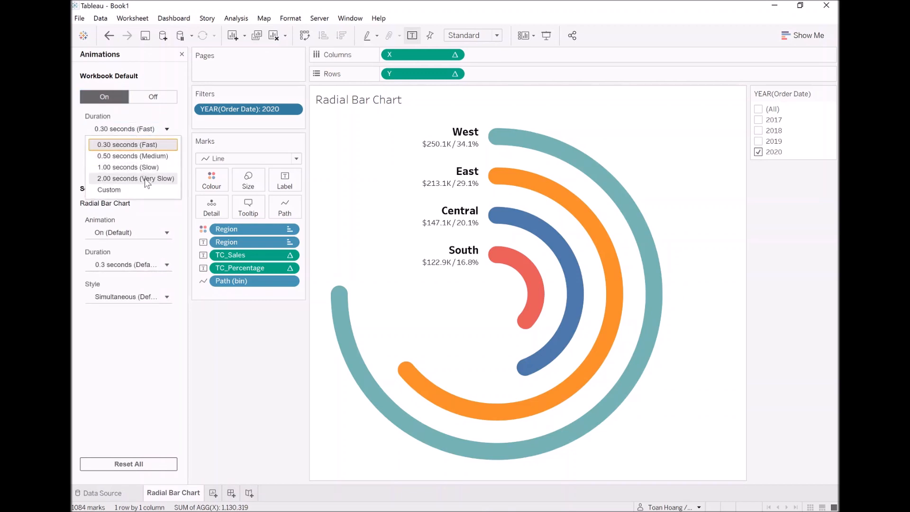
left_click(135, 178)
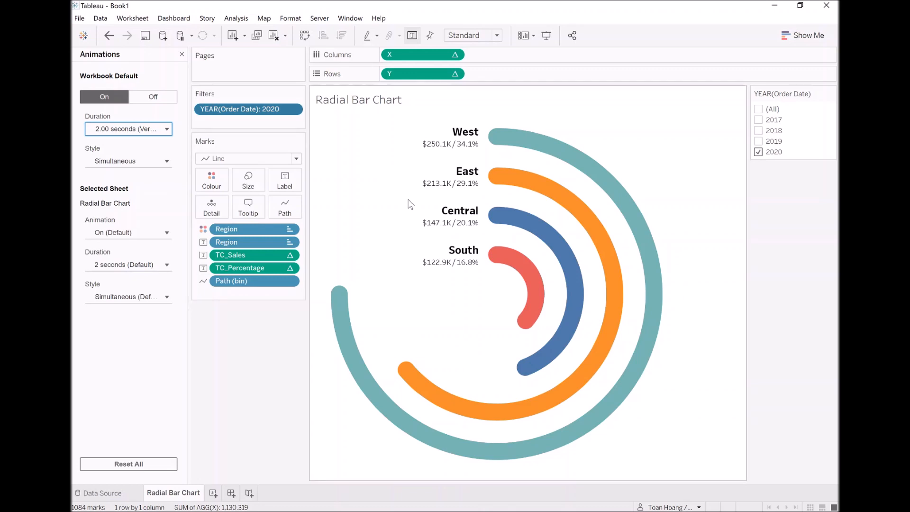
mouse_move(831, 94)
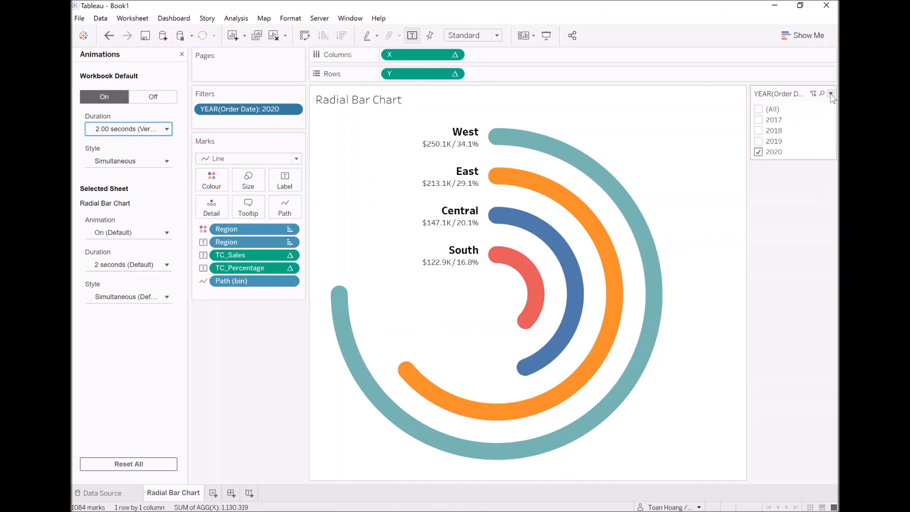
Make the year filter card single-value and switch it to 2019
left_click(830, 94)
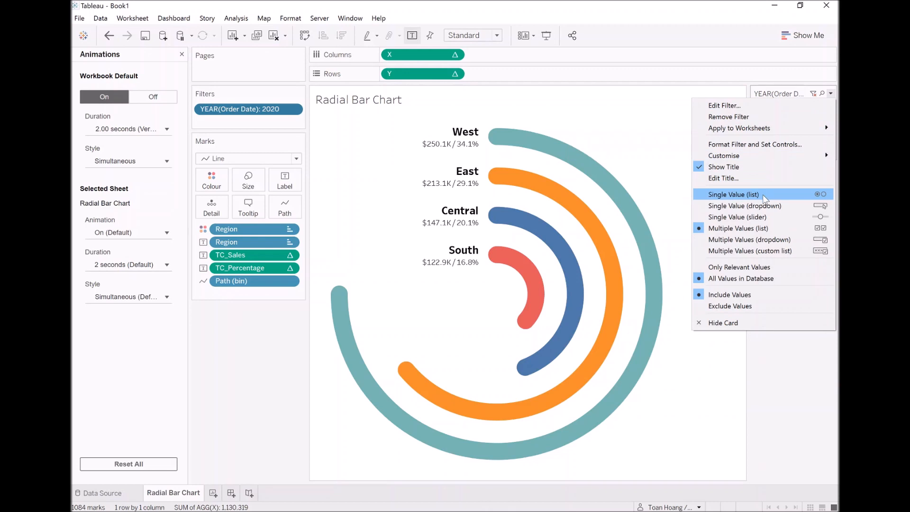
left_click(734, 194)
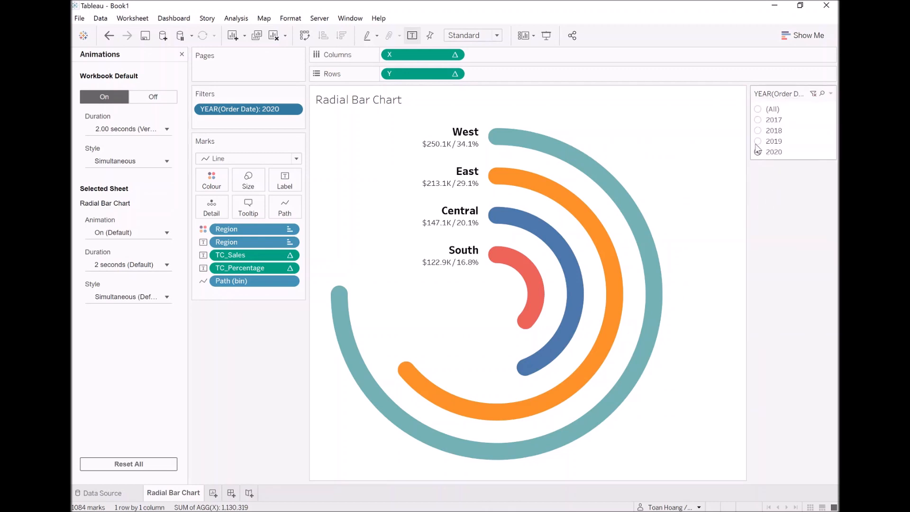
mouse_move(757, 148)
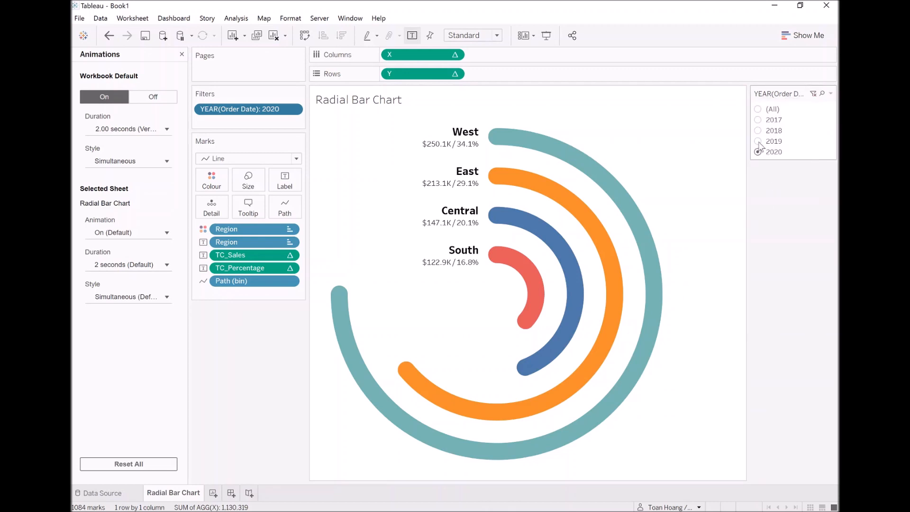
left_click(758, 141)
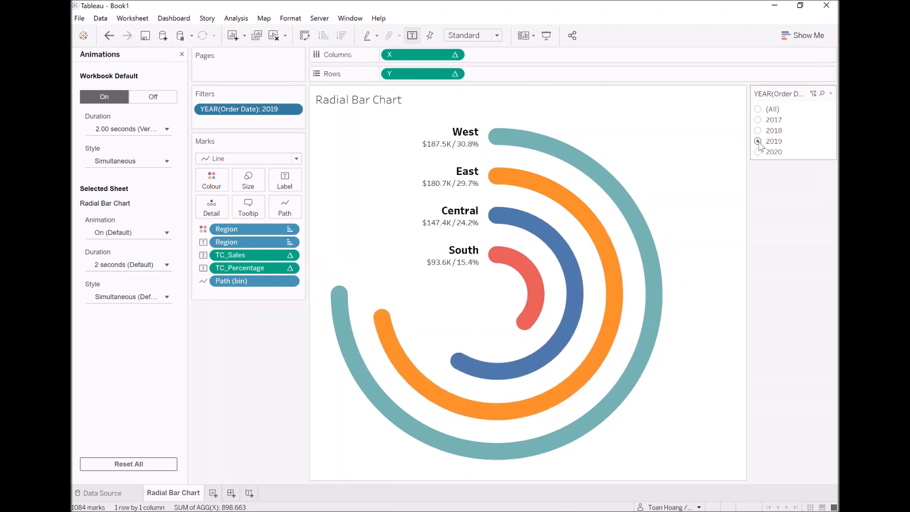
Set the default animation duration to 1 second, previewing with 2018 and 2017
left_click(167, 128)
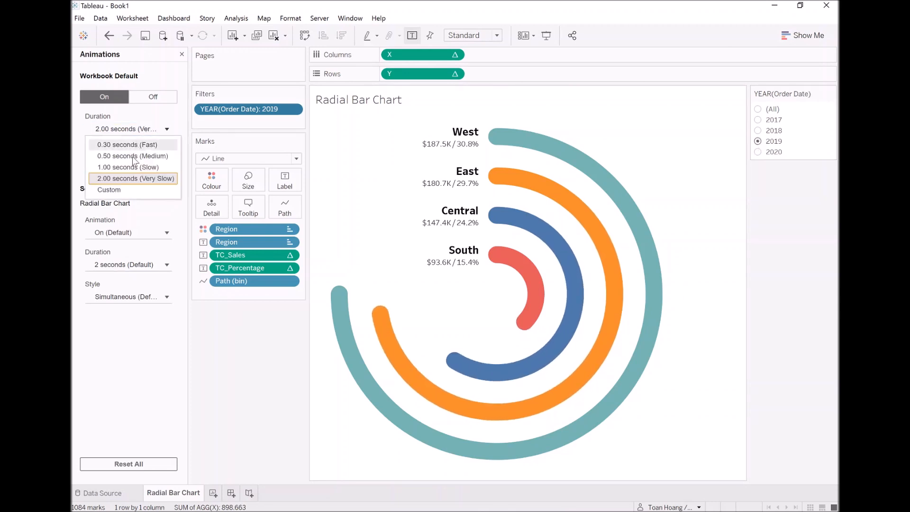
left_click(128, 168)
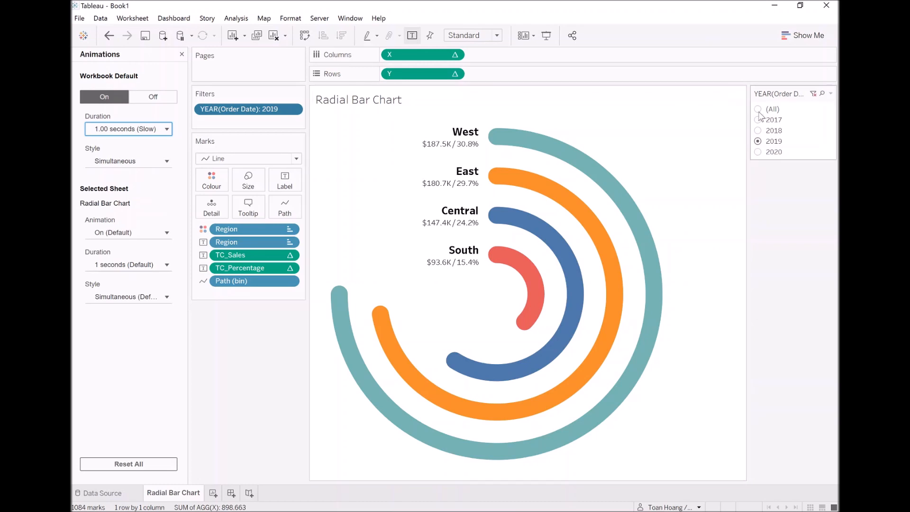
left_click(757, 129)
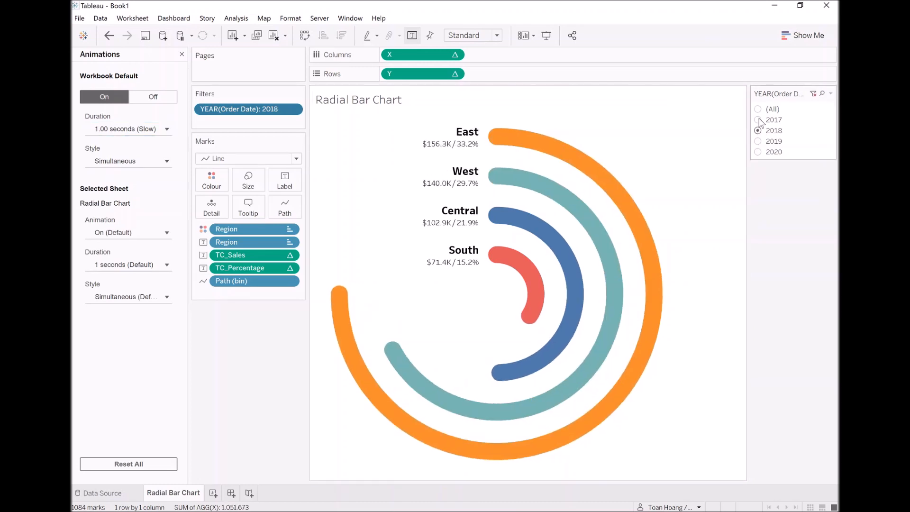
left_click(758, 119)
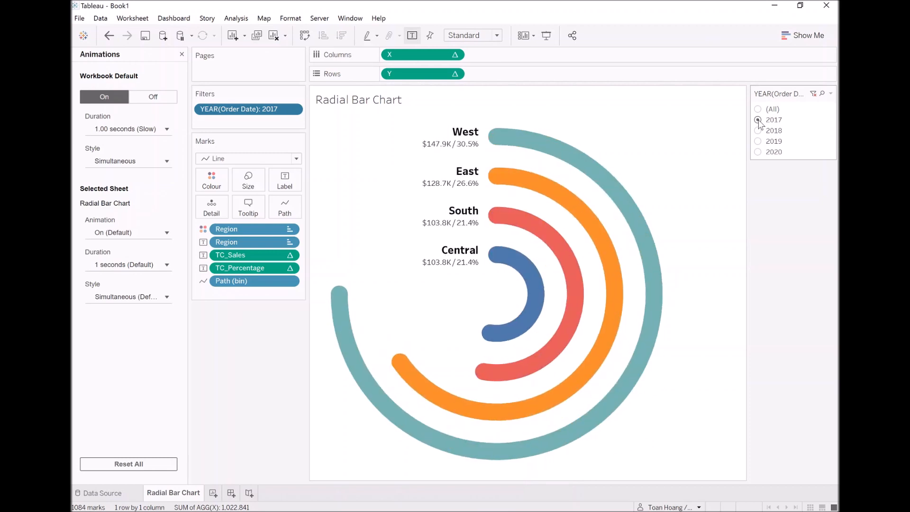
Try 0.3 then 0.5 second durations, previewing 2018, 2020, then back to 2019
left_click(166, 129)
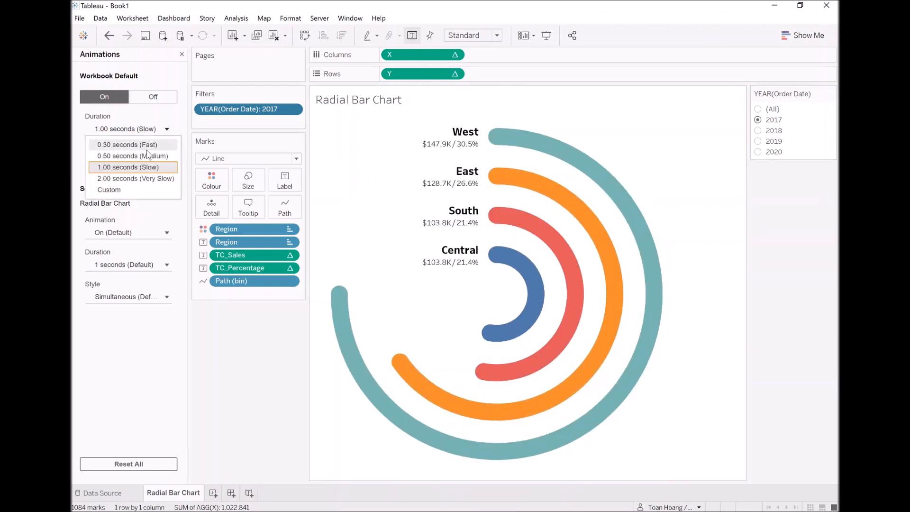
left_click(127, 144)
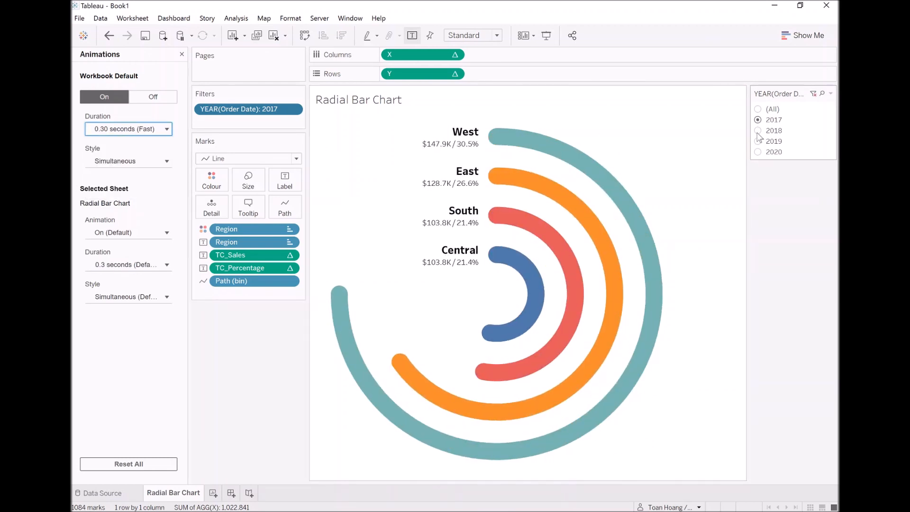
left_click(758, 129)
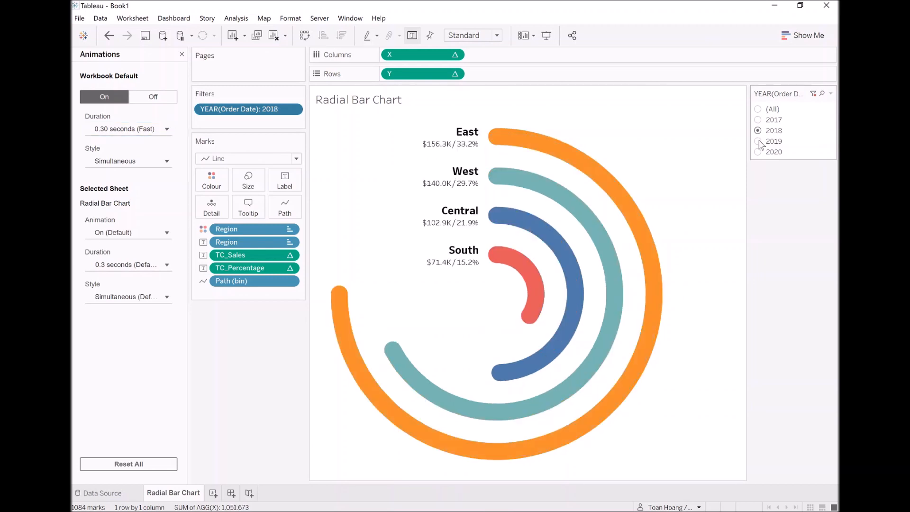
left_click(758, 141)
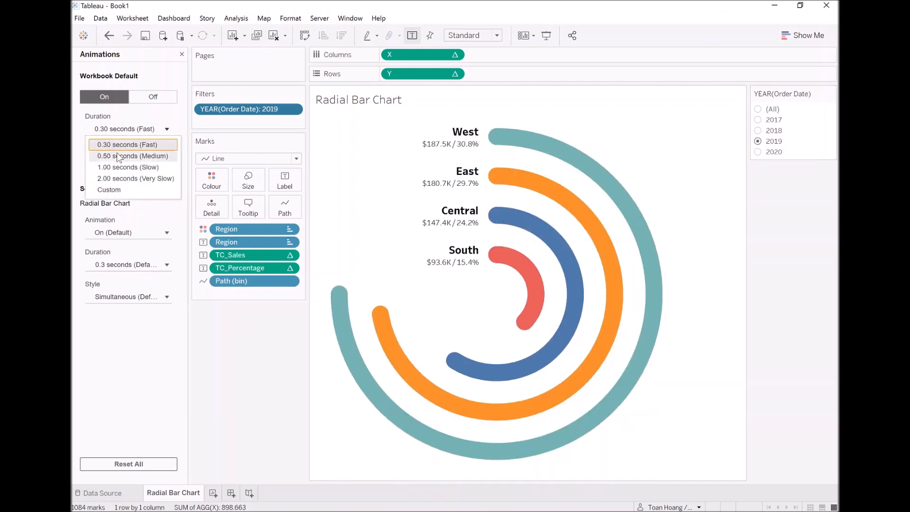
left_click(132, 155)
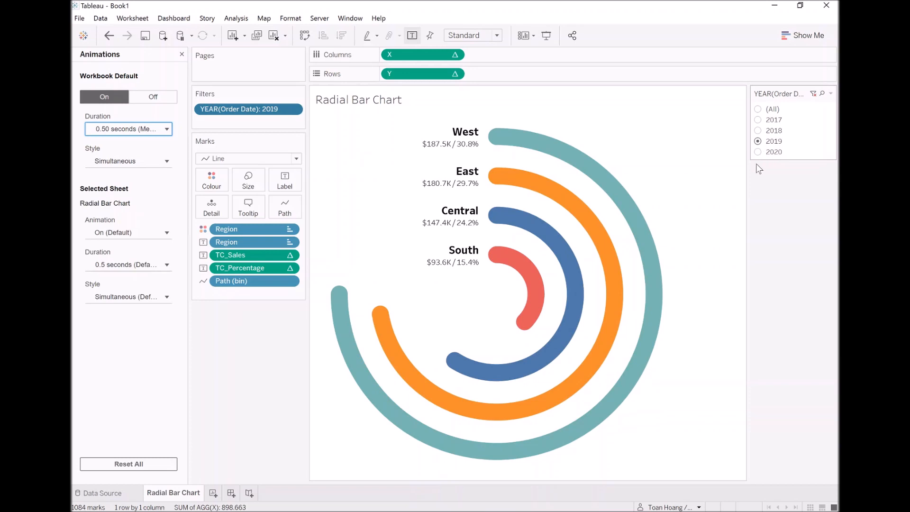
left_click(758, 152)
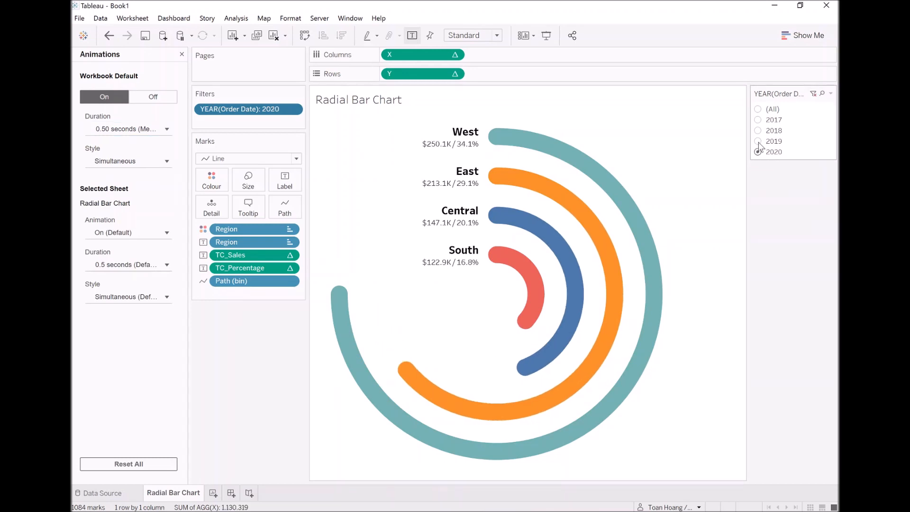
left_click(757, 141)
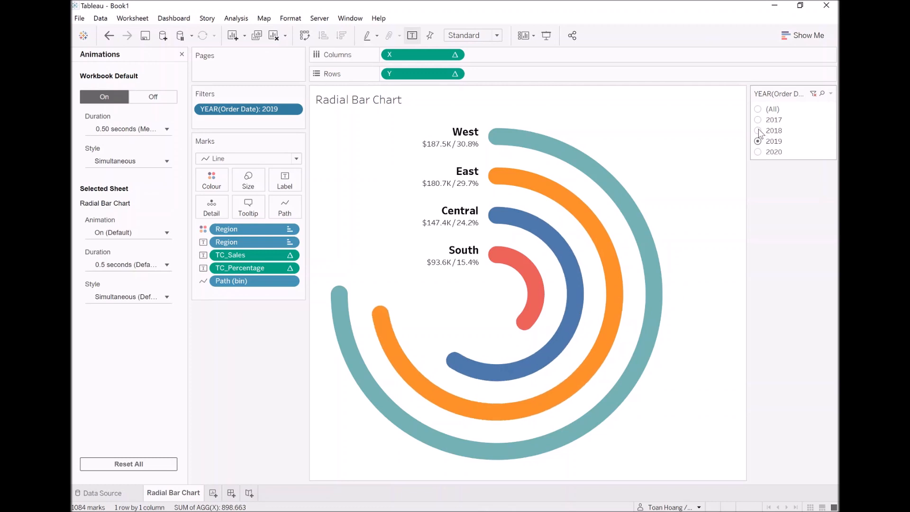
Select 2018 in the year filter card to show the 2018 sales arcs
left_click(758, 131)
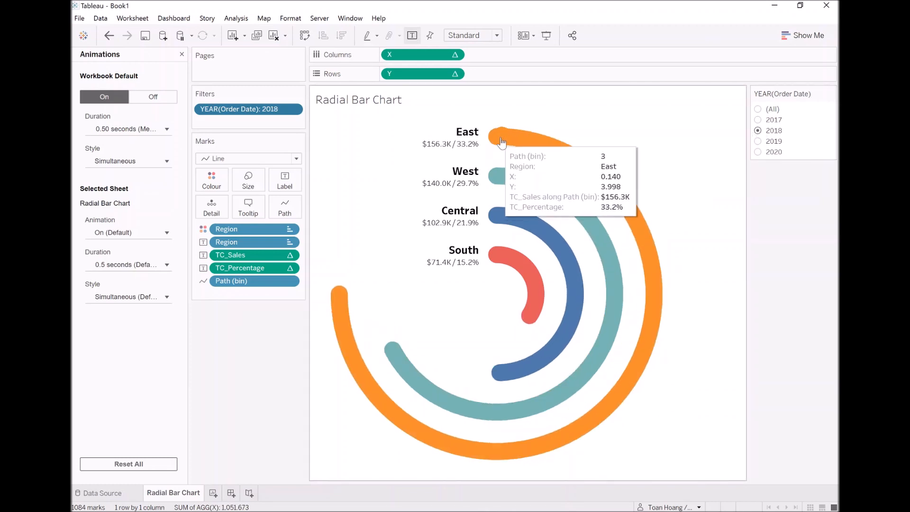
mouse_move(556, 150)
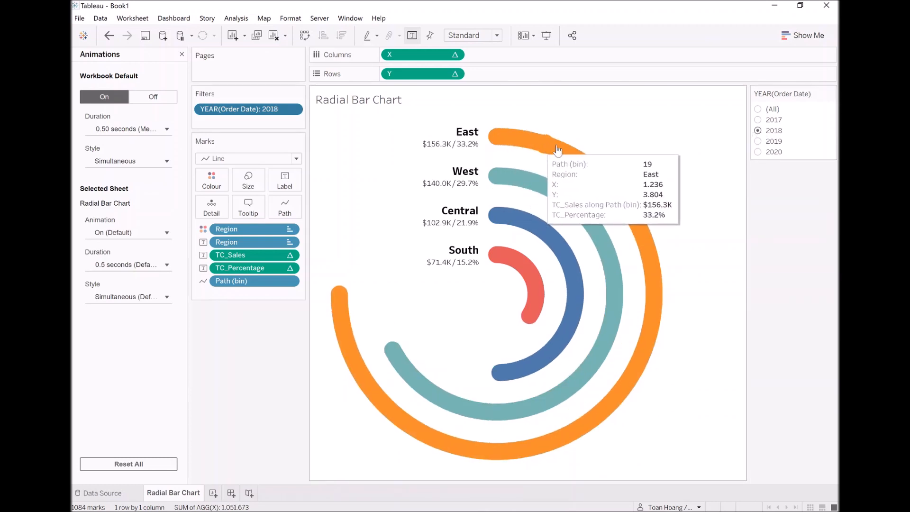
mouse_move(635, 219)
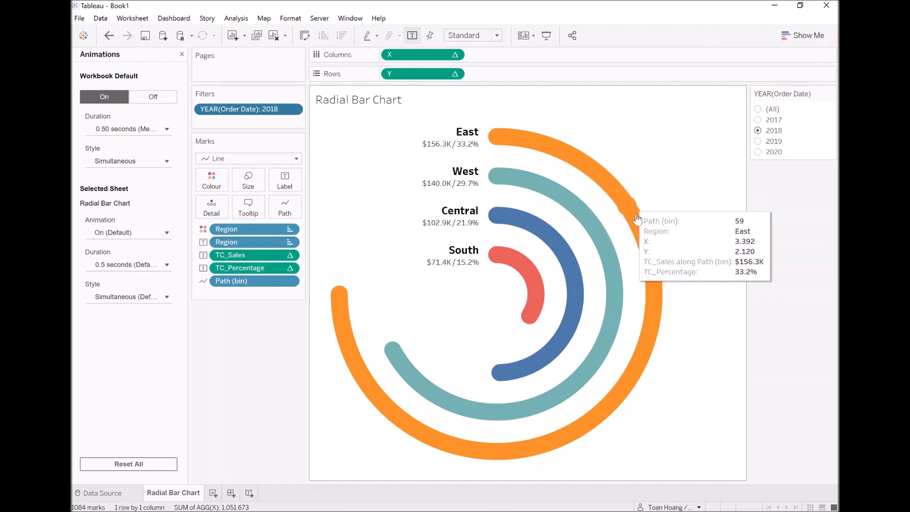
mouse_move(557, 438)
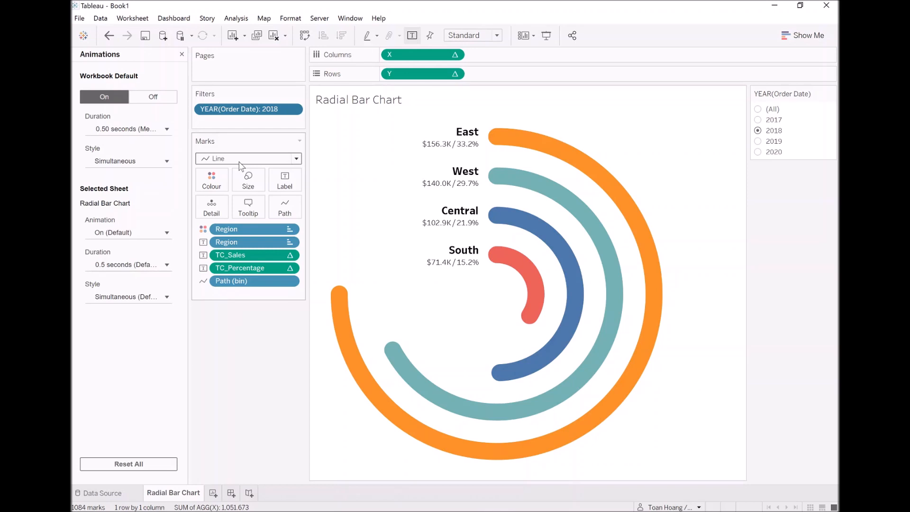
mouse_move(284, 206)
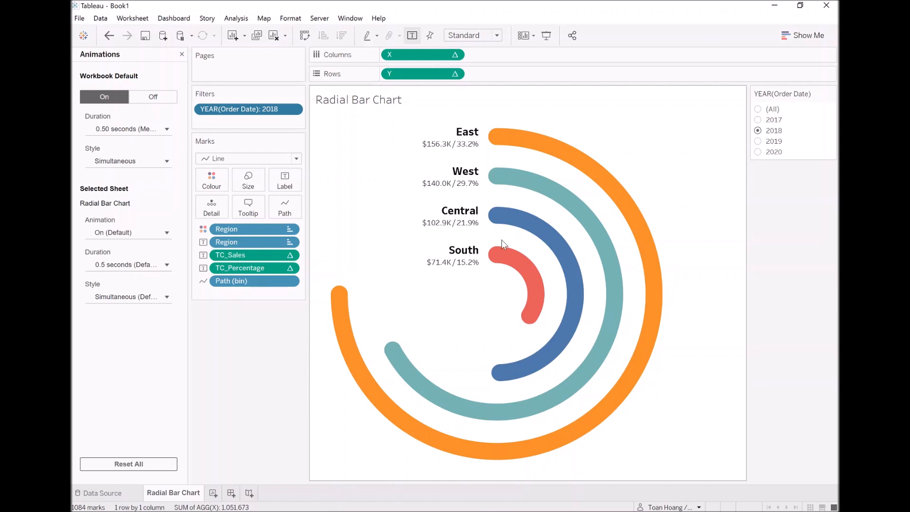
mouse_move(185, 91)
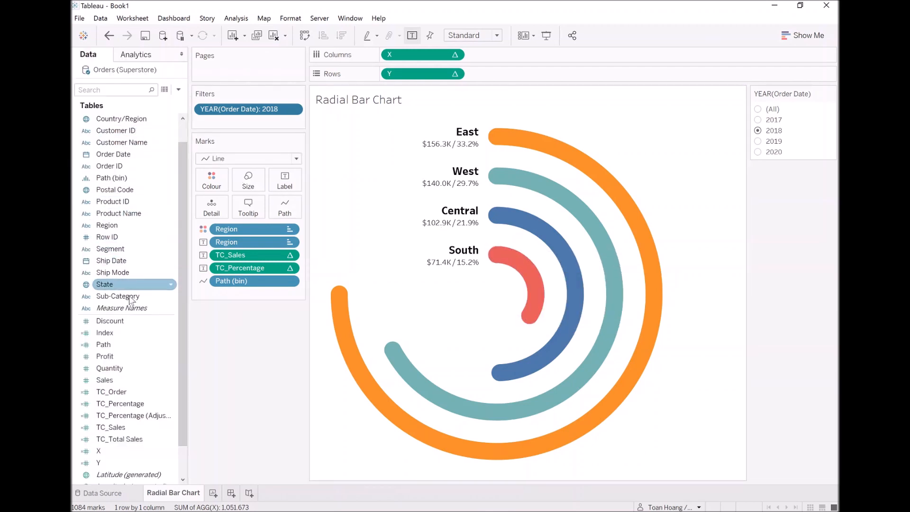
right_click(103, 344)
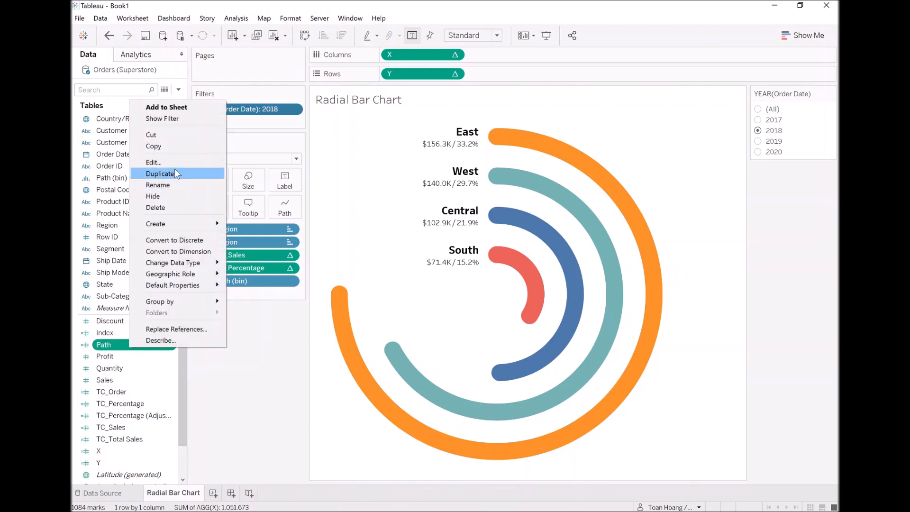
left_click(153, 162)
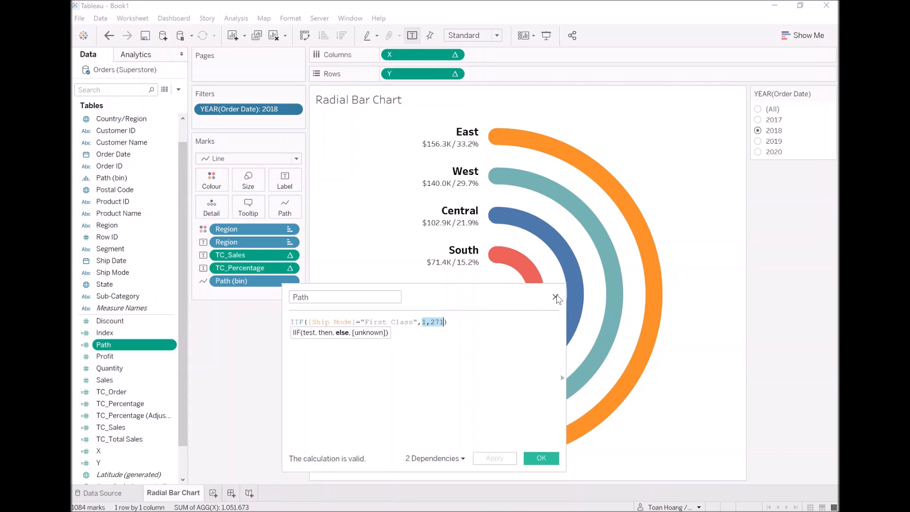
left_click(555, 296)
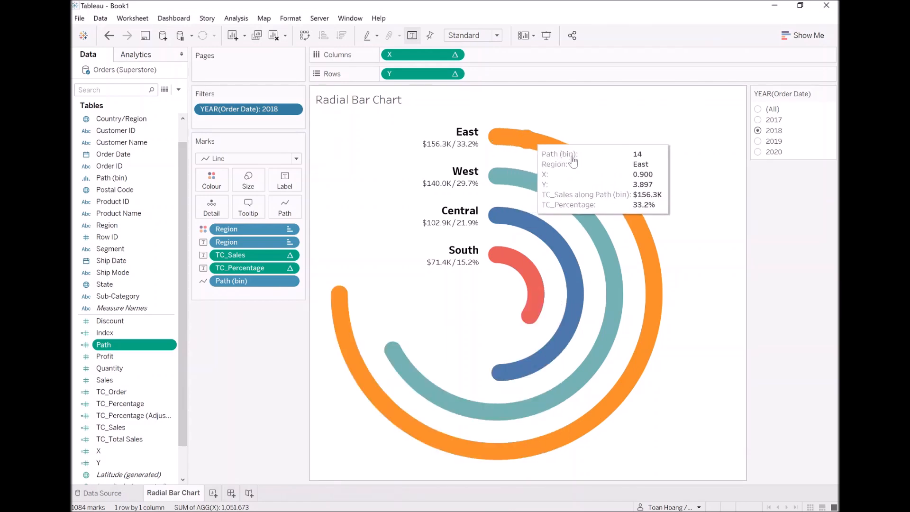
mouse_move(337, 290)
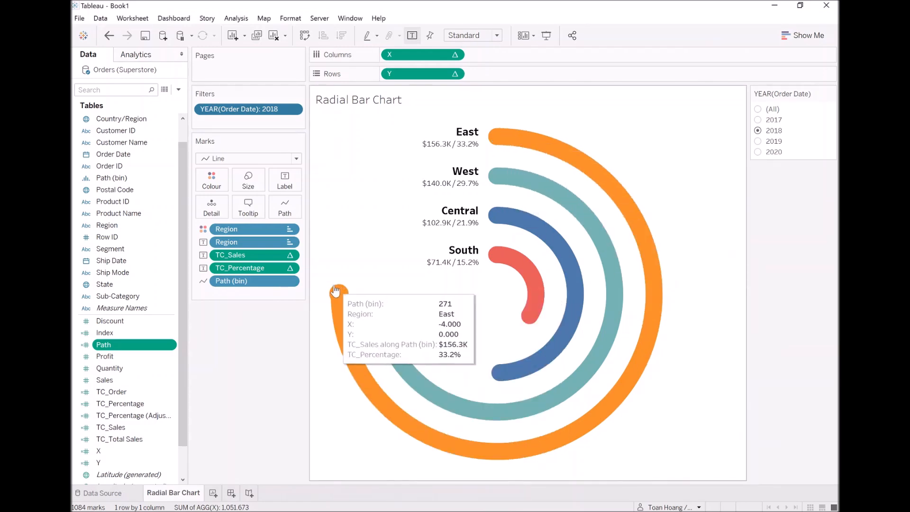
mouse_move(733, 287)
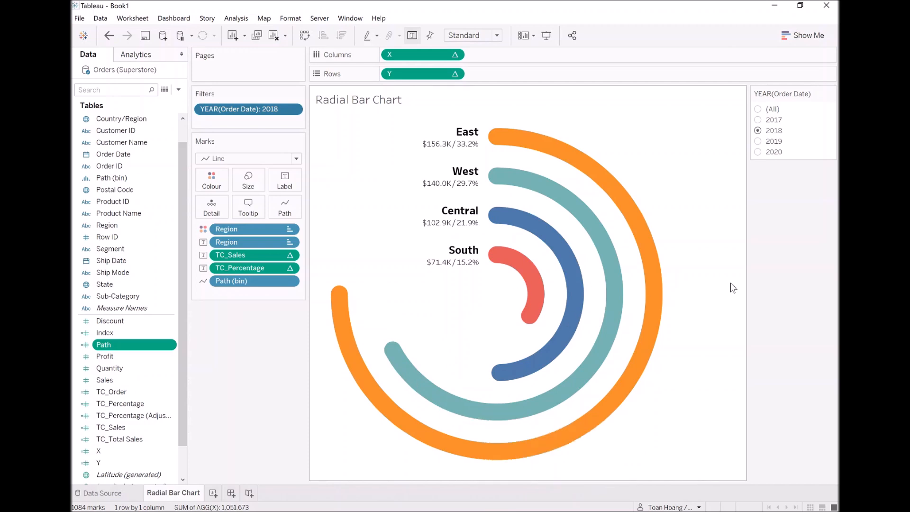
mouse_move(718, 284)
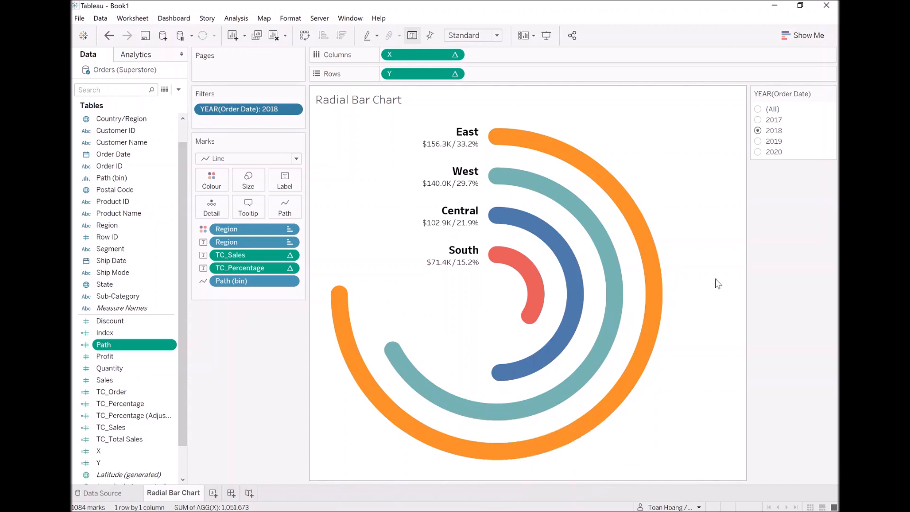
mouse_move(503, 260)
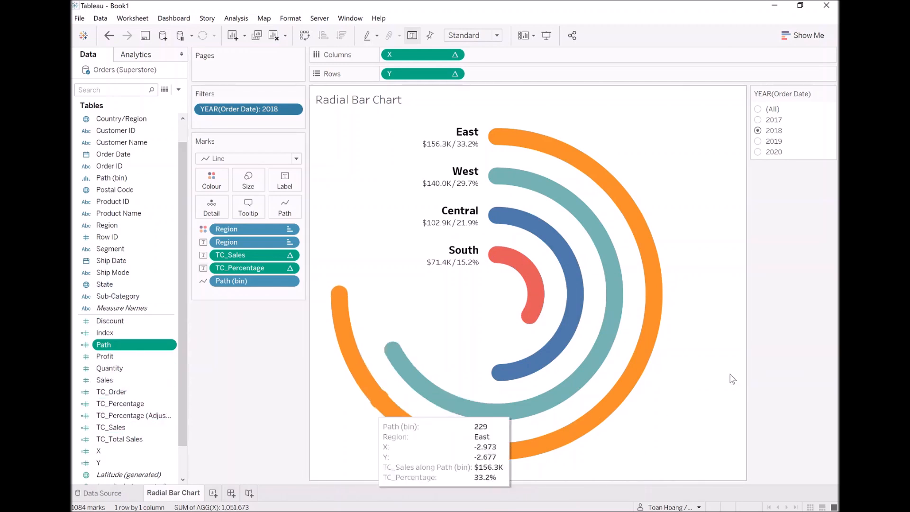
mouse_move(754, 250)
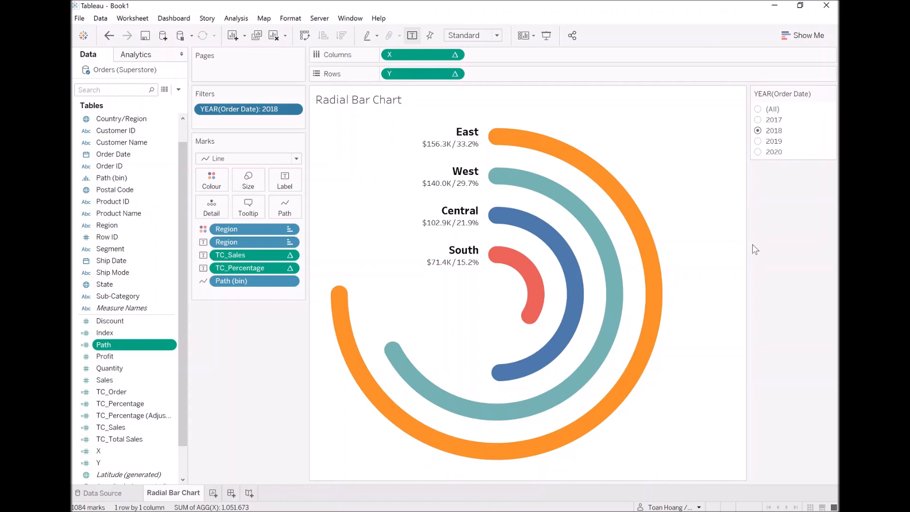